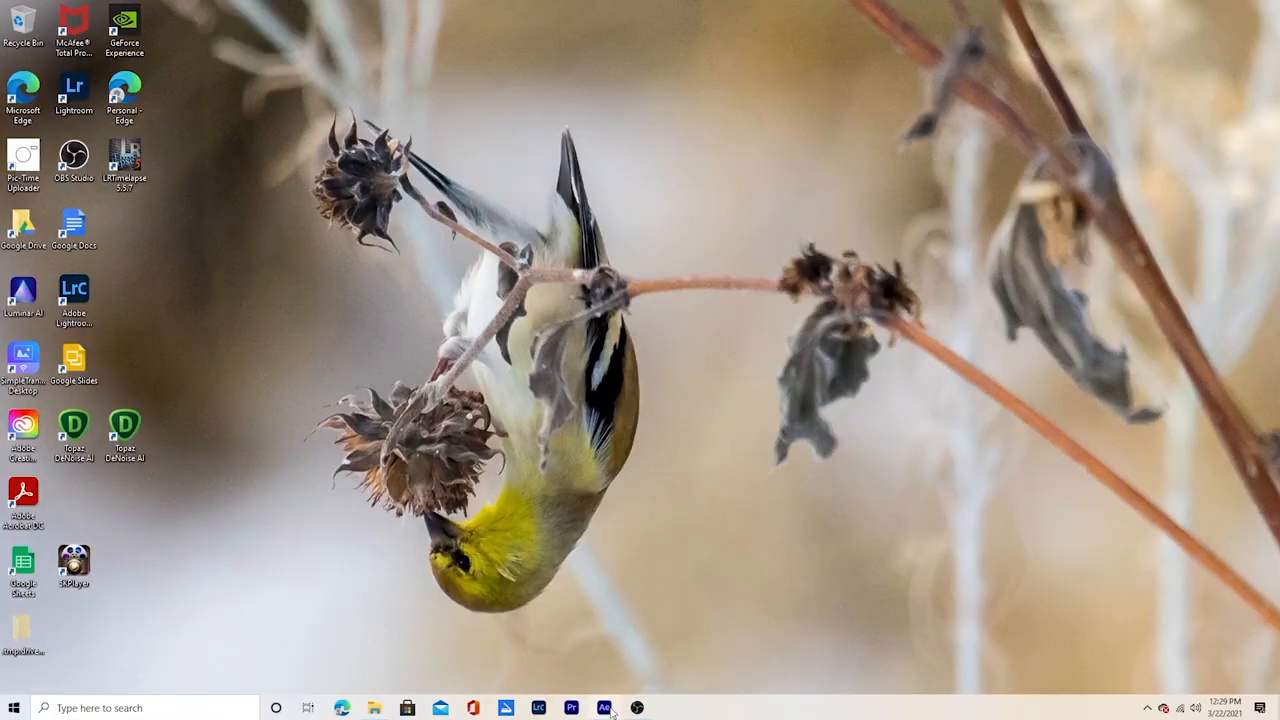
# - Launch After Effects and build a new composition from the construction-01.MP4 clip
pyautogui.click(604, 708)
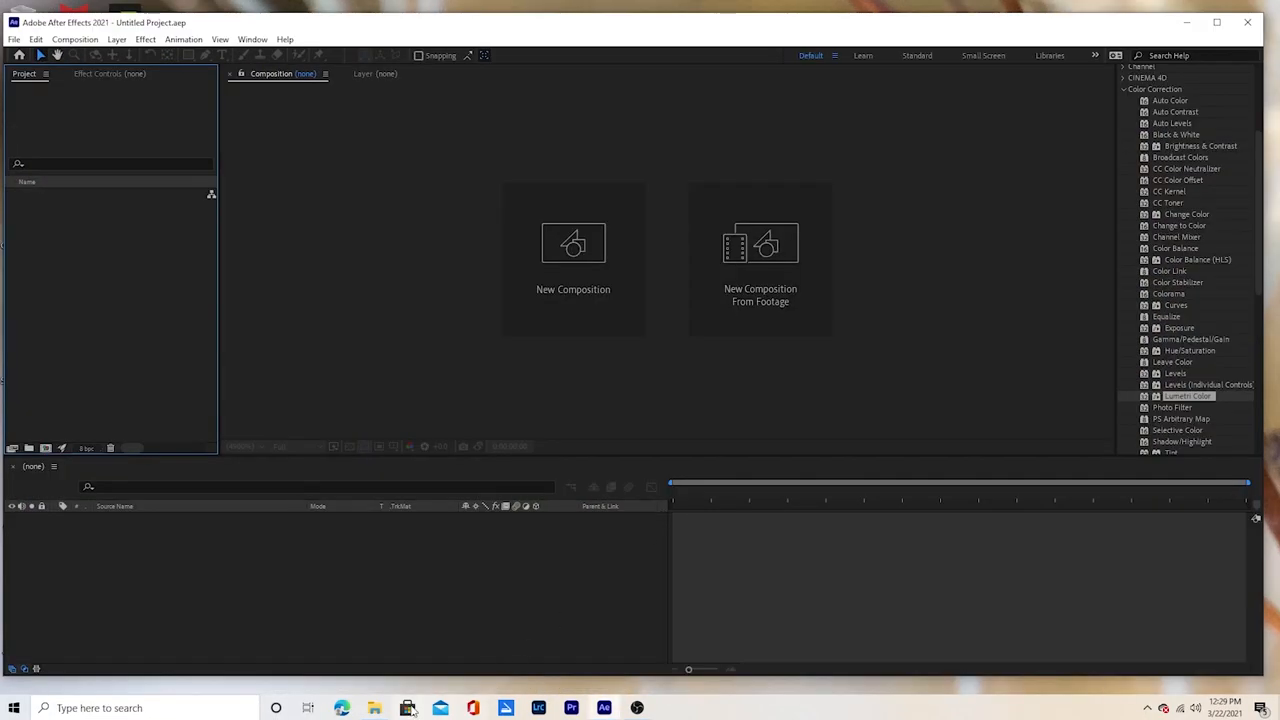
pyautogui.click(372, 708)
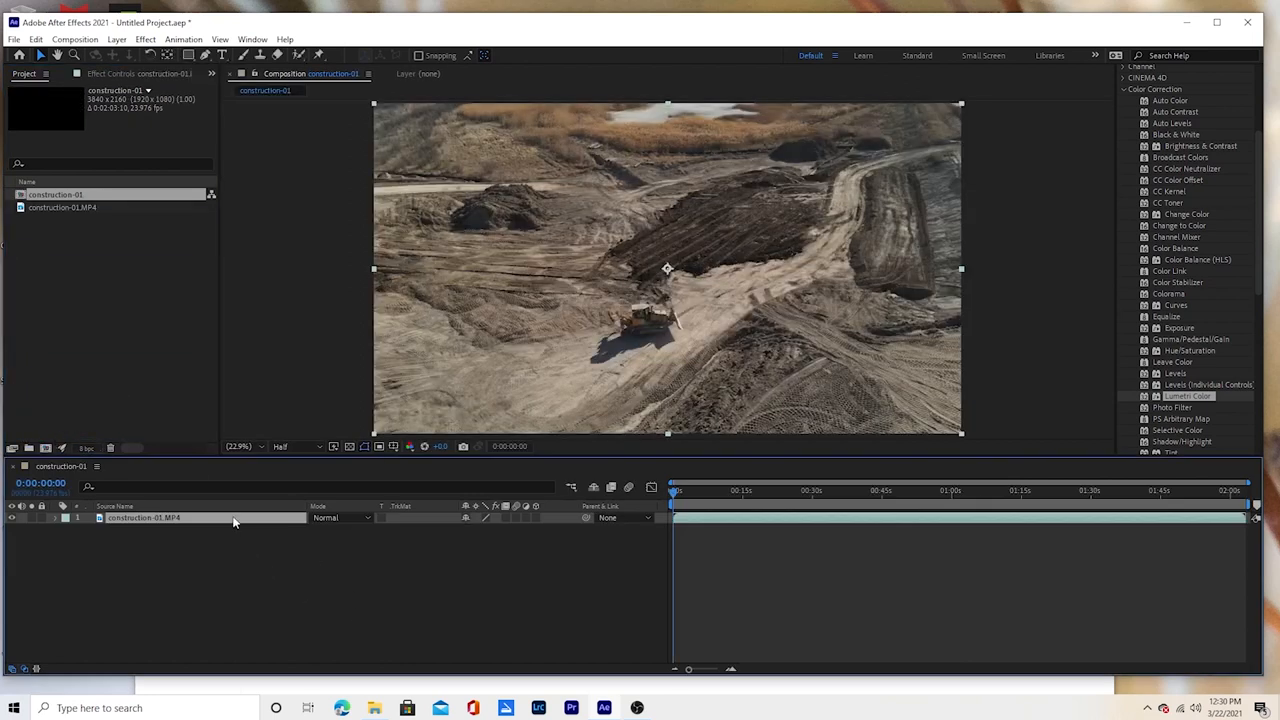
# - Time-stretch the construction layer to an 11% stretch factor
pyautogui.rightClick(144, 516)
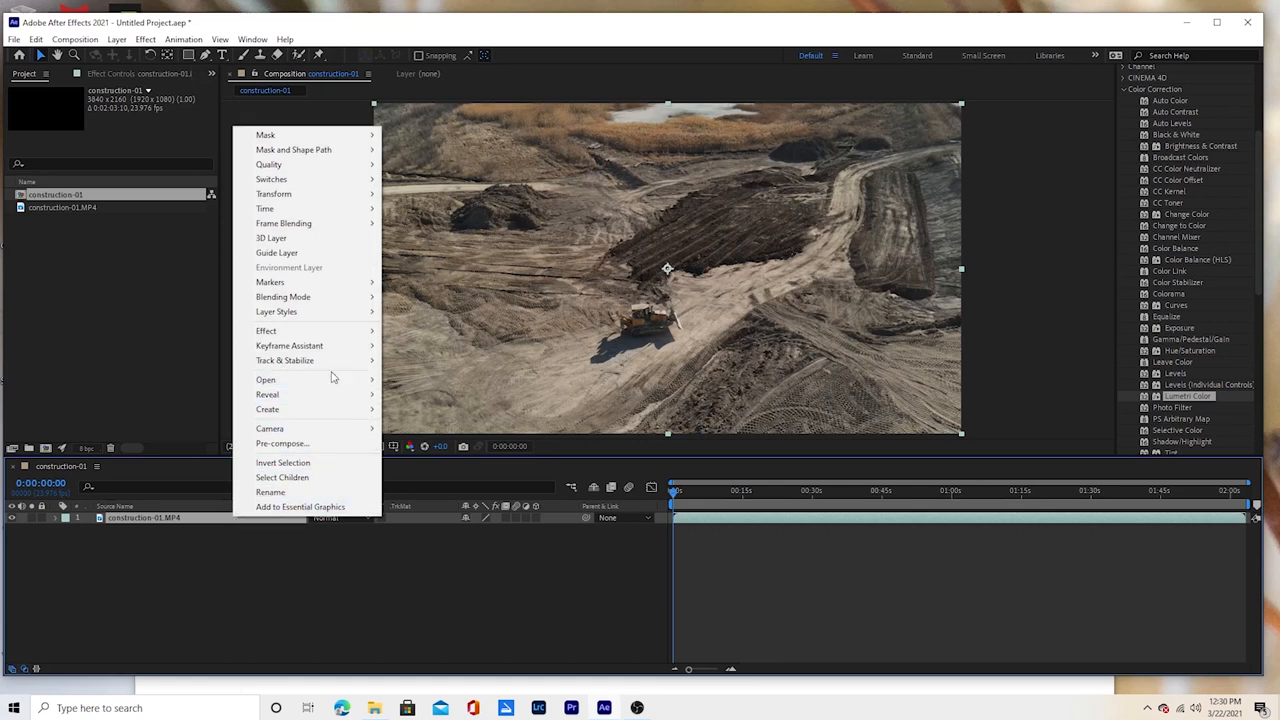
pyautogui.moveTo(264, 208)
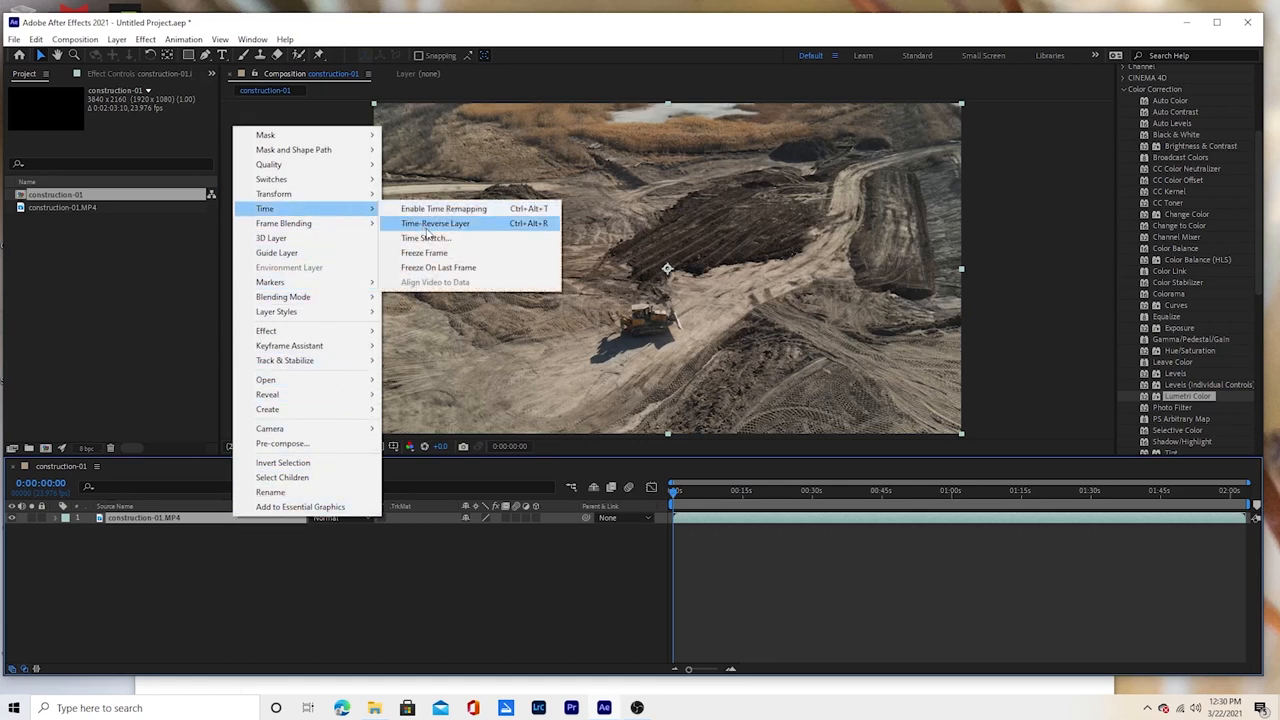
pyautogui.click(426, 238)
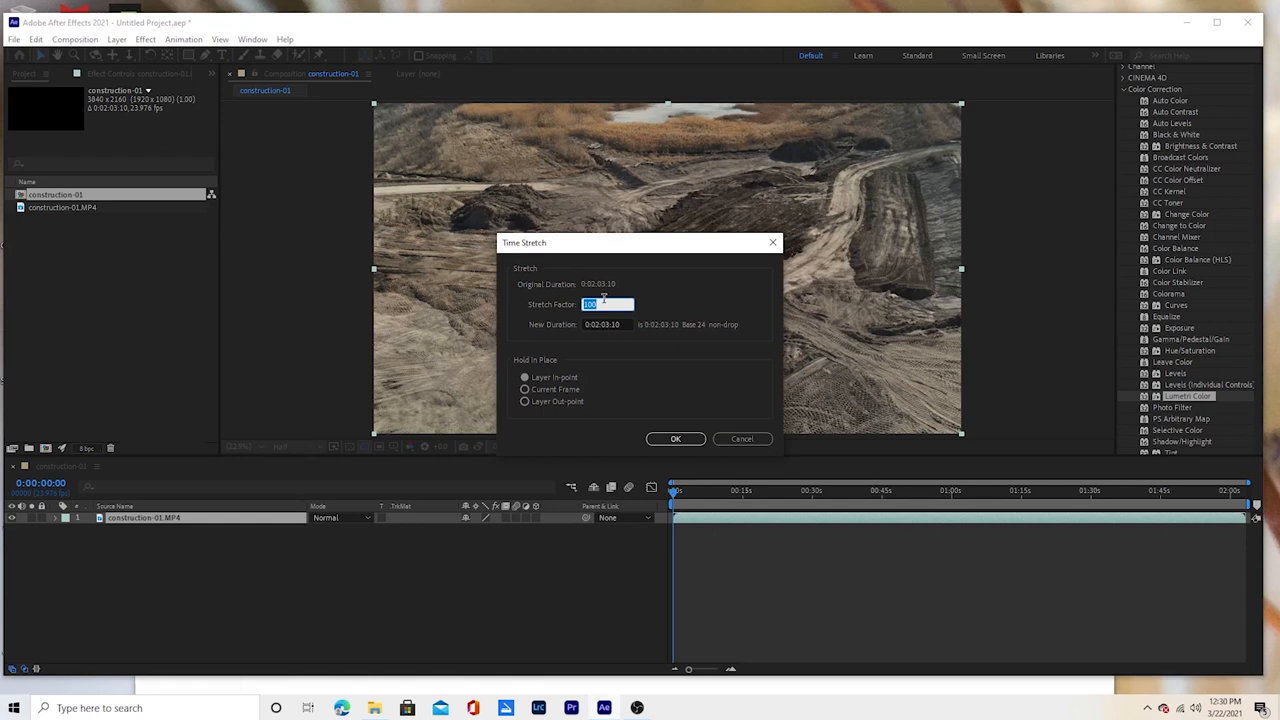
pyautogui.write('11')
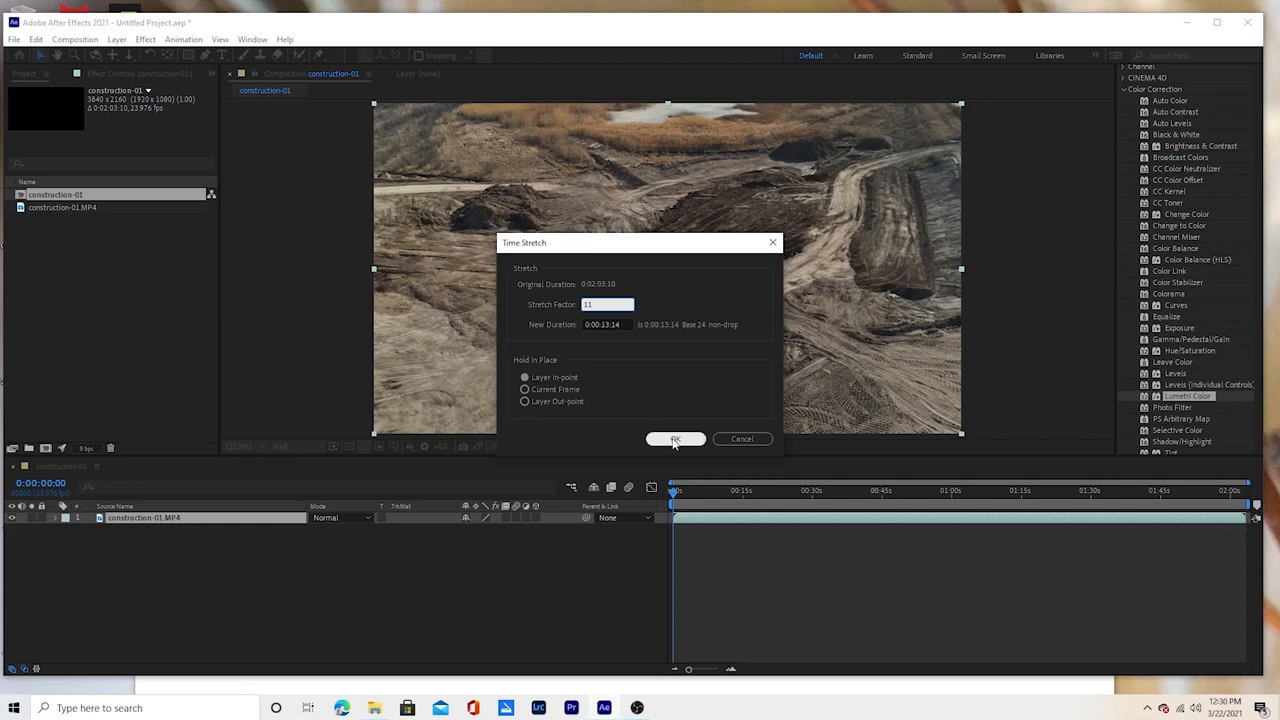
pyautogui.click(676, 438)
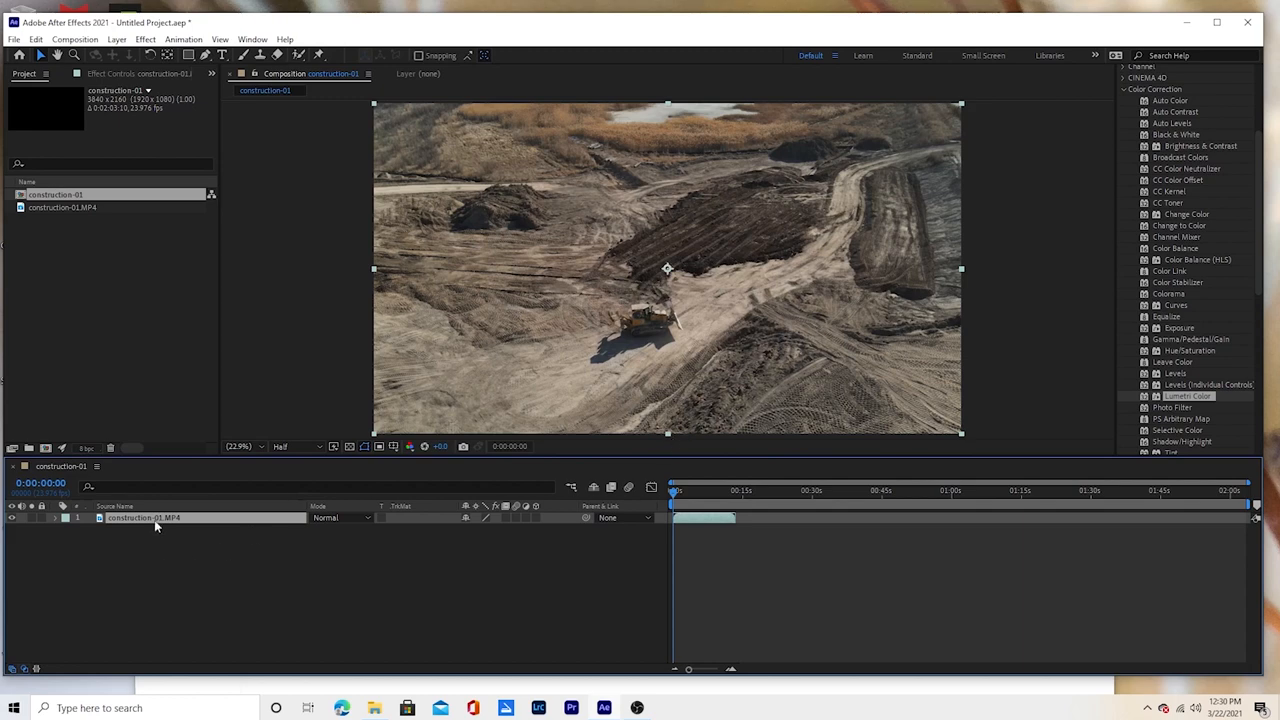
# - Pre-compose the sped-up layer as 'place your footage here', moving all attributes
pyautogui.rightClick(156, 518)
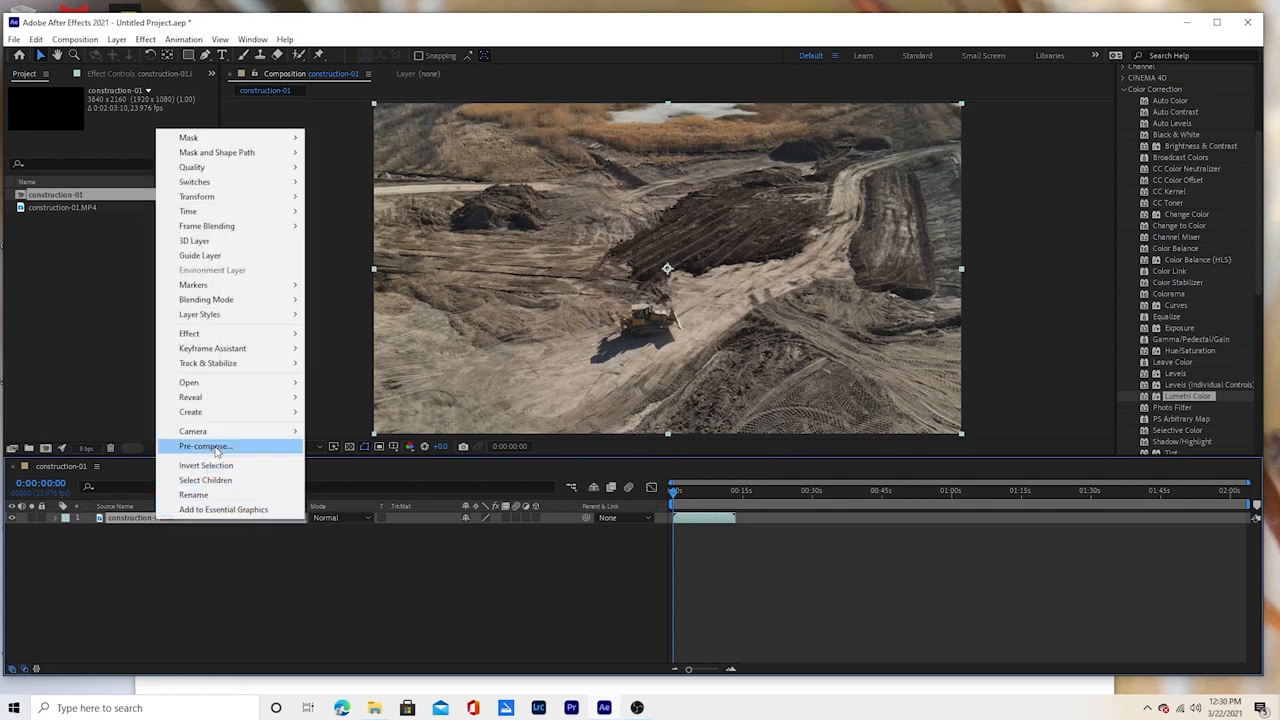
pyautogui.click(204, 446)
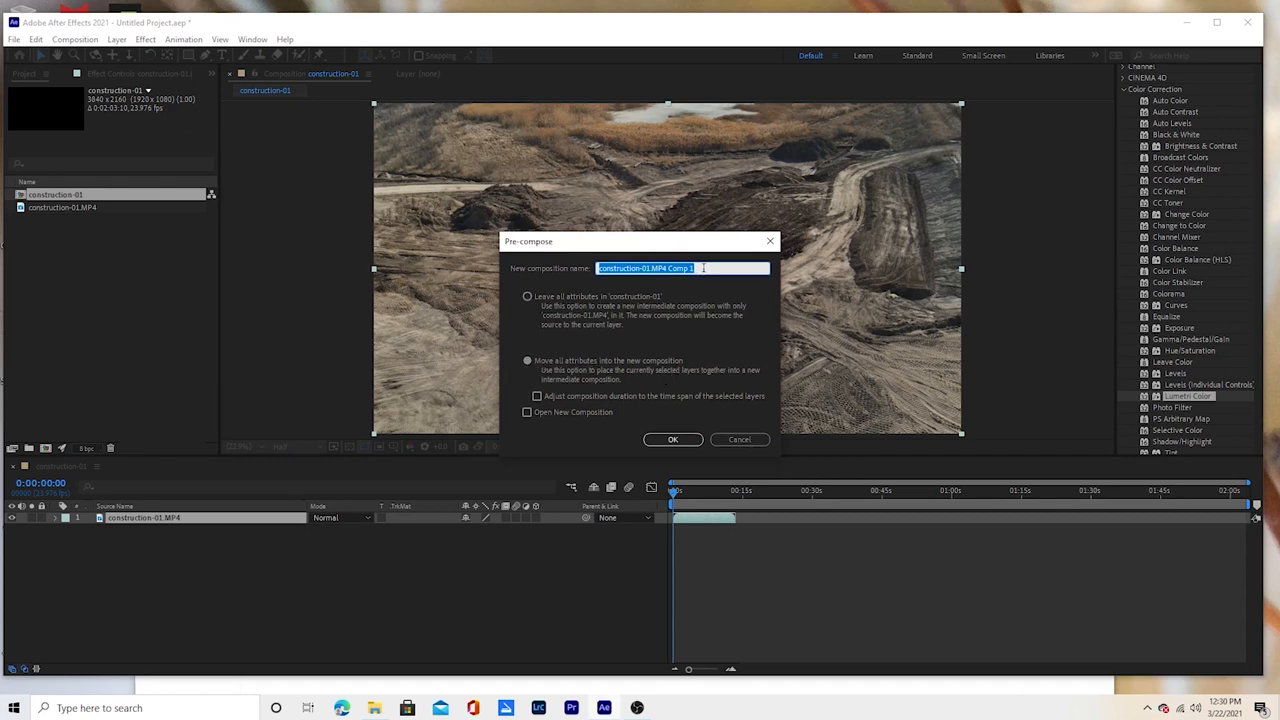
pyautogui.write('place your footage here')
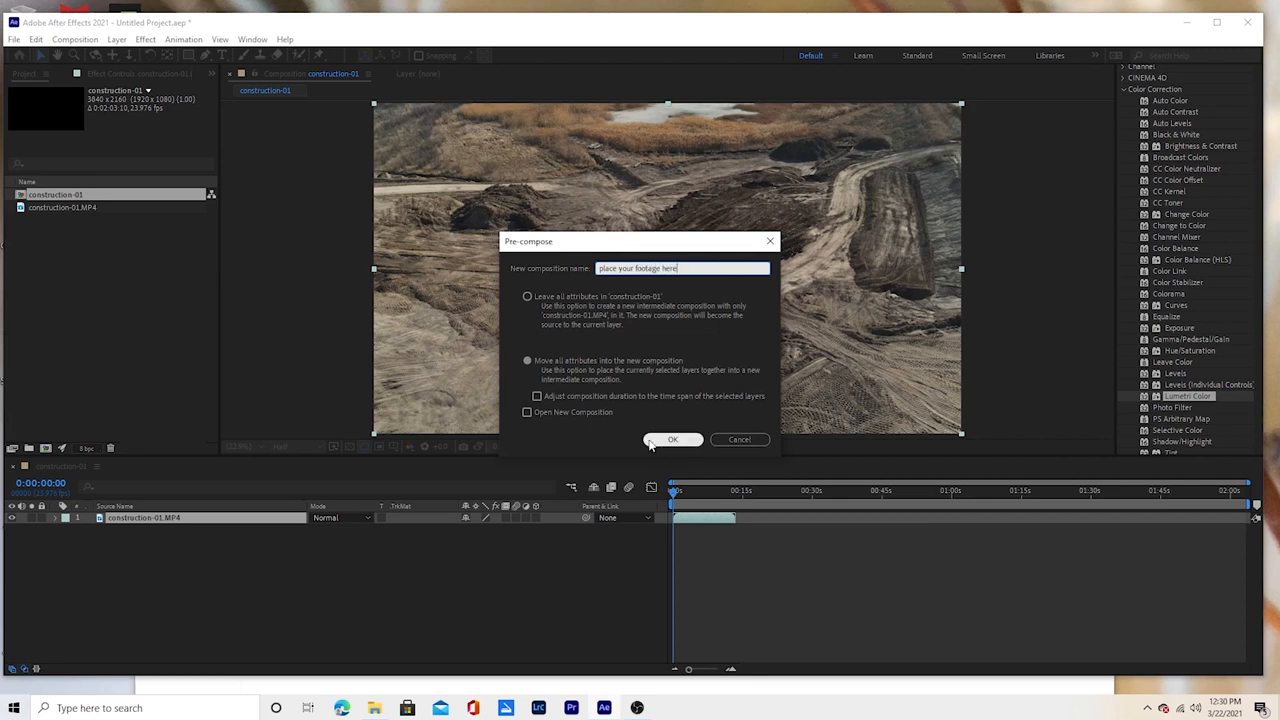
pyautogui.click(672, 440)
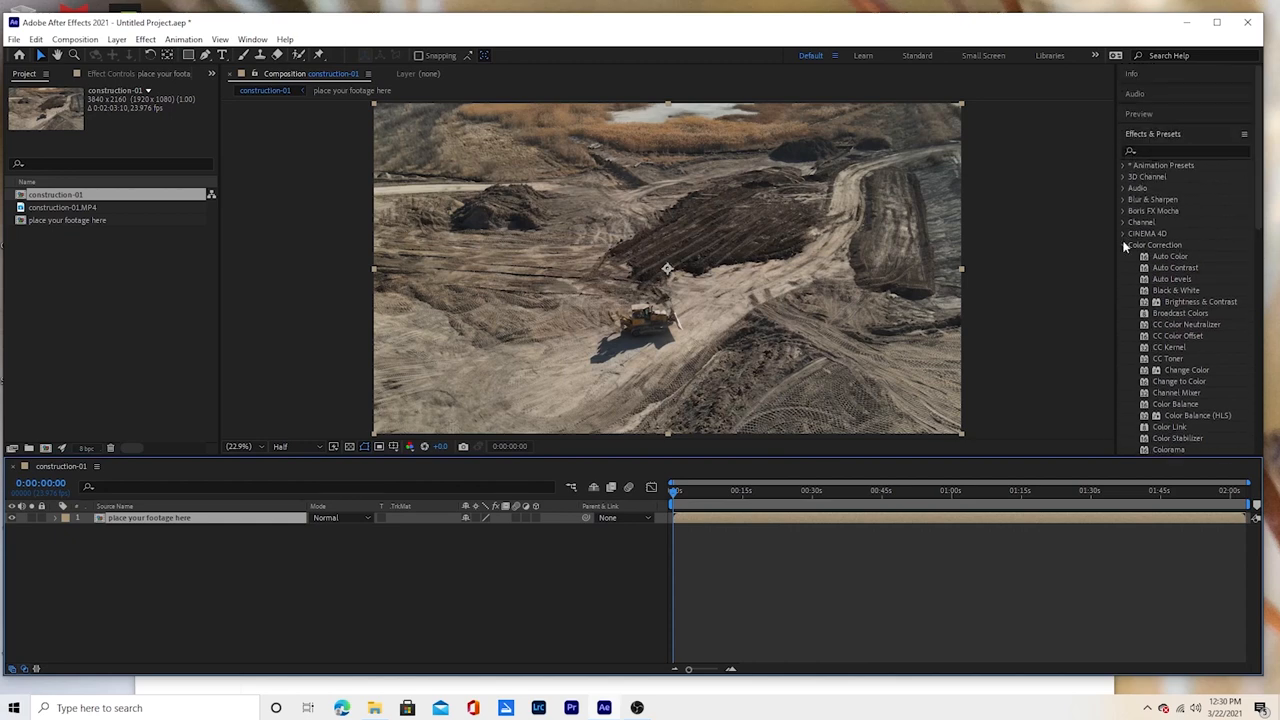
# - Search the effects list for 'pos' to find Posterize Time for the precomp
pyautogui.click(1124, 244)
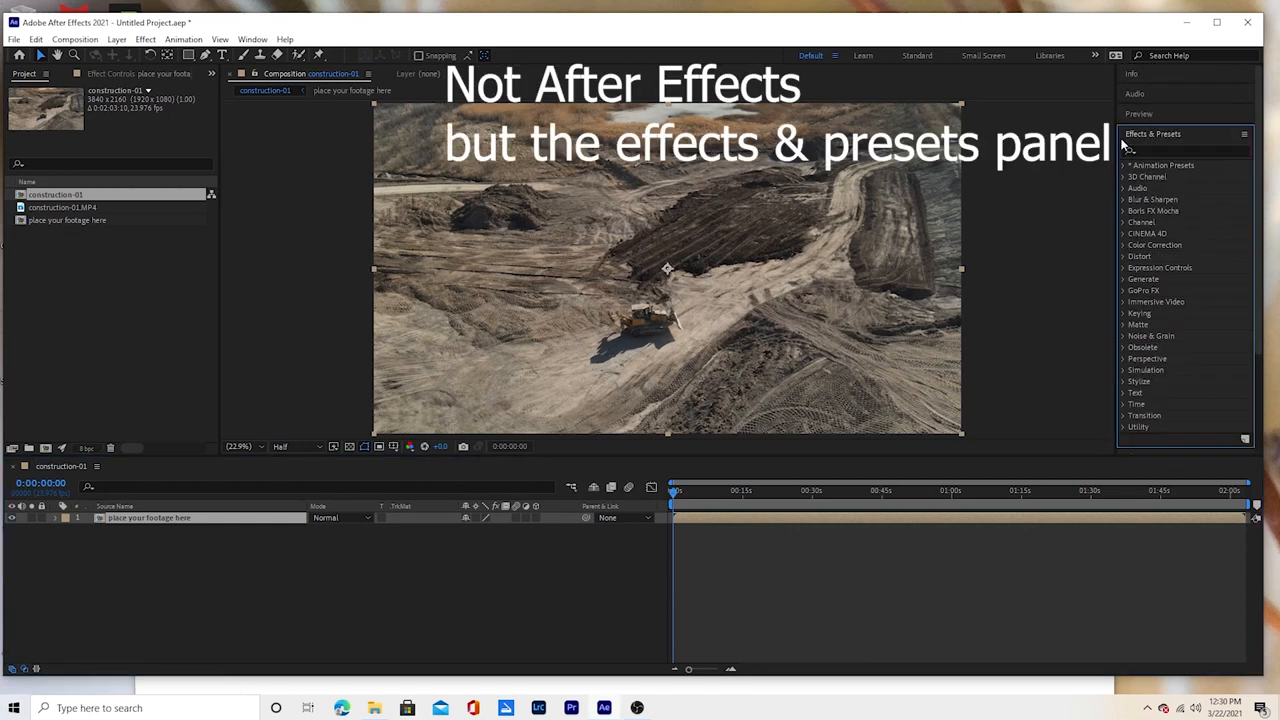
pyautogui.click(1184, 152)
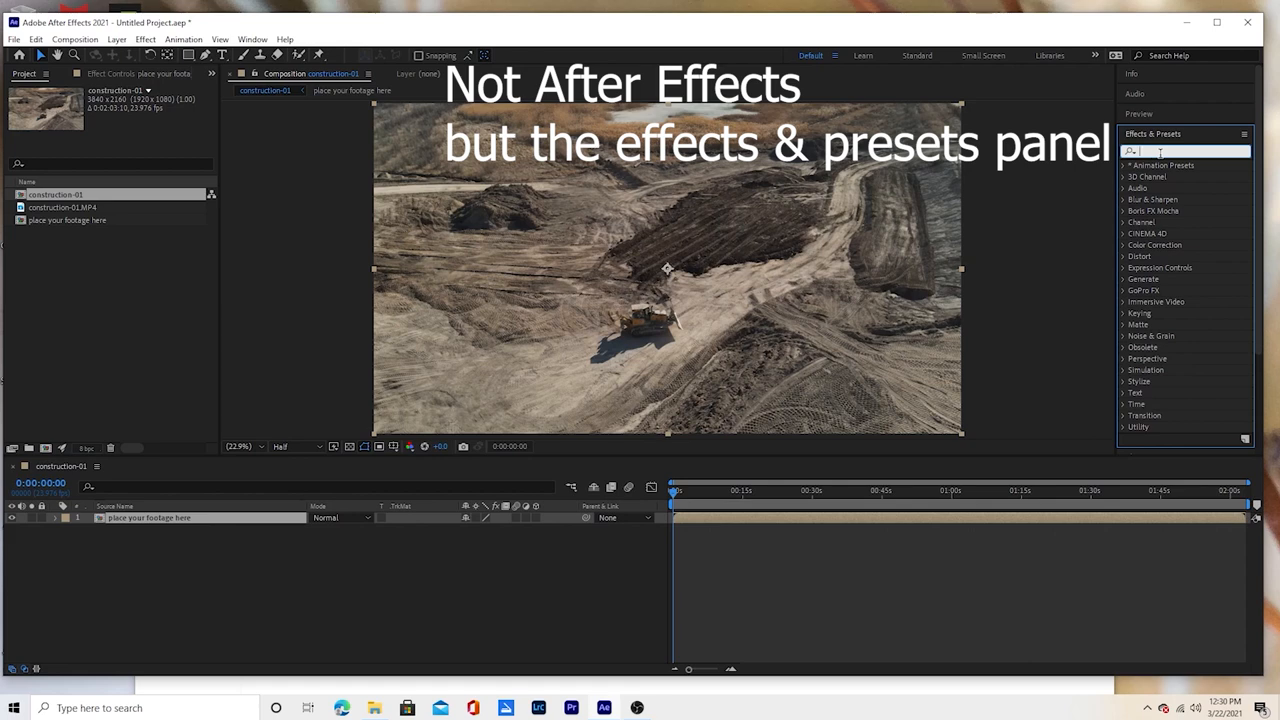
pyautogui.write('post')
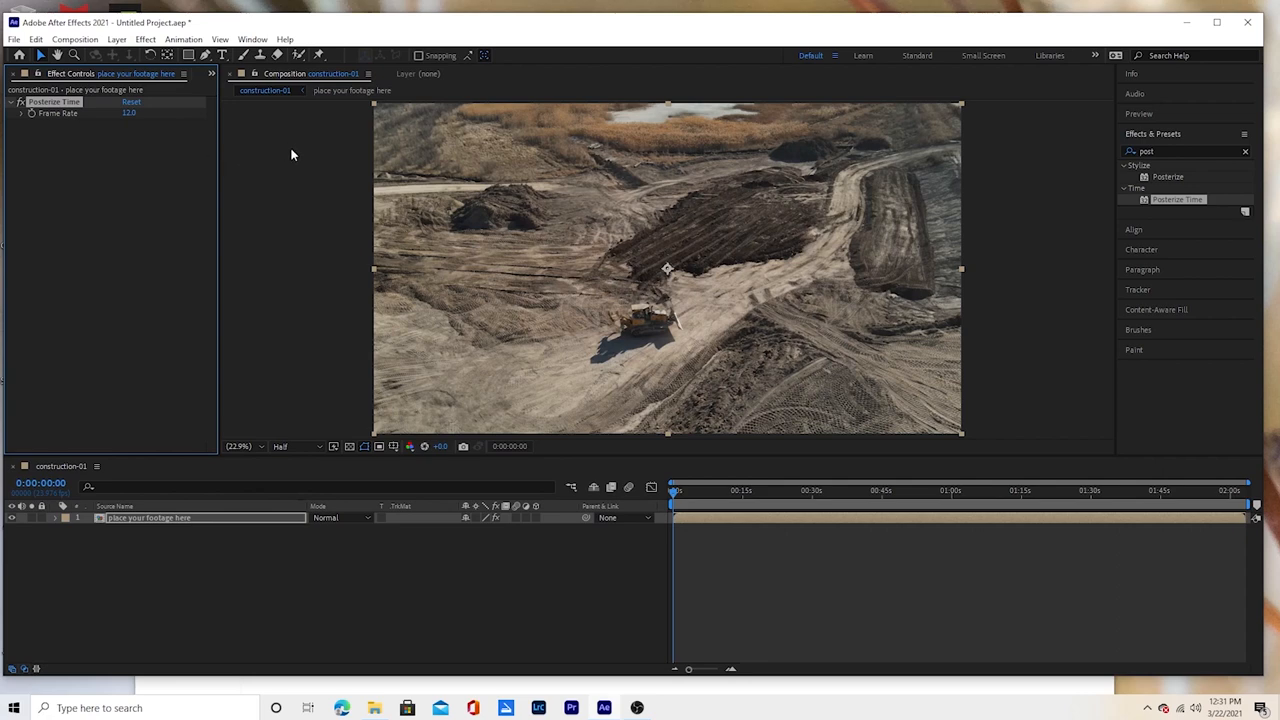
pyautogui.moveTo(676, 490)
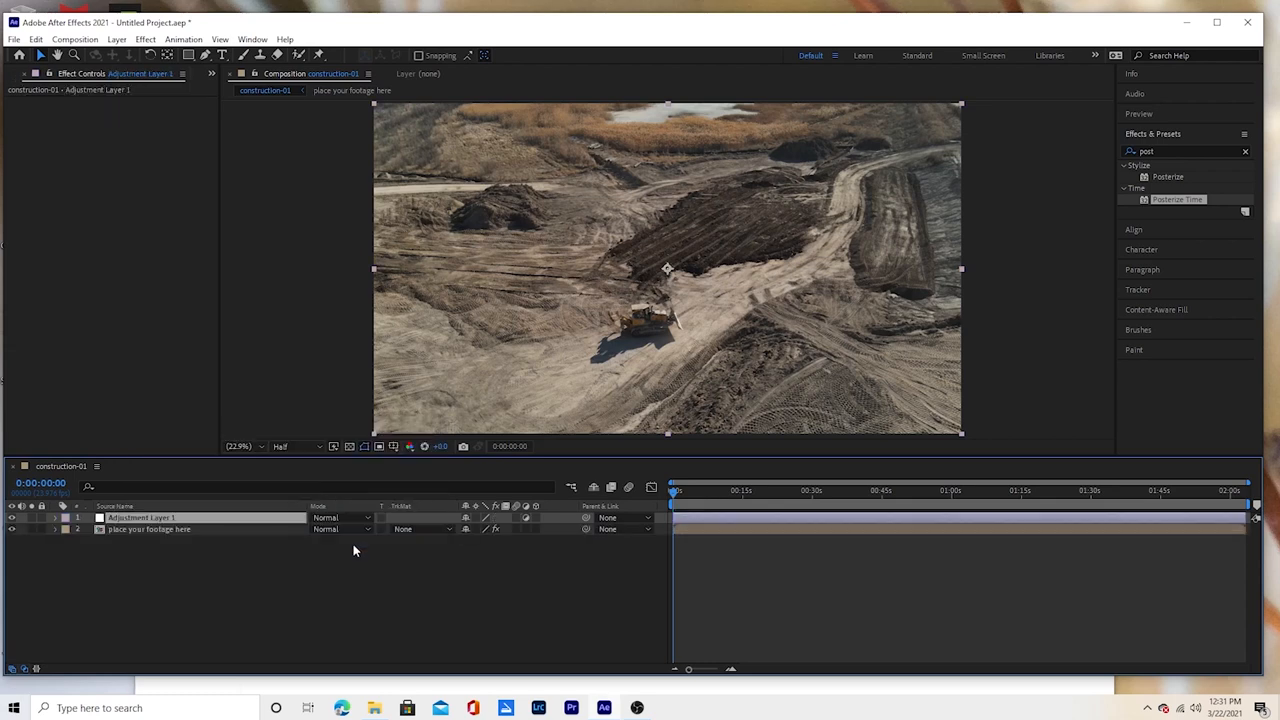
# - Apply Camera Lens Blur to the adjustment layer and add a second adjustment layer
pyautogui.click(1244, 152)
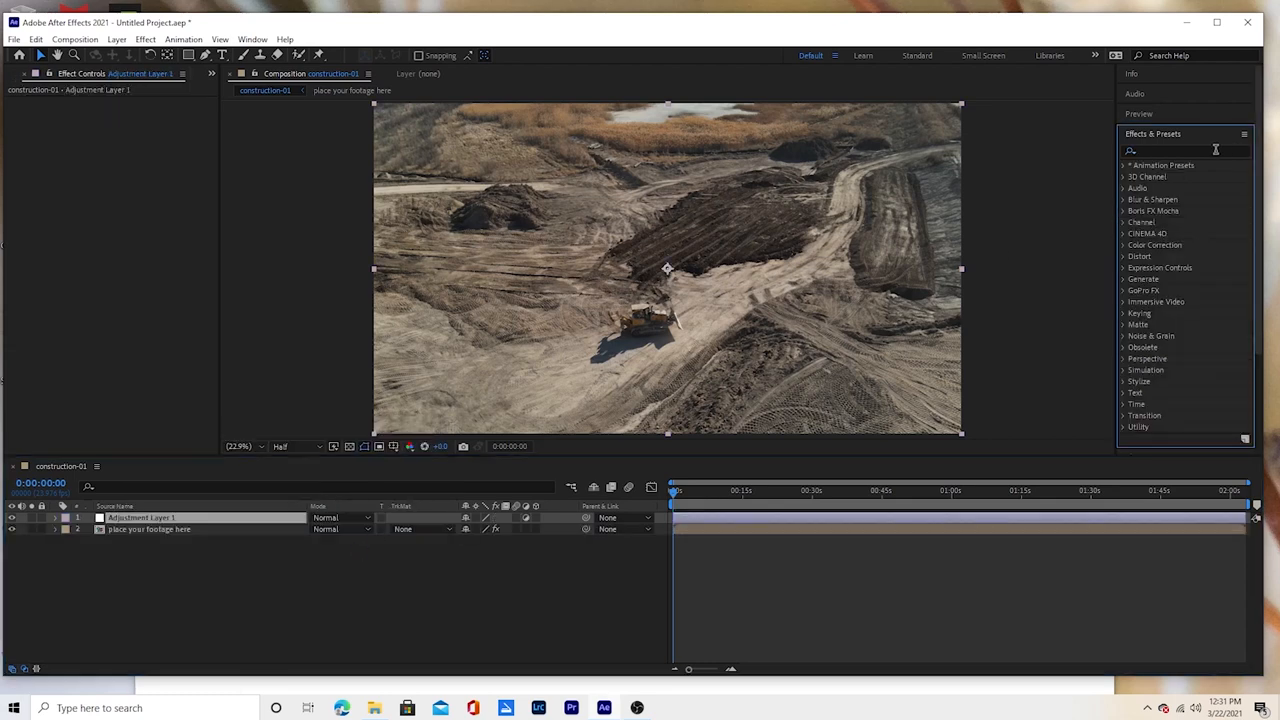
pyautogui.write('camera lens')
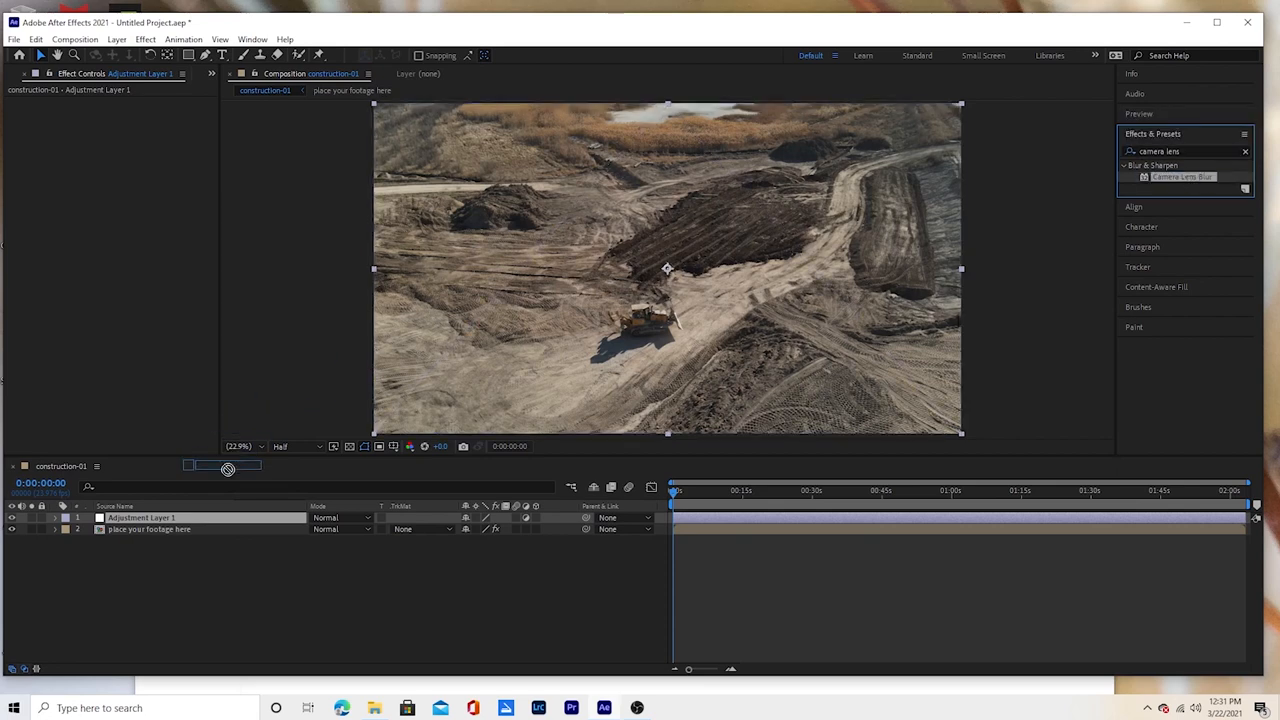
pyautogui.doubleClick(1184, 176)
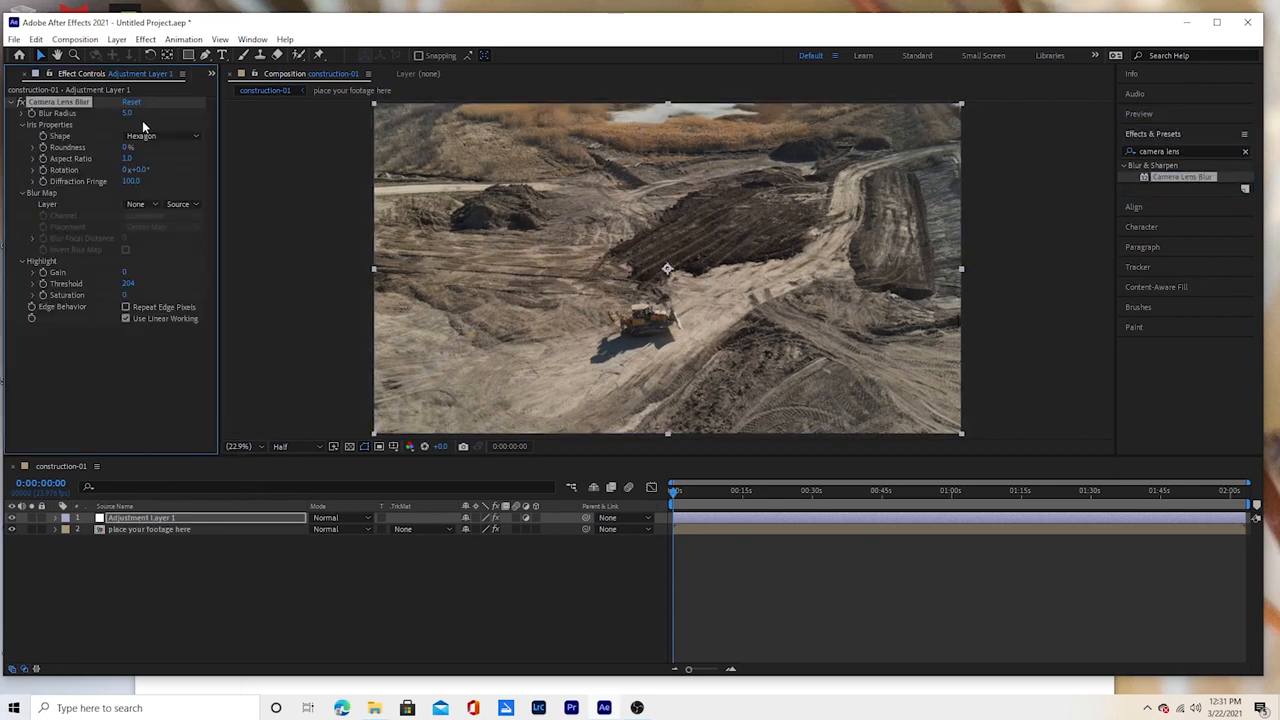
pyautogui.rightClick(264, 466)
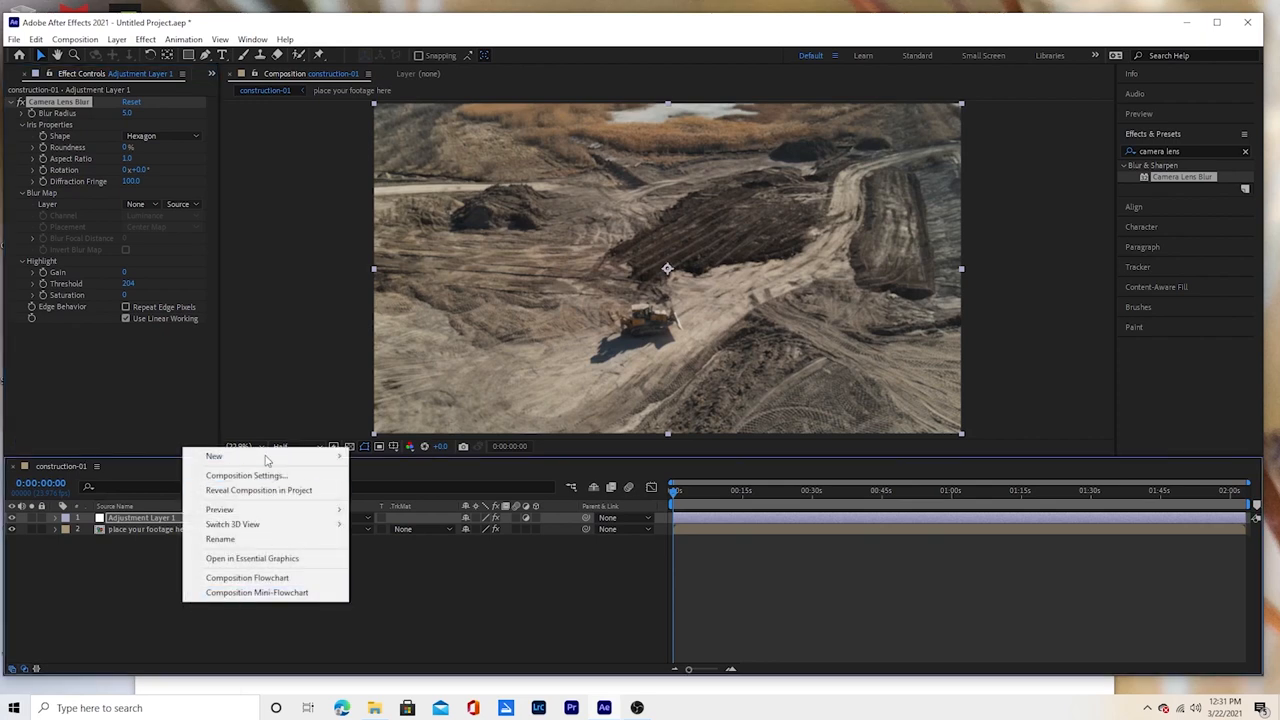
pyautogui.moveTo(214, 456)
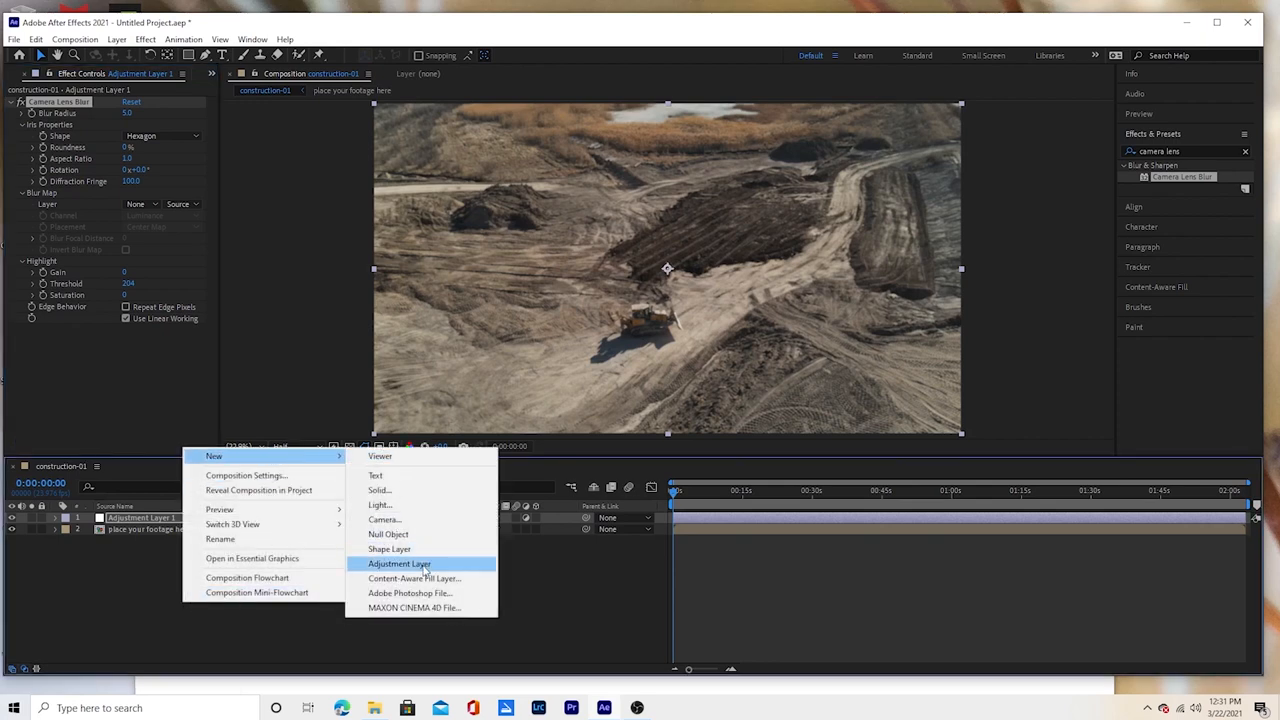
pyautogui.click(400, 564)
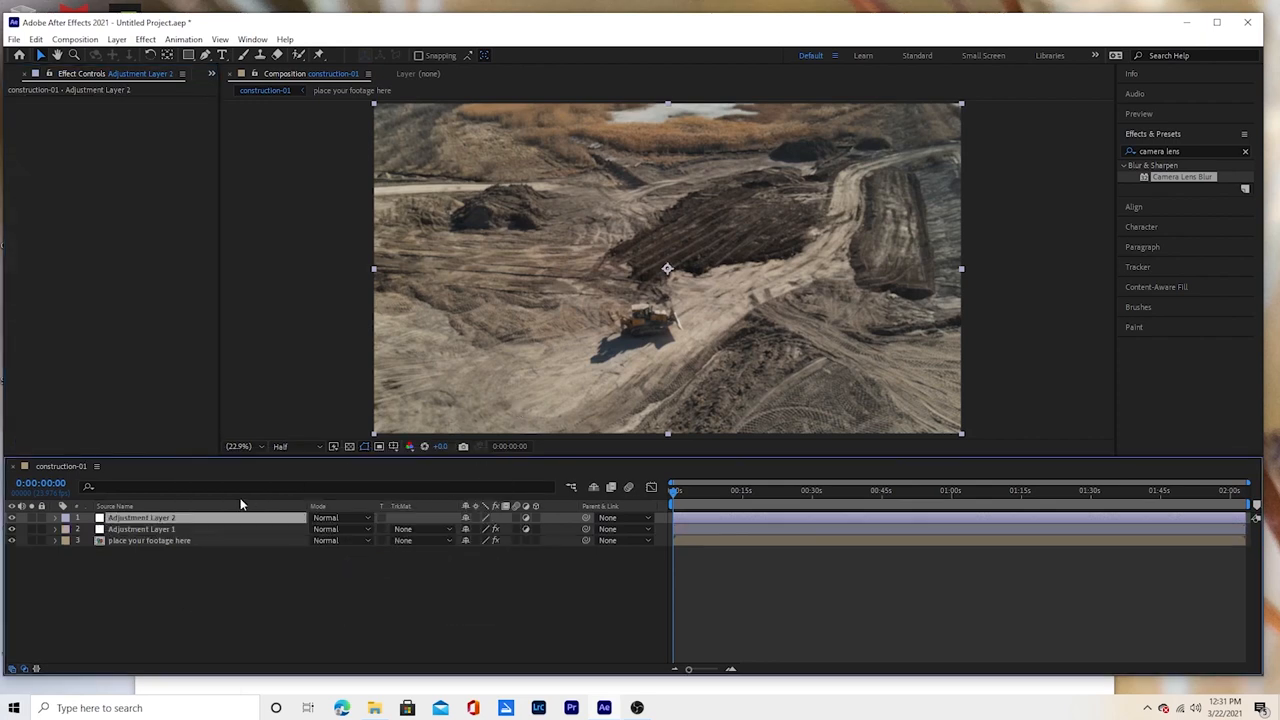
# - Create a white solid layer named 'blur map' at the top of the composition
pyautogui.rightClick(140, 516)
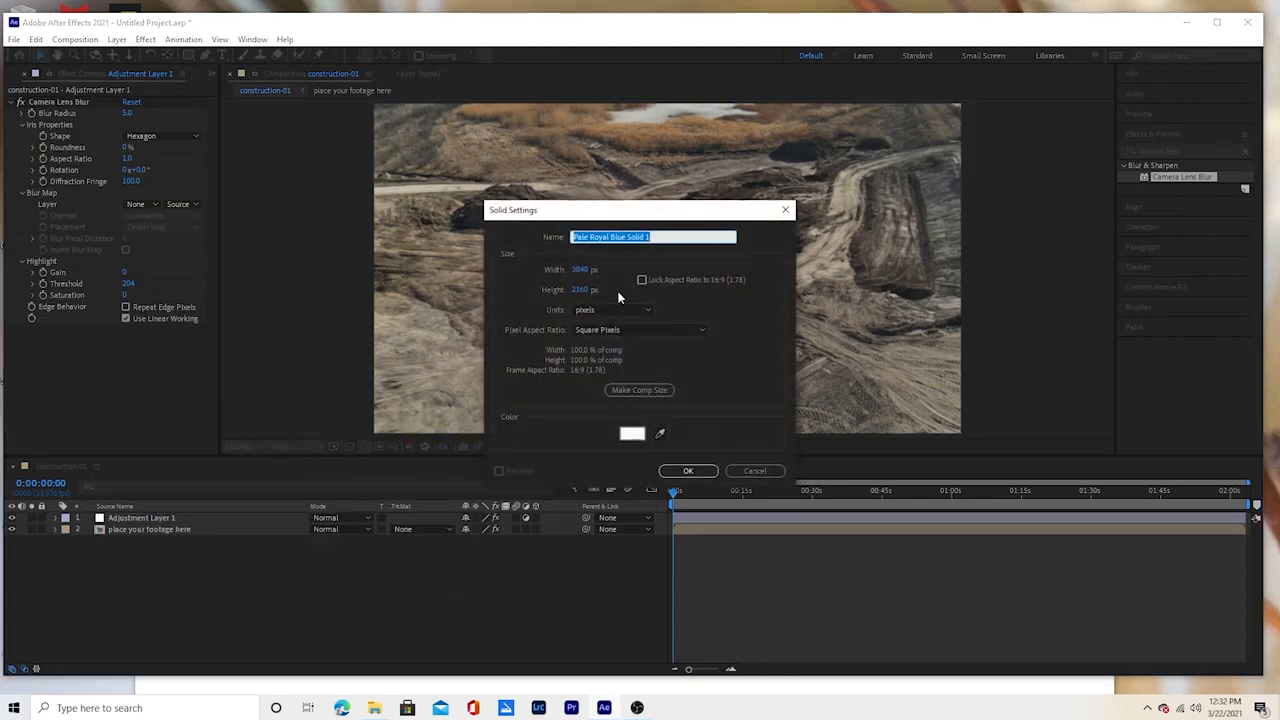
pyautogui.write('w')
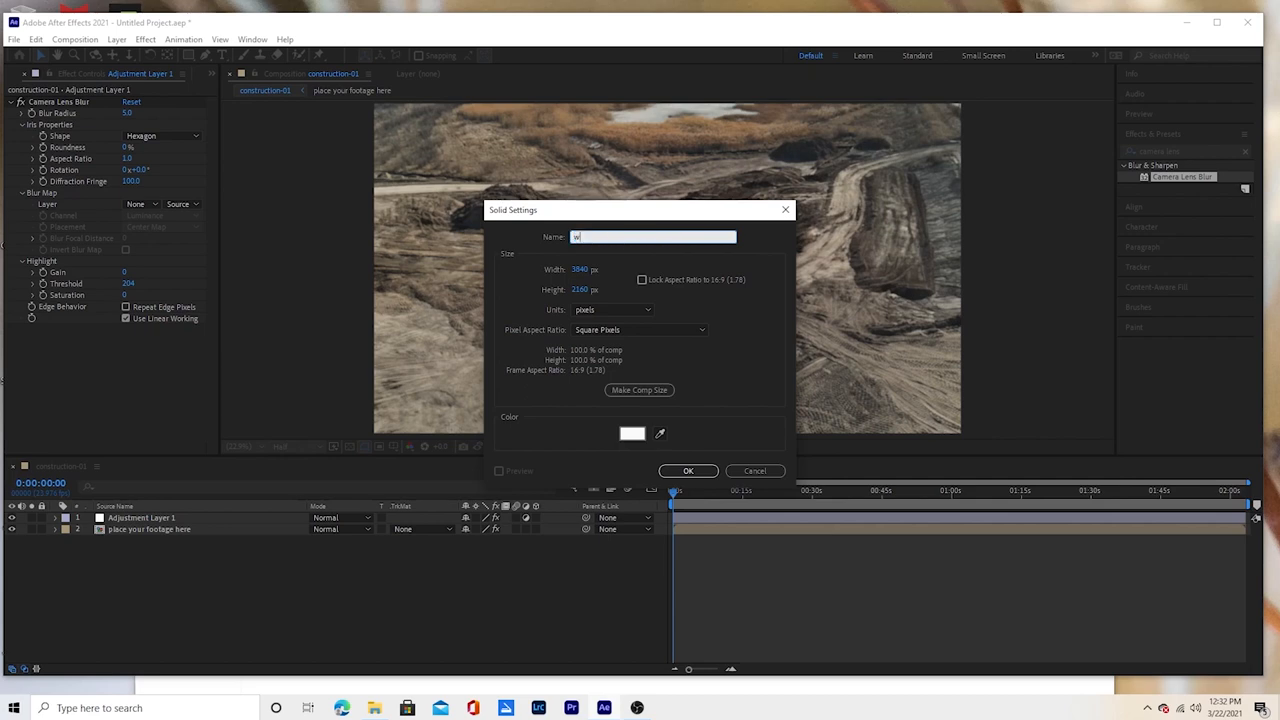
pyautogui.press('Backspace')
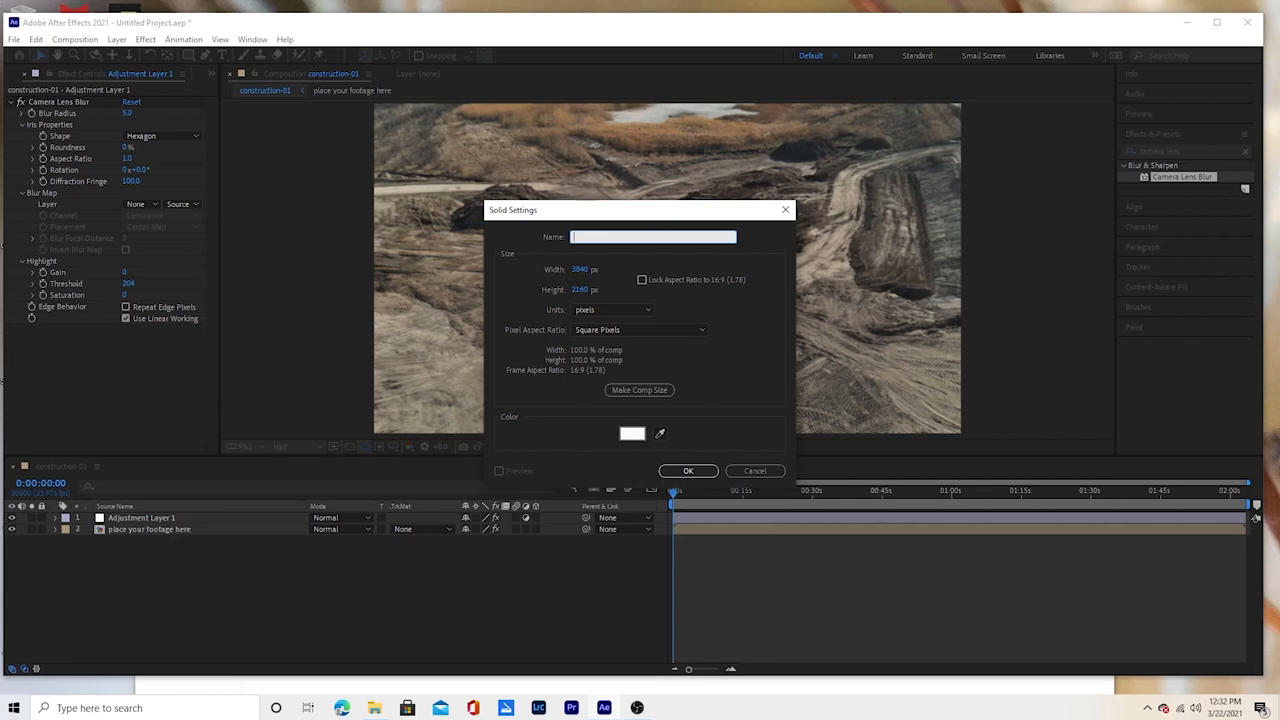
pyautogui.write('blur map')
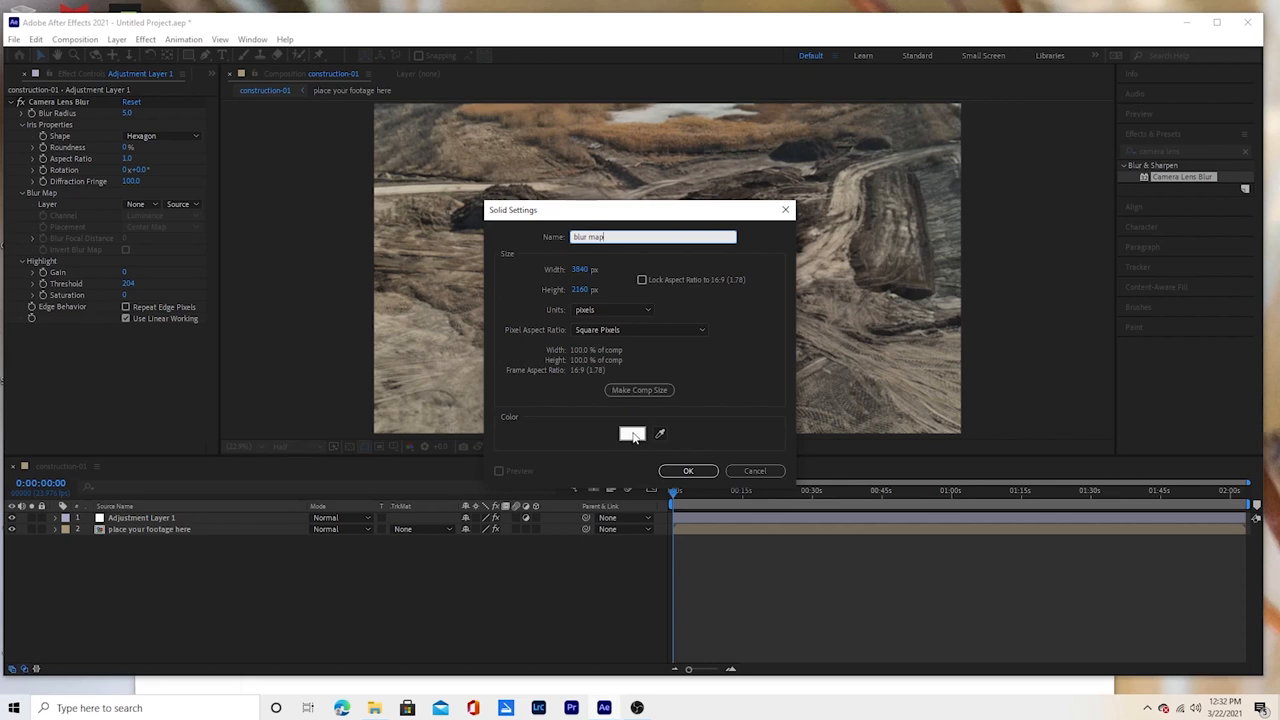
pyautogui.click(632, 432)
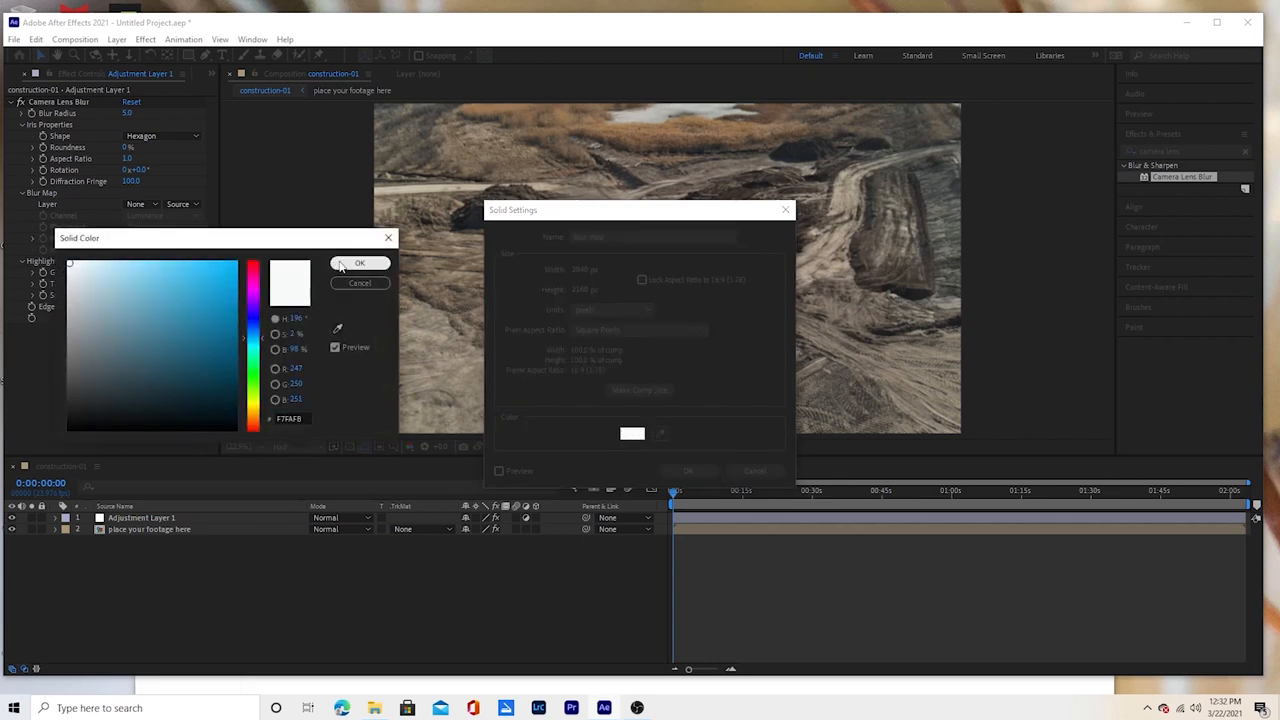
pyautogui.click(360, 262)
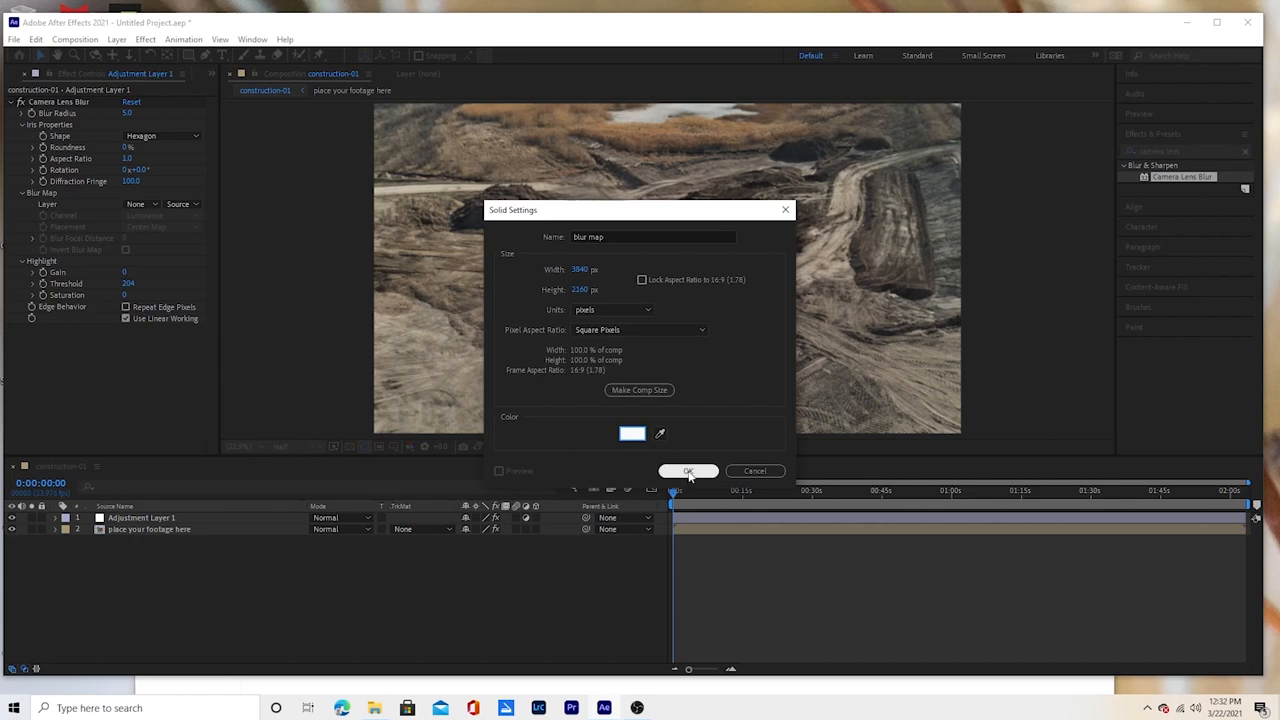
pyautogui.click(688, 472)
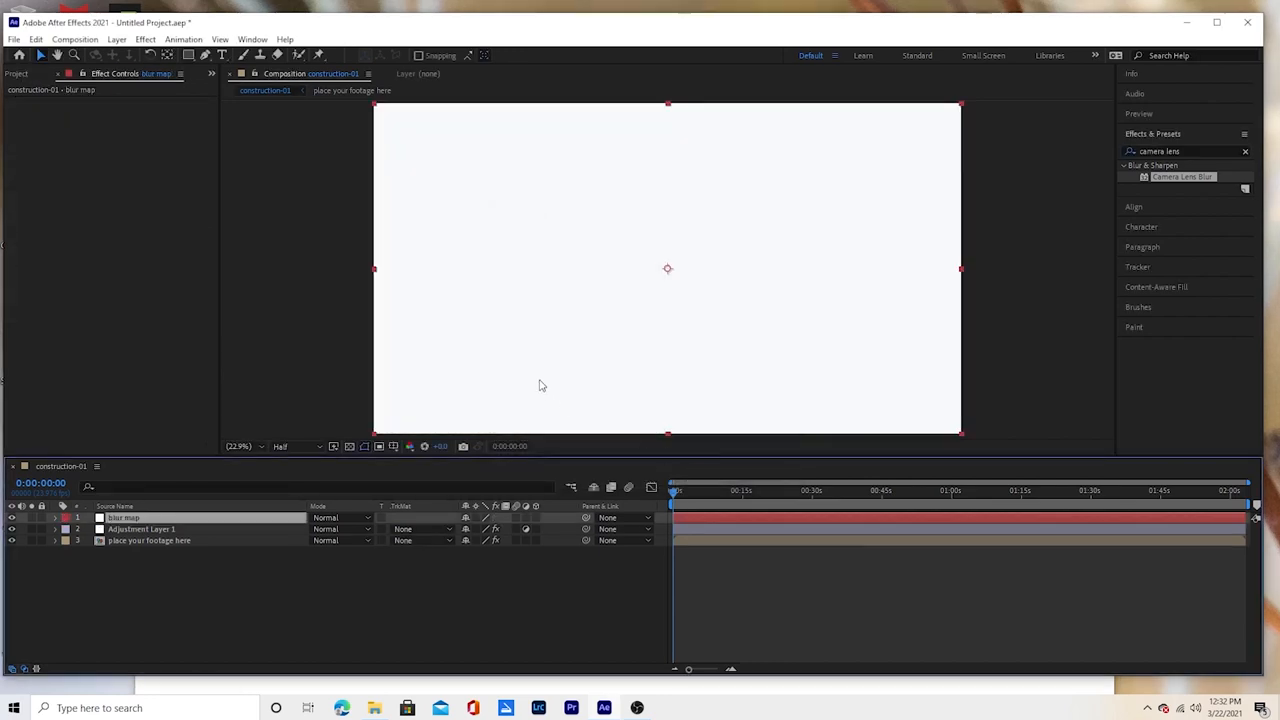
pyautogui.moveTo(188, 524)
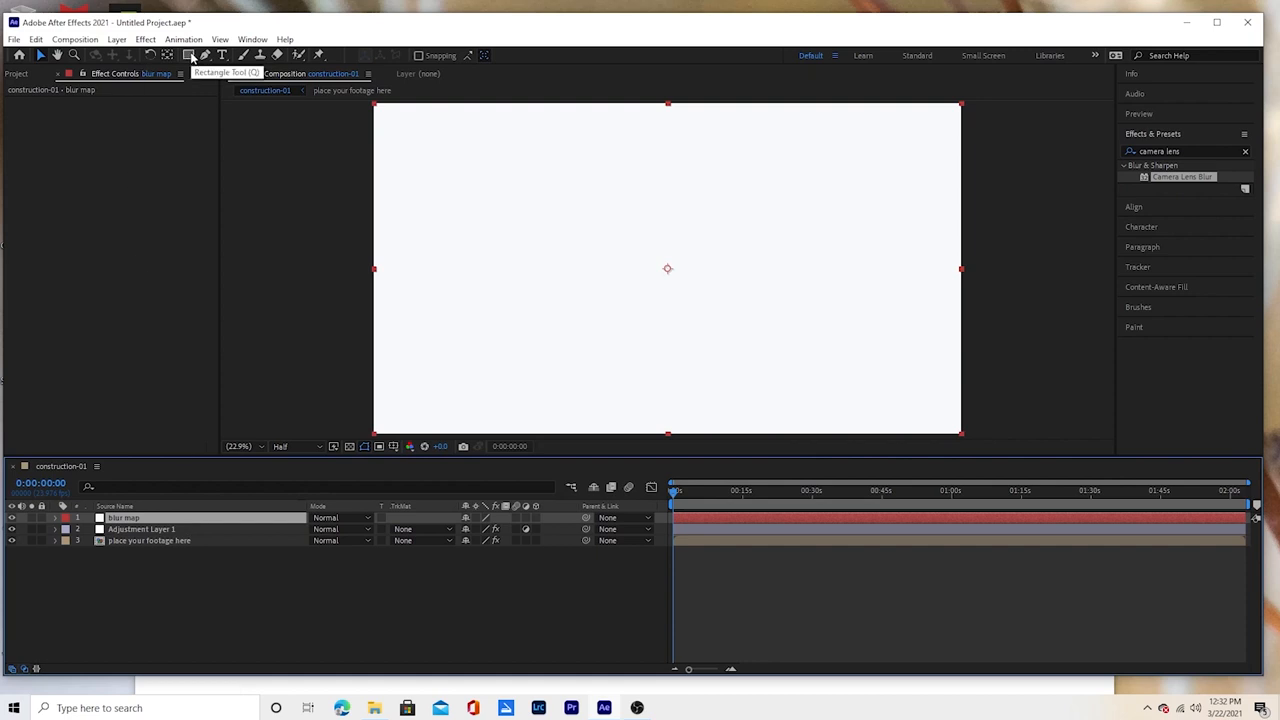
# - Draw an inverted rectangular mask on the blur map solid and reveal its feather settings
pyautogui.click(188, 56)
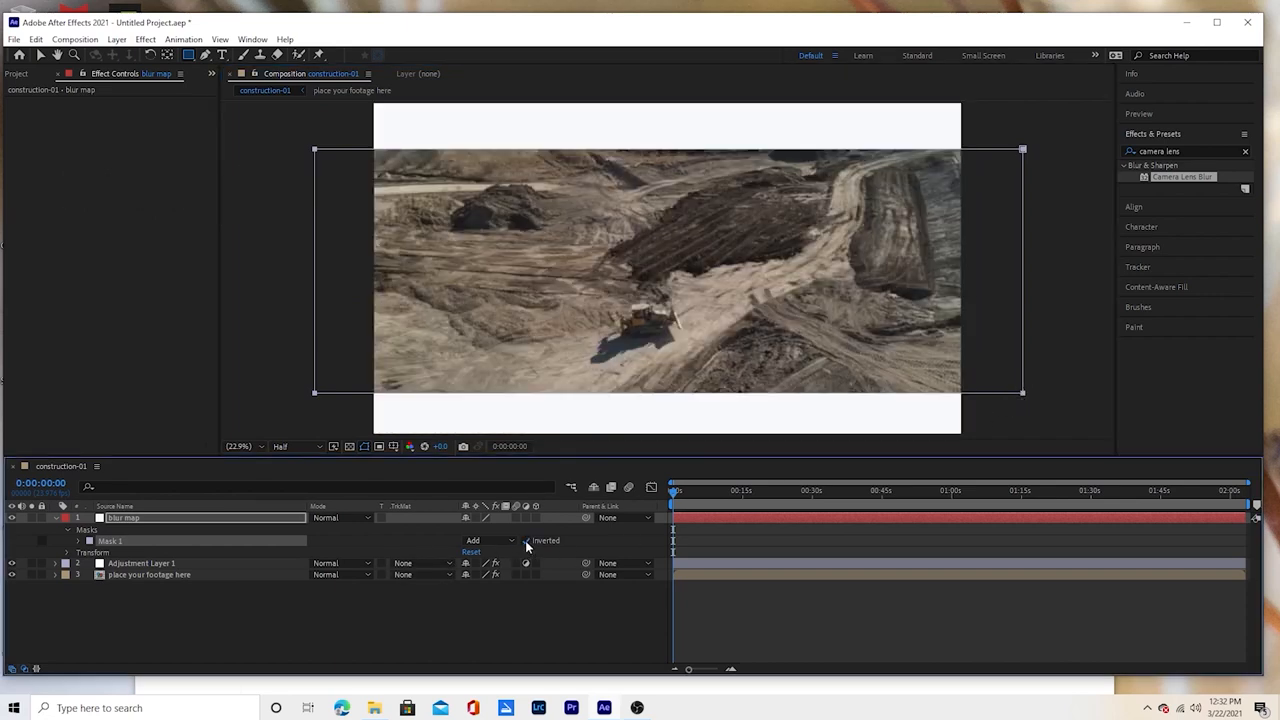
pyautogui.click(66, 552)
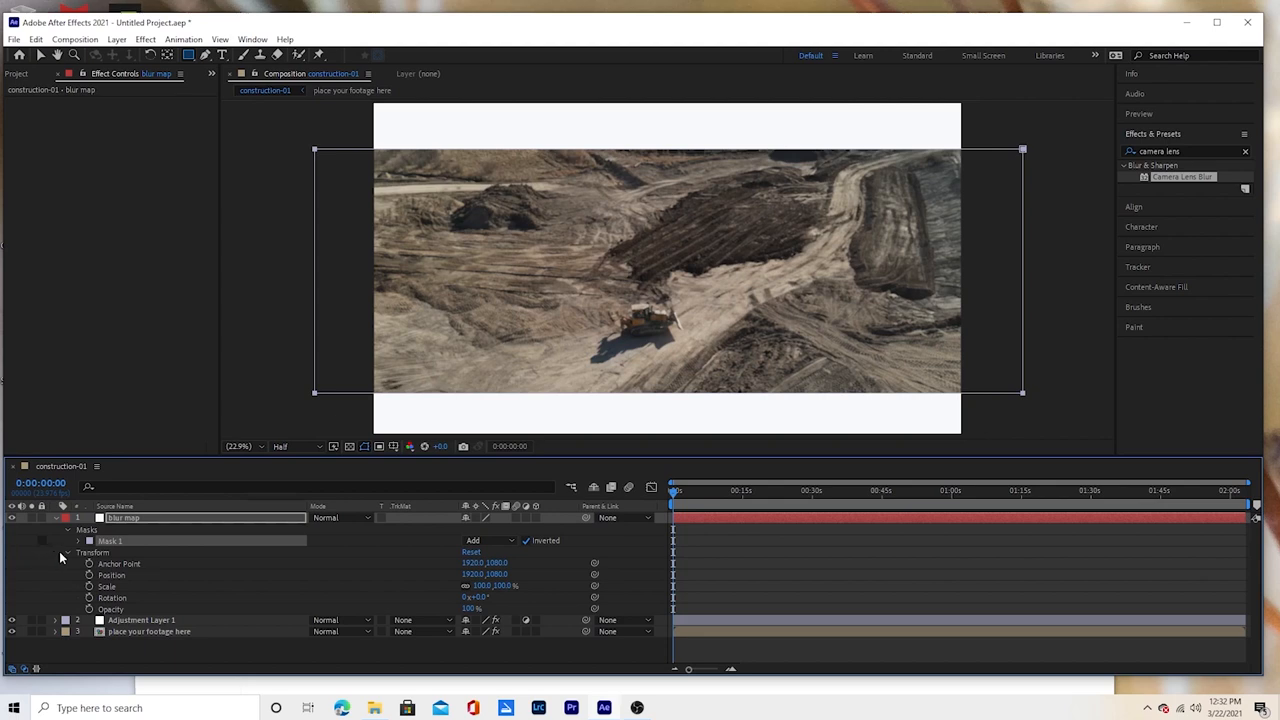
pyautogui.click(78, 540)
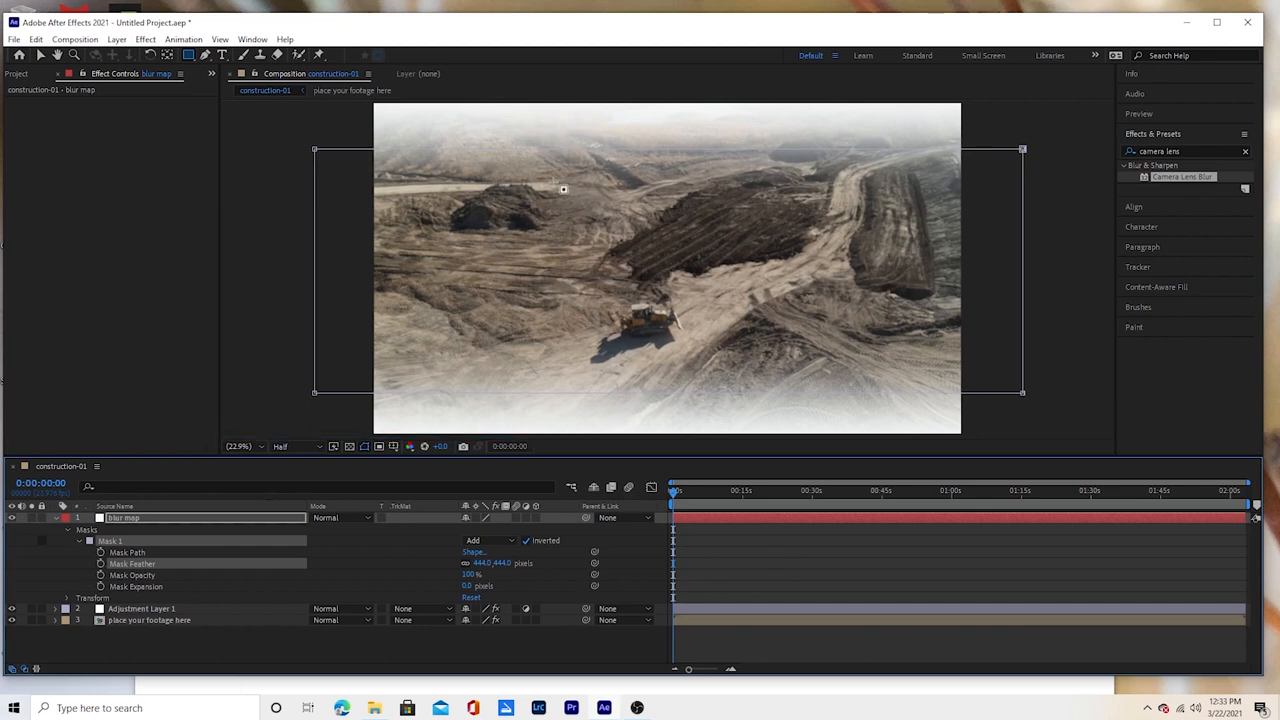
pyautogui.moveTo(376, 396)
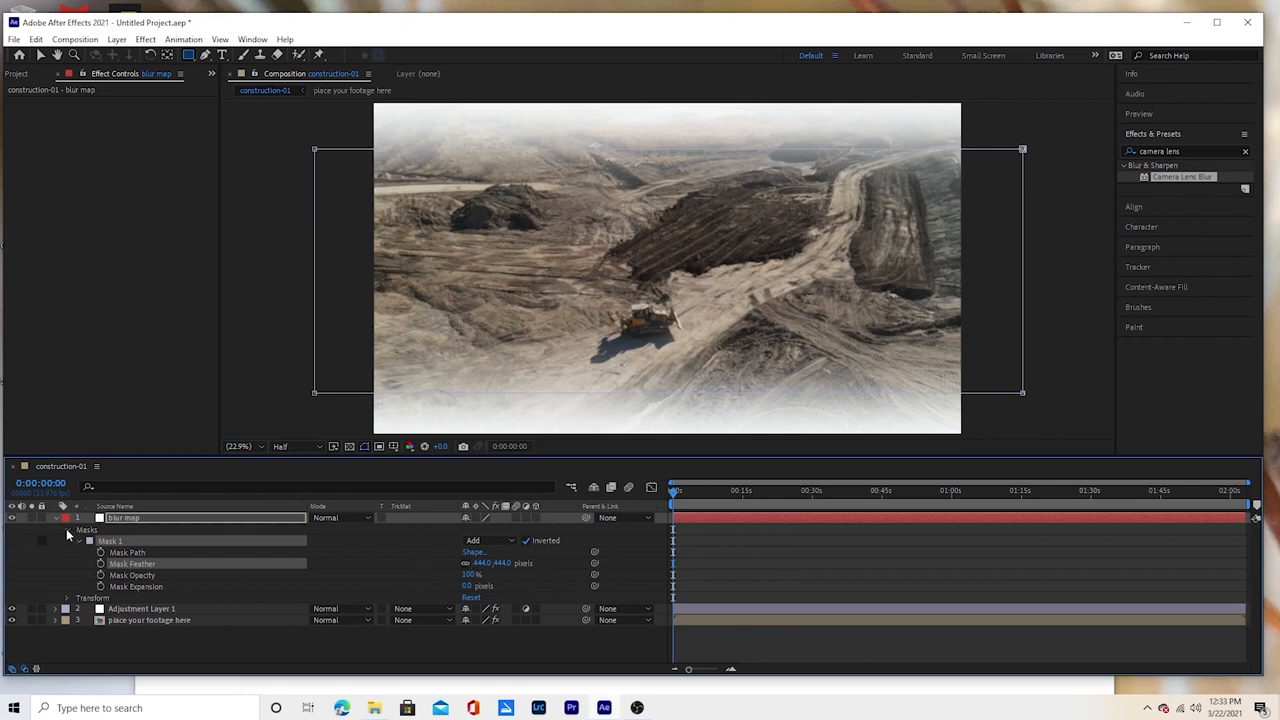
# - Hide the blur map layer and select Adjustment Layer 1 to show its blur controls
pyautogui.click(56, 516)
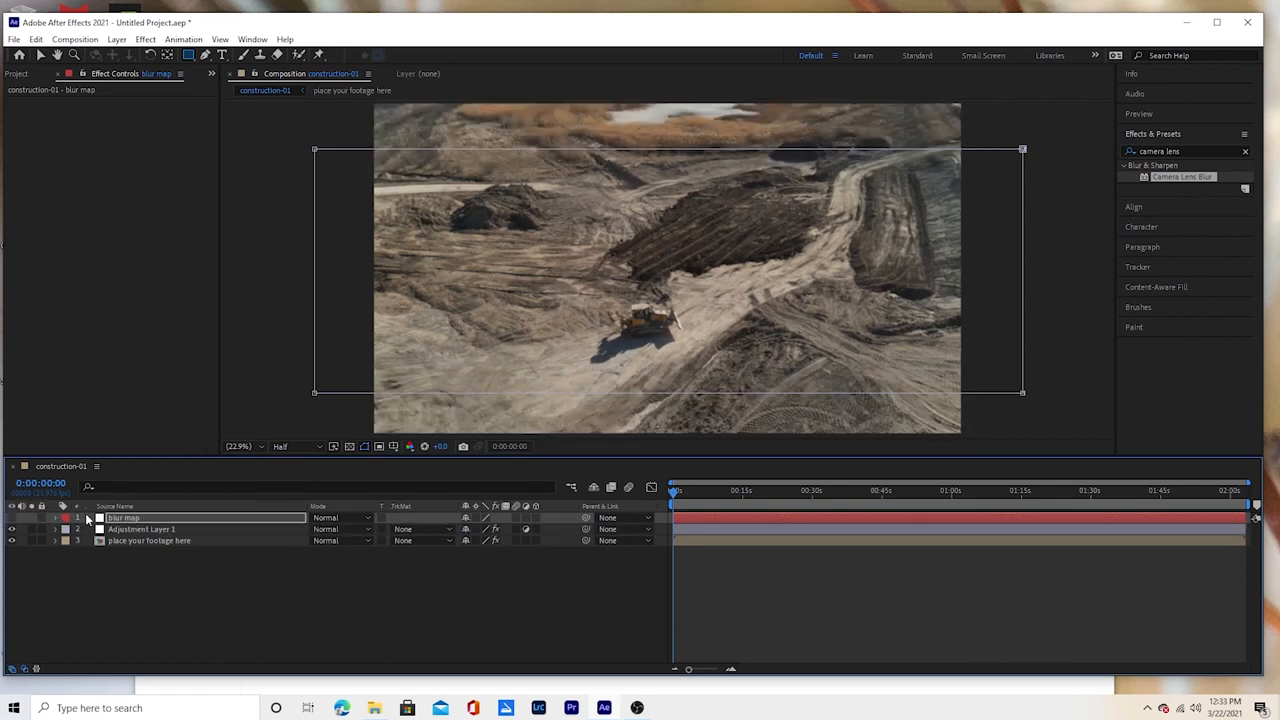
pyautogui.click(140, 528)
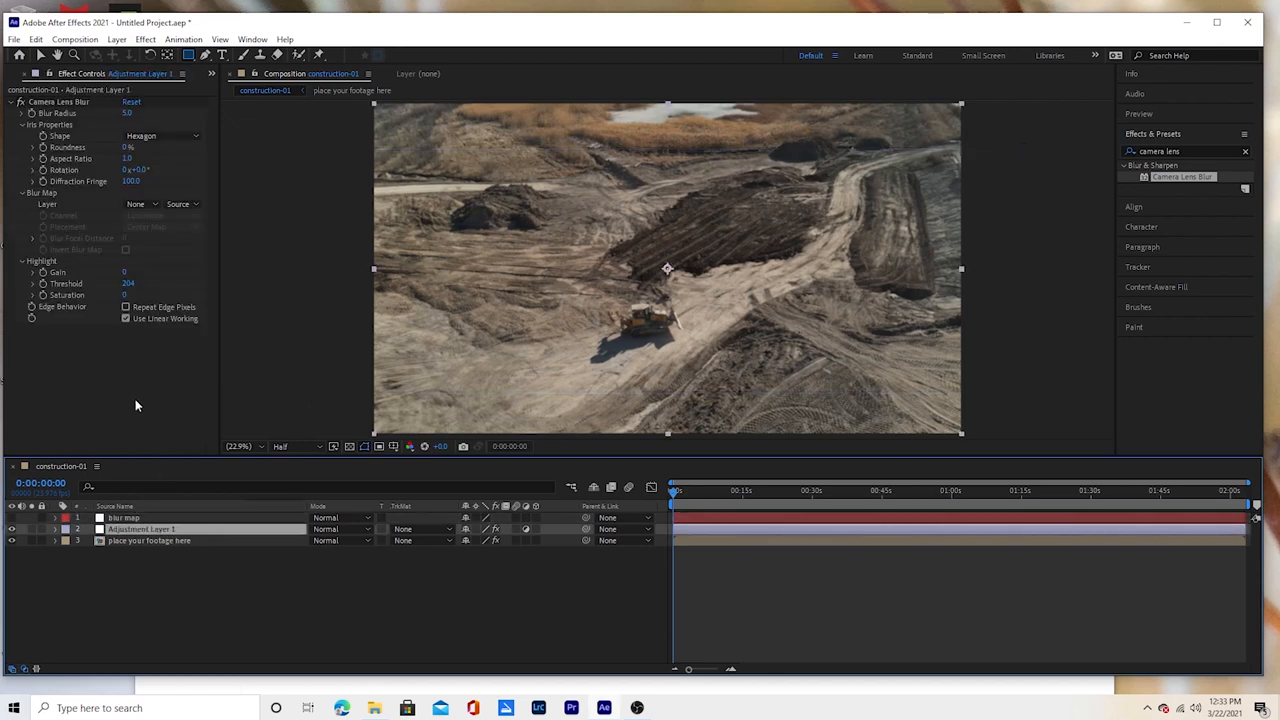
pyautogui.moveTo(124, 328)
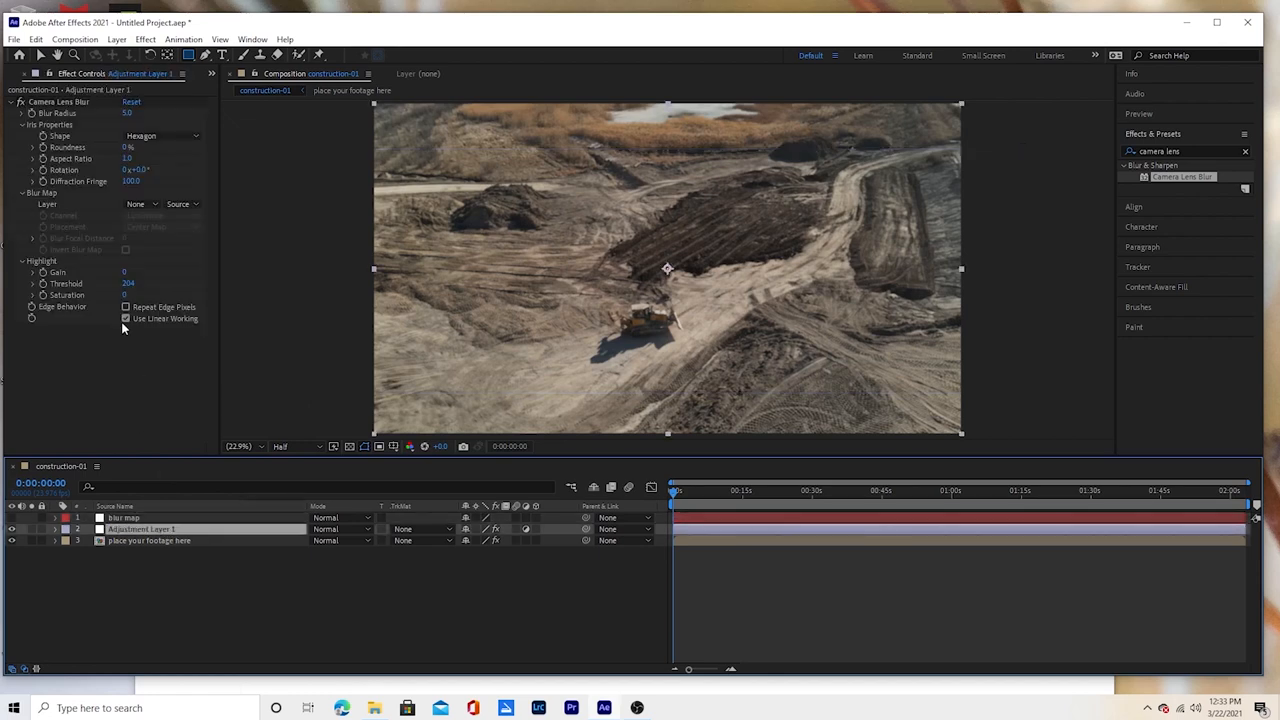
pyautogui.click(124, 516)
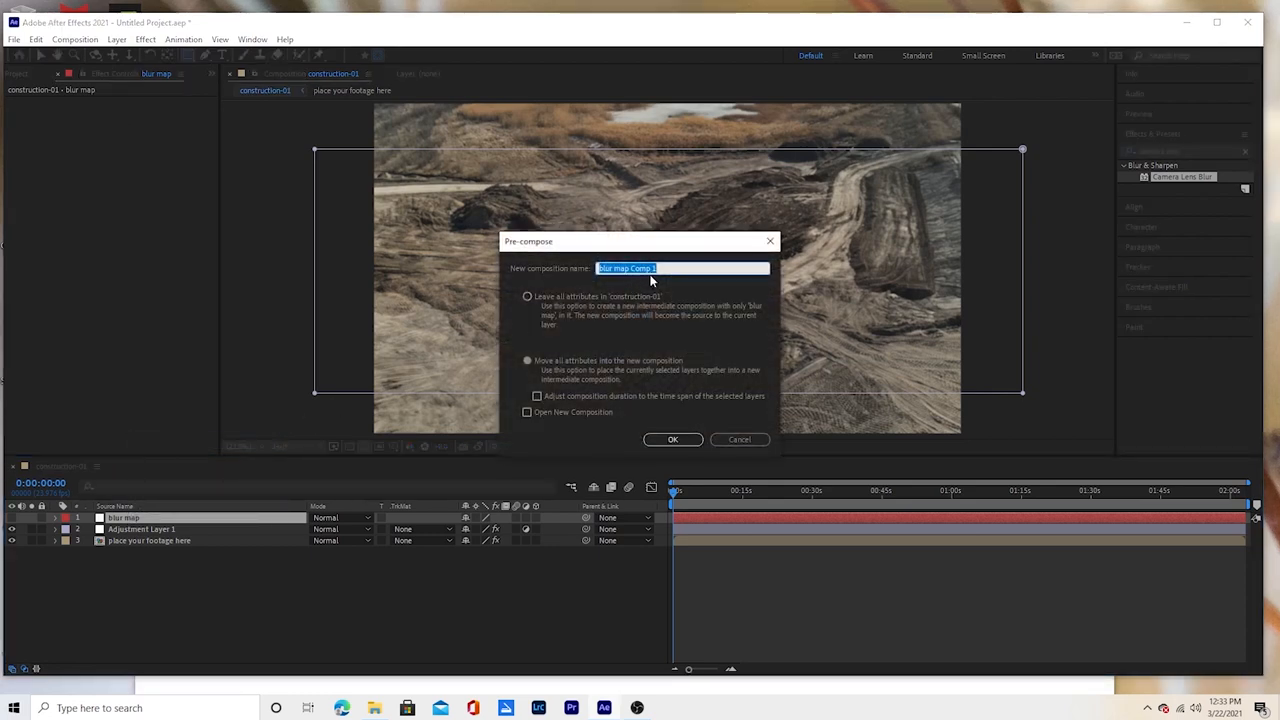
# - Name the new precomposition 'blur map' and confirm
pyautogui.write('blur map')
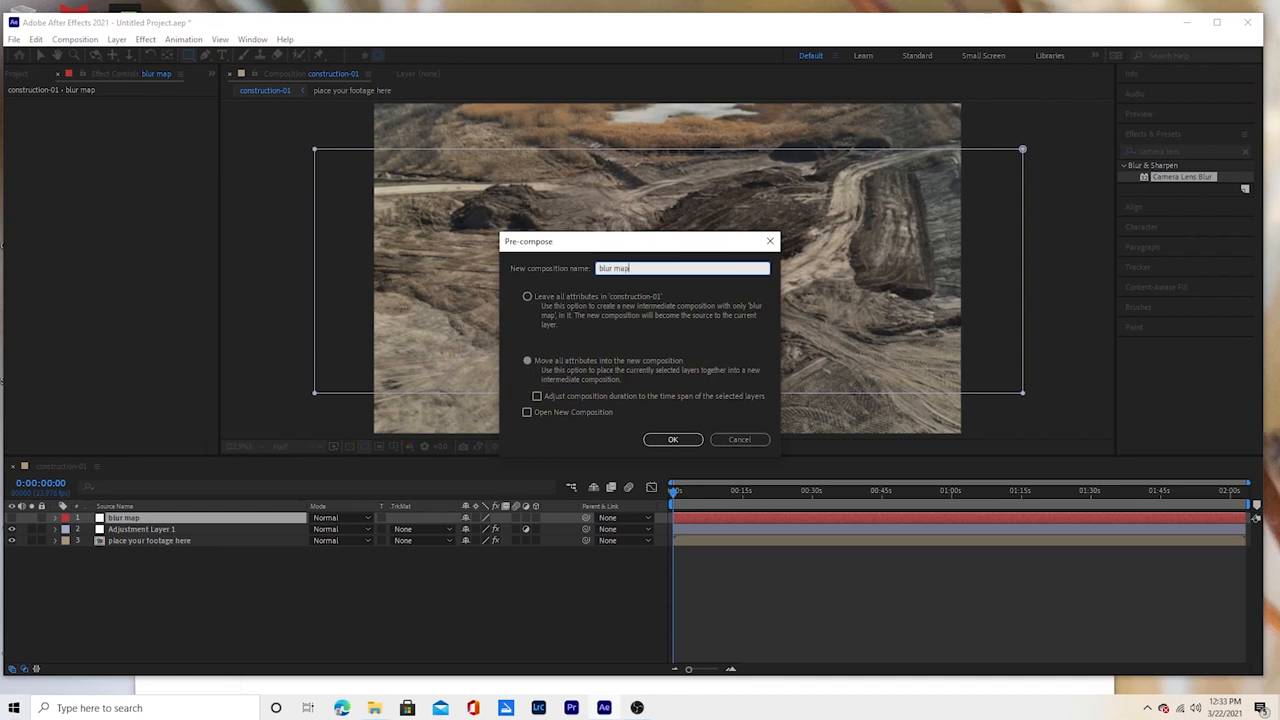
pyautogui.click(672, 440)
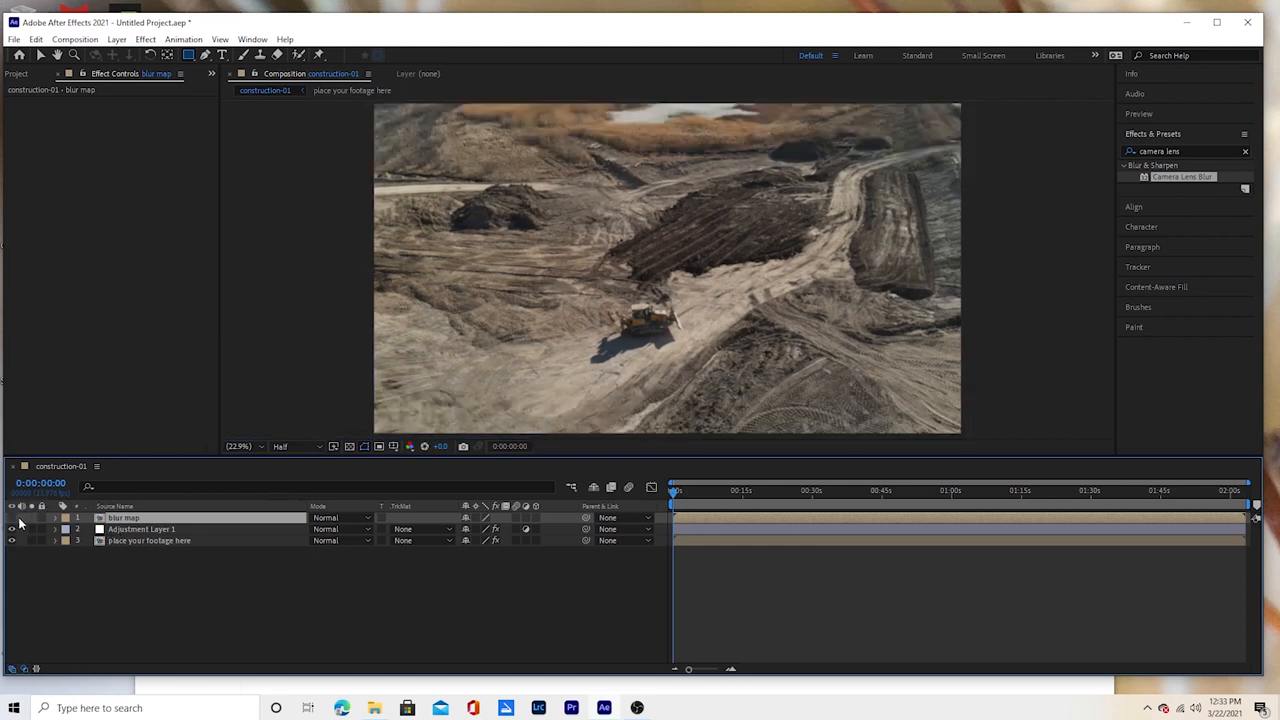
# - Set Camera Lens Blur to use the blur map layer with stronger radius and an Octagon iris
pyautogui.click(140, 528)
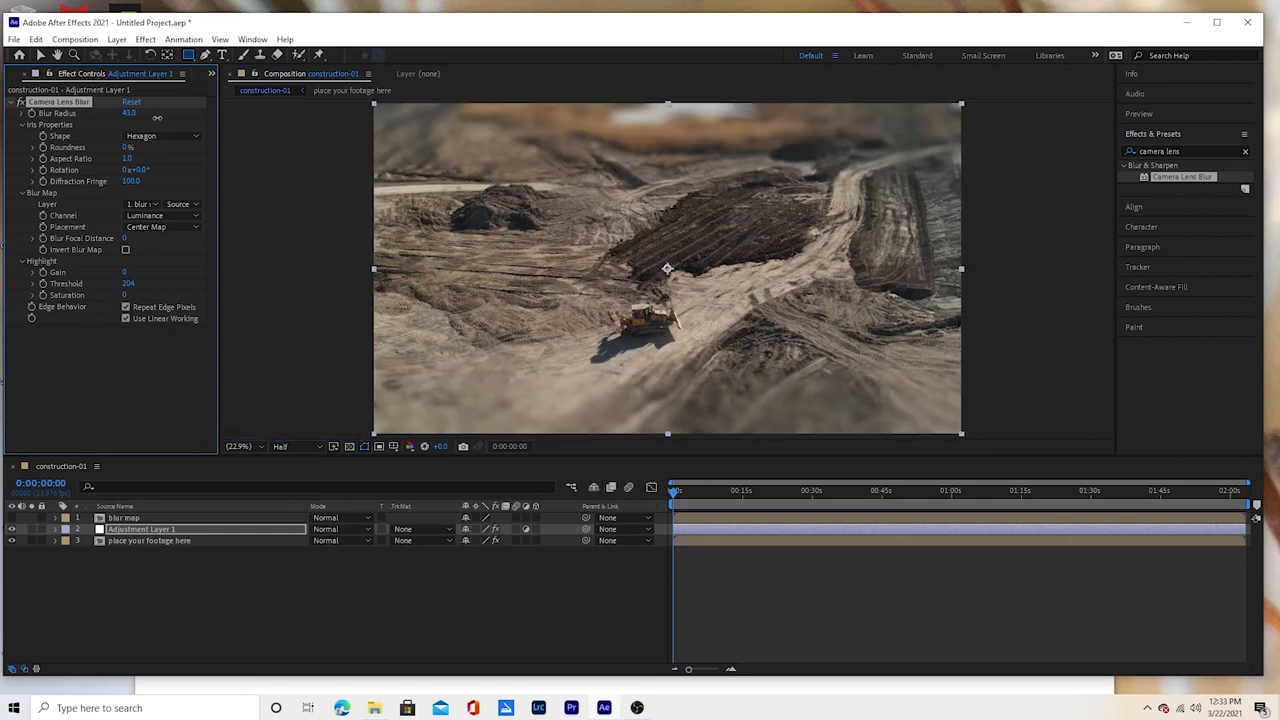
pyautogui.moveTo(236, 154)
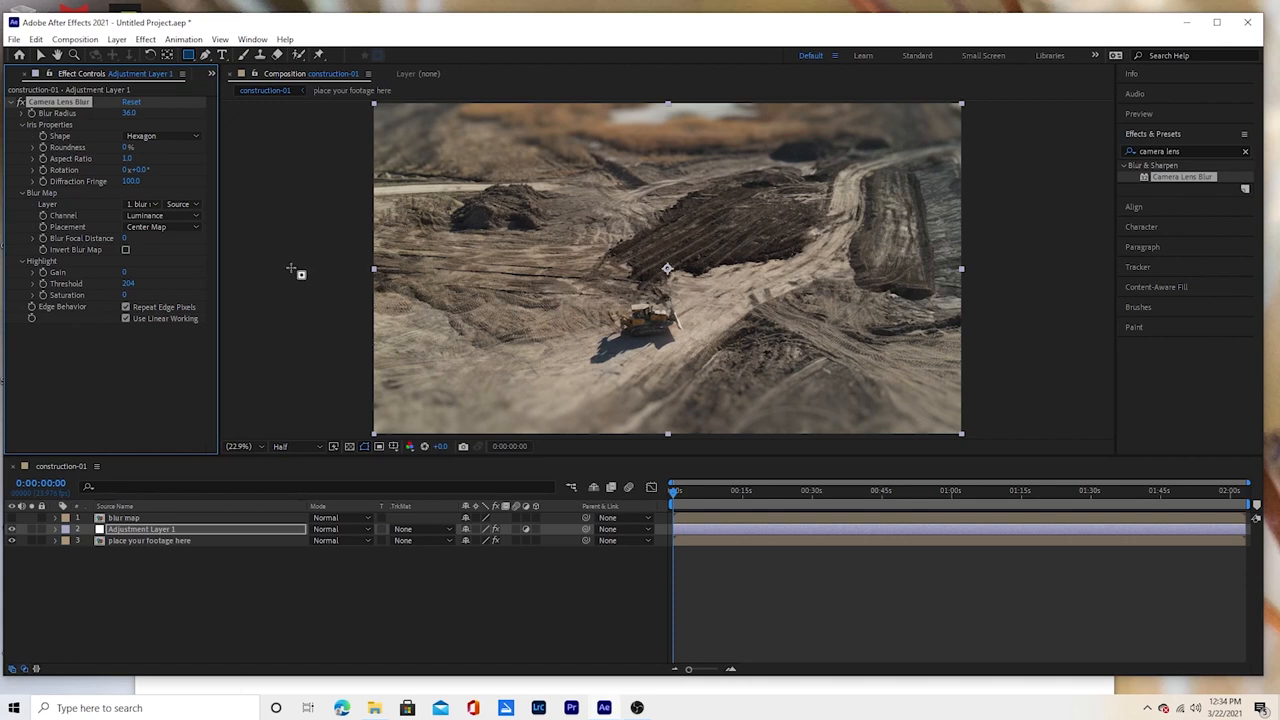
pyautogui.click(160, 136)
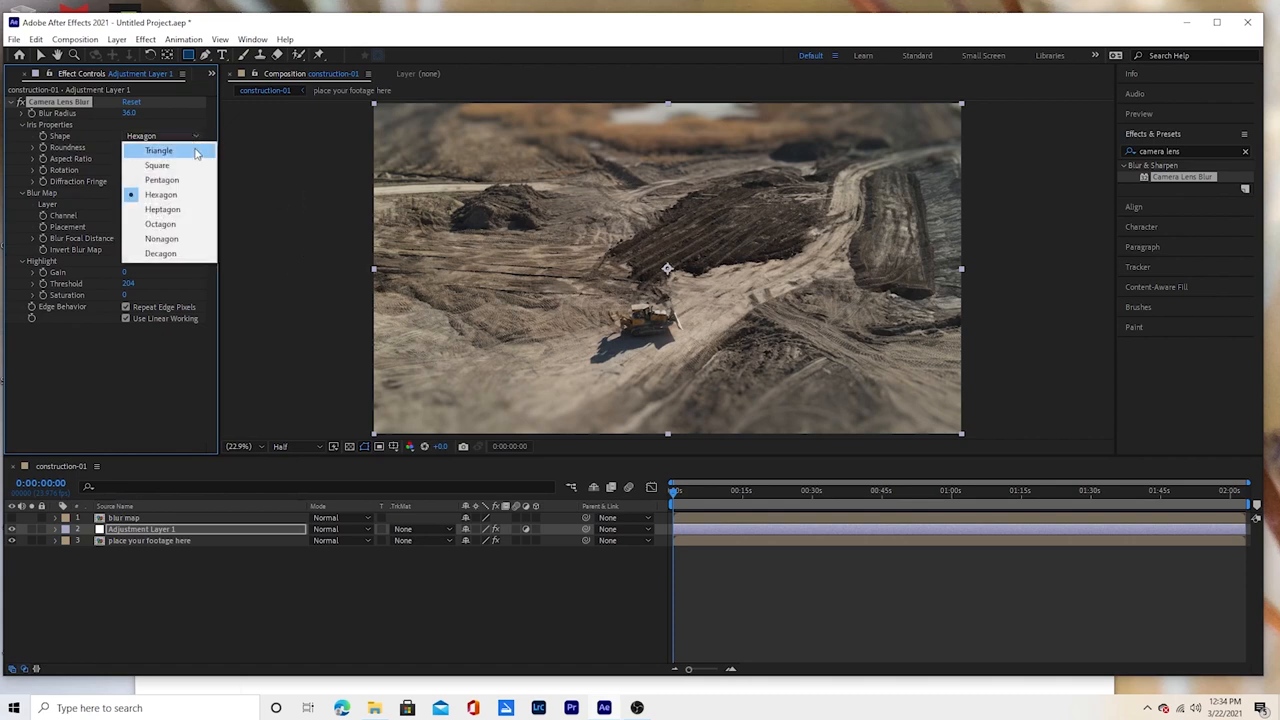
pyautogui.click(156, 164)
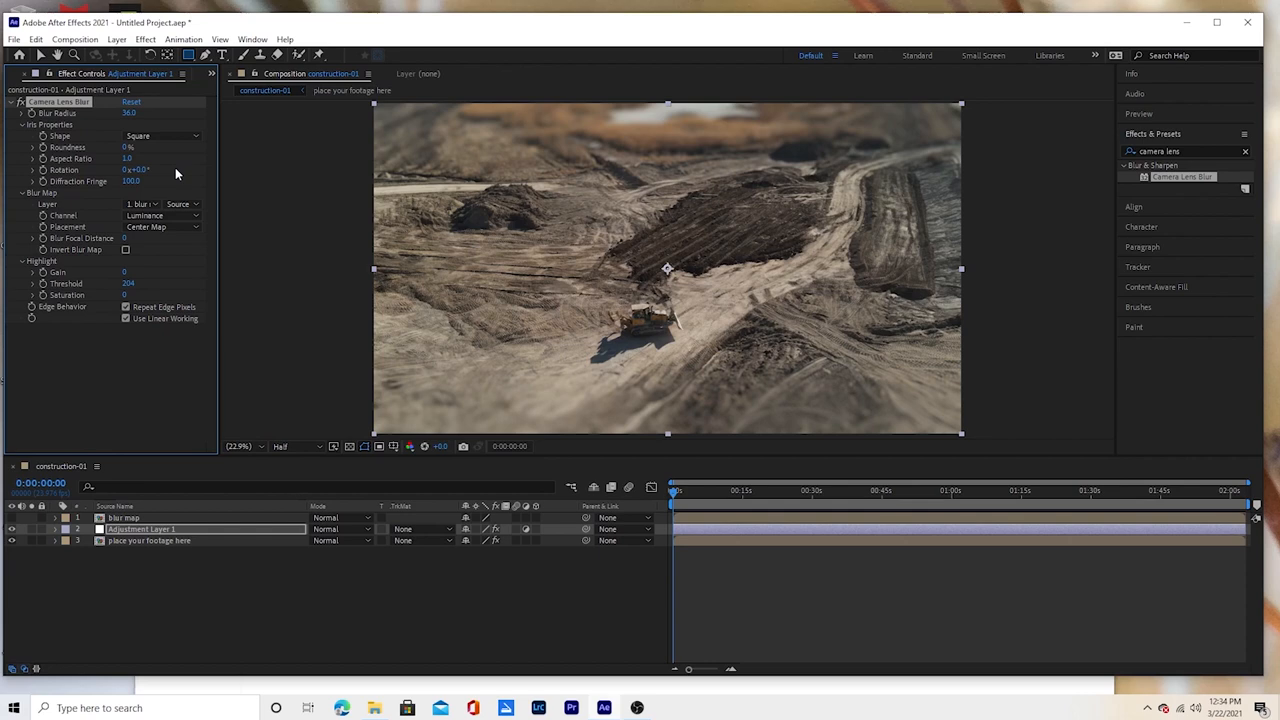
pyautogui.click(160, 136)
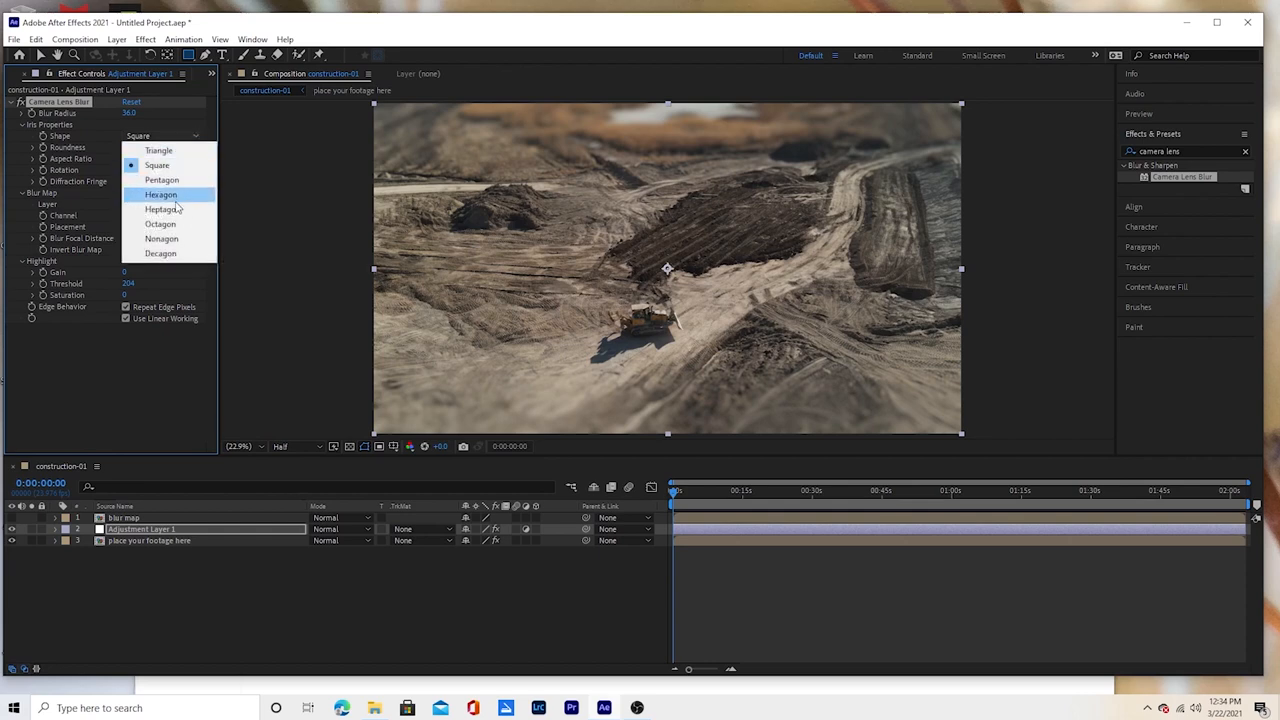
pyautogui.moveTo(160, 238)
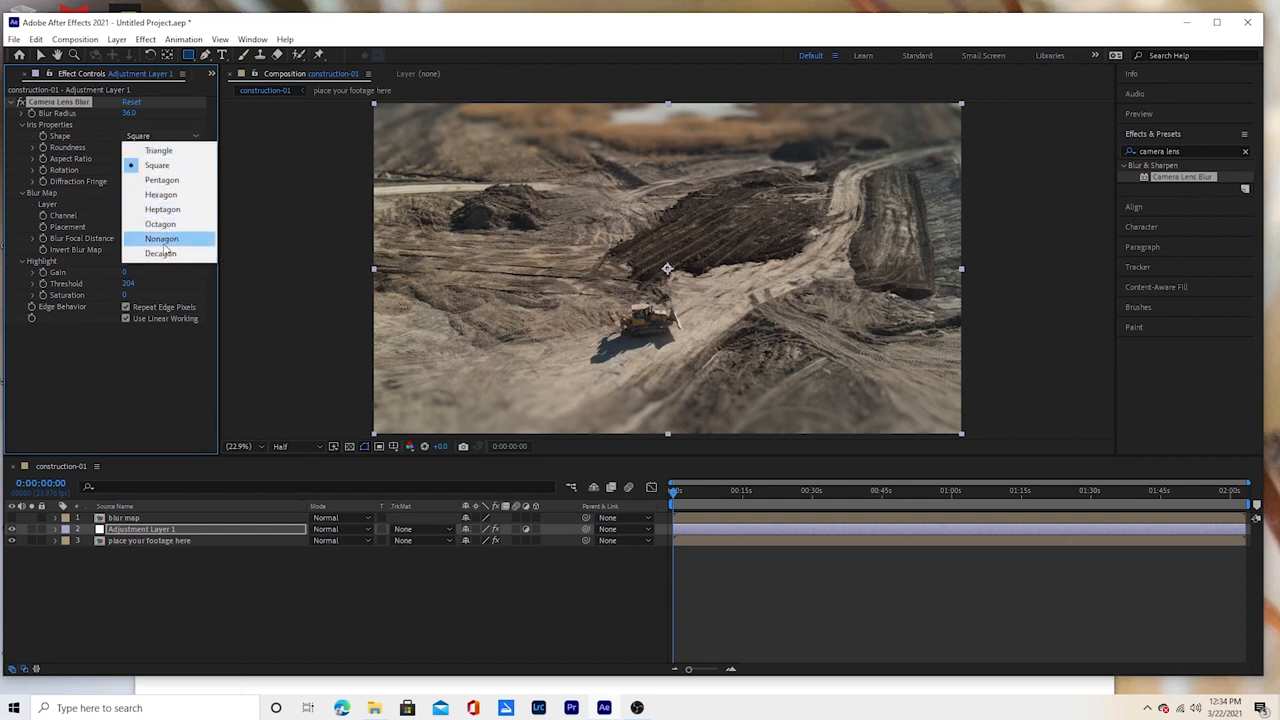
pyautogui.click(160, 224)
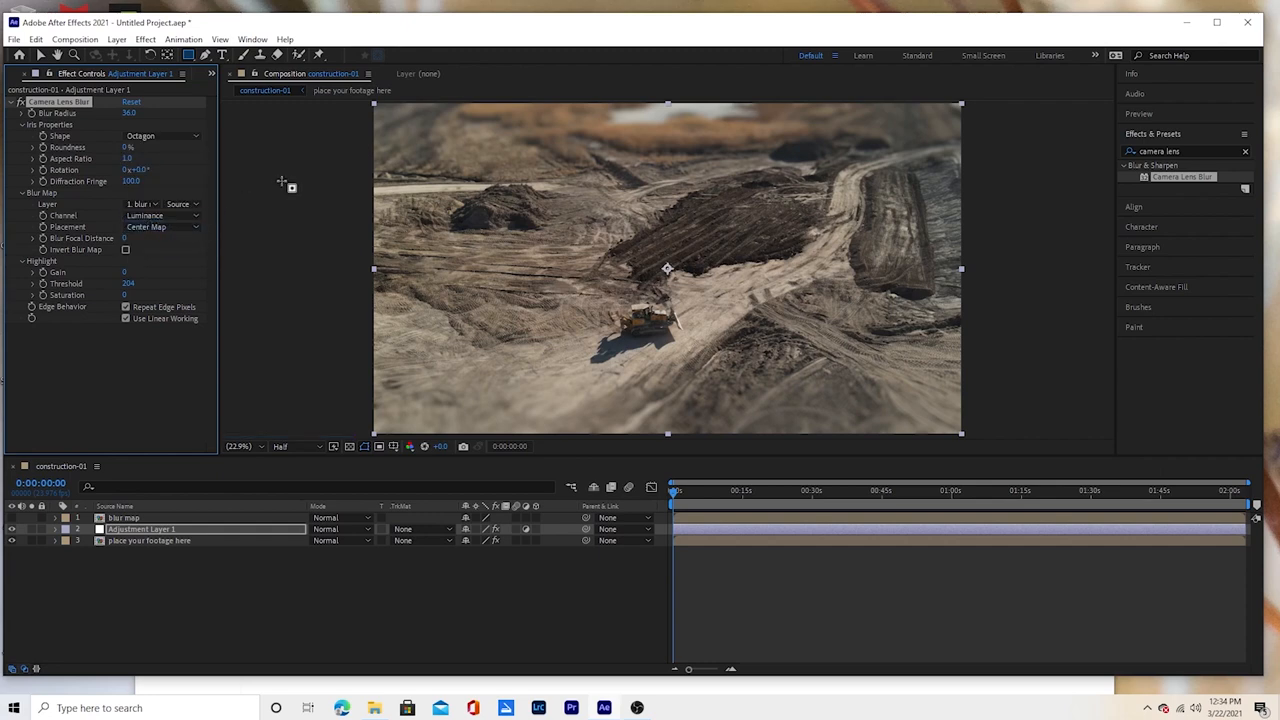
pyautogui.moveTo(156, 206)
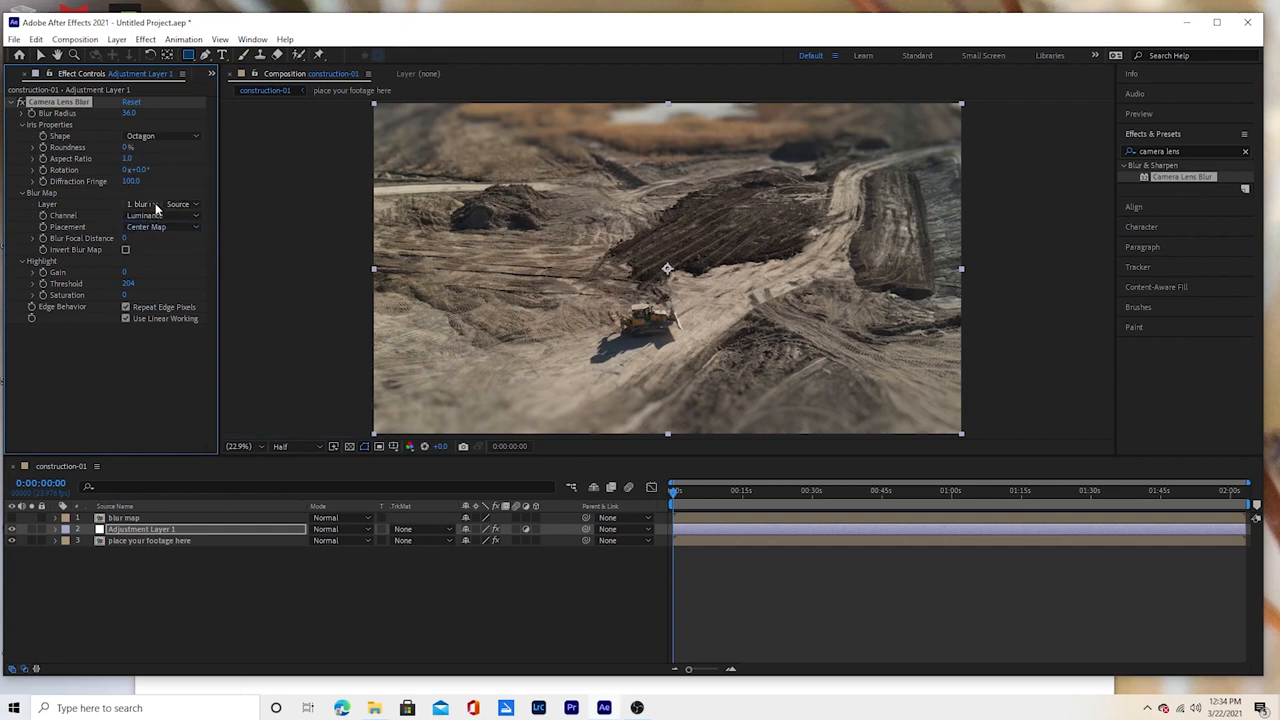
pyautogui.moveTo(362, 276)
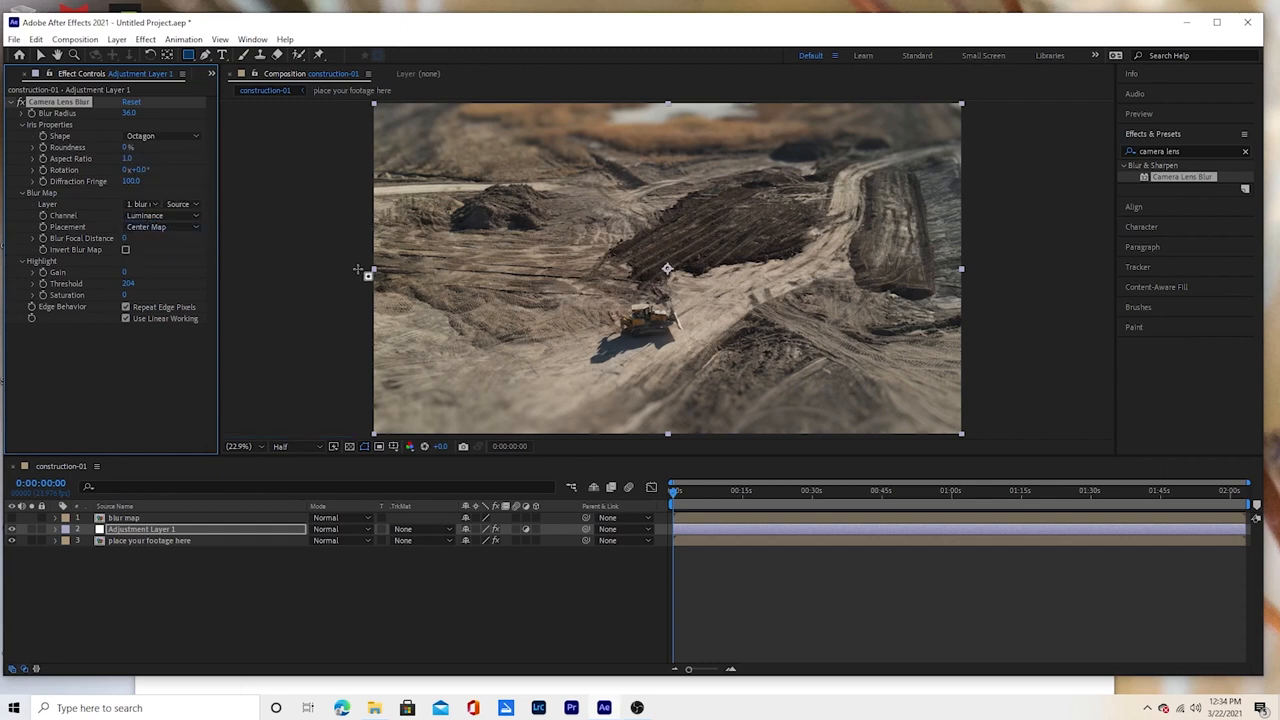
pyautogui.click(1140, 112)
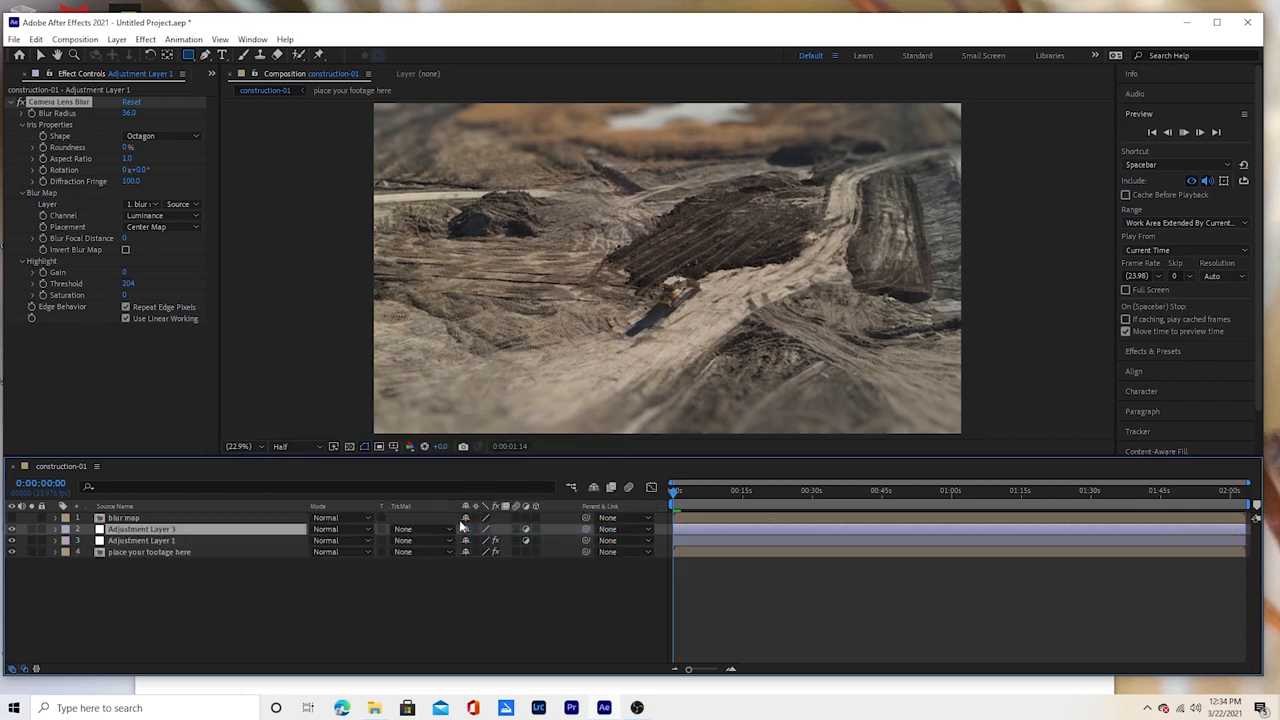
# - Rename the duplicated top adjustment layer to 'saturation'
pyautogui.rightClick(140, 528)
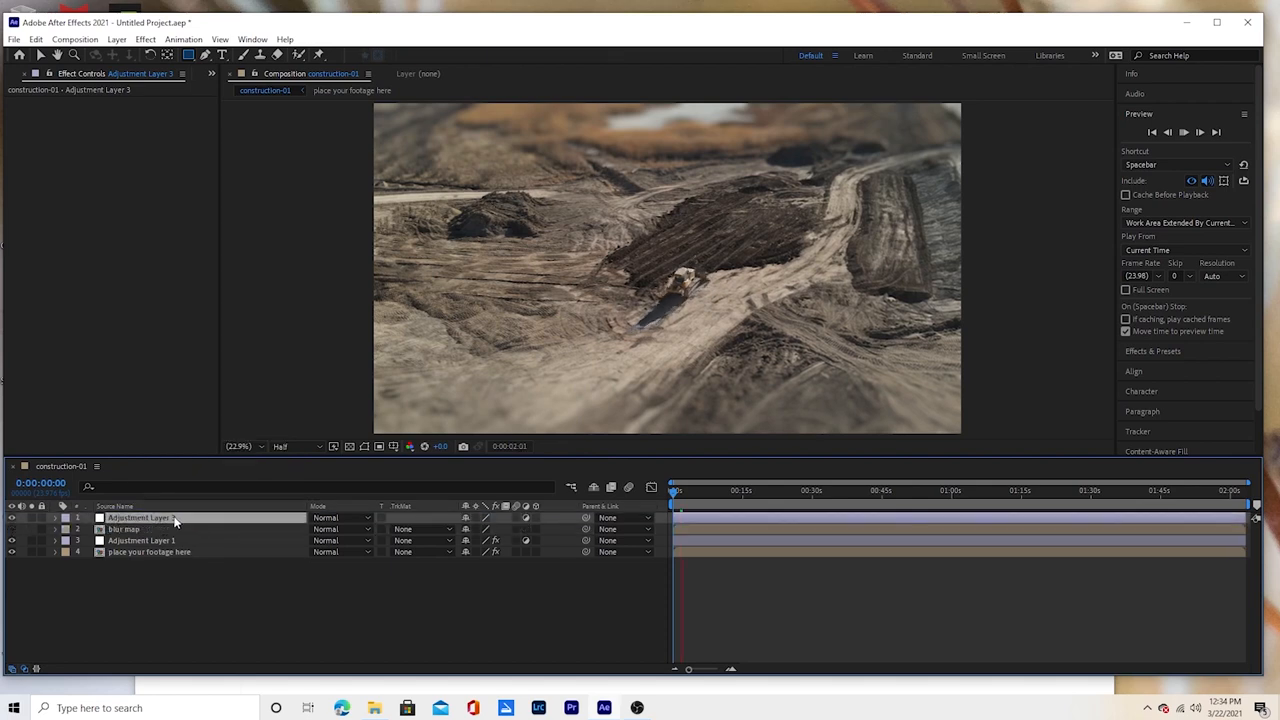
pyautogui.doubleClick(140, 516)
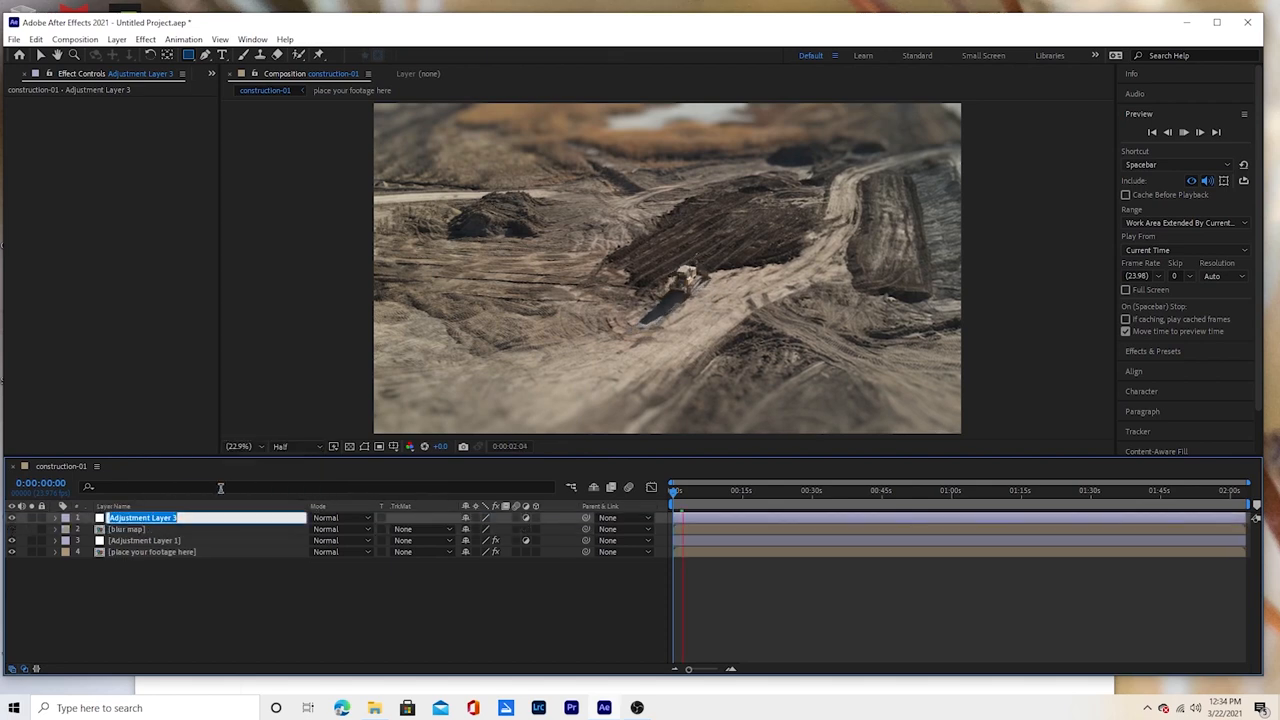
pyautogui.write('tatu')
pyautogui.write('camera lens')
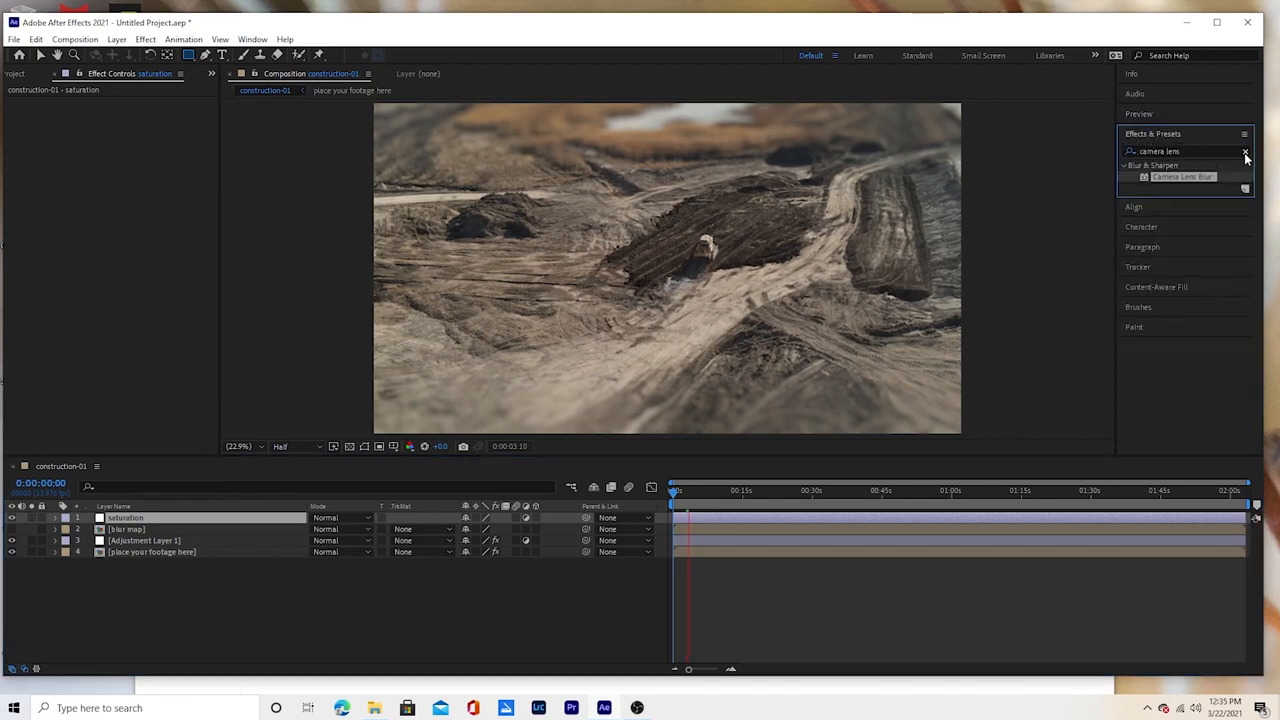
# - Find and apply Lumetri Color to the saturation layer, raising creative vibrance and saturation
pyautogui.click(1244, 152)
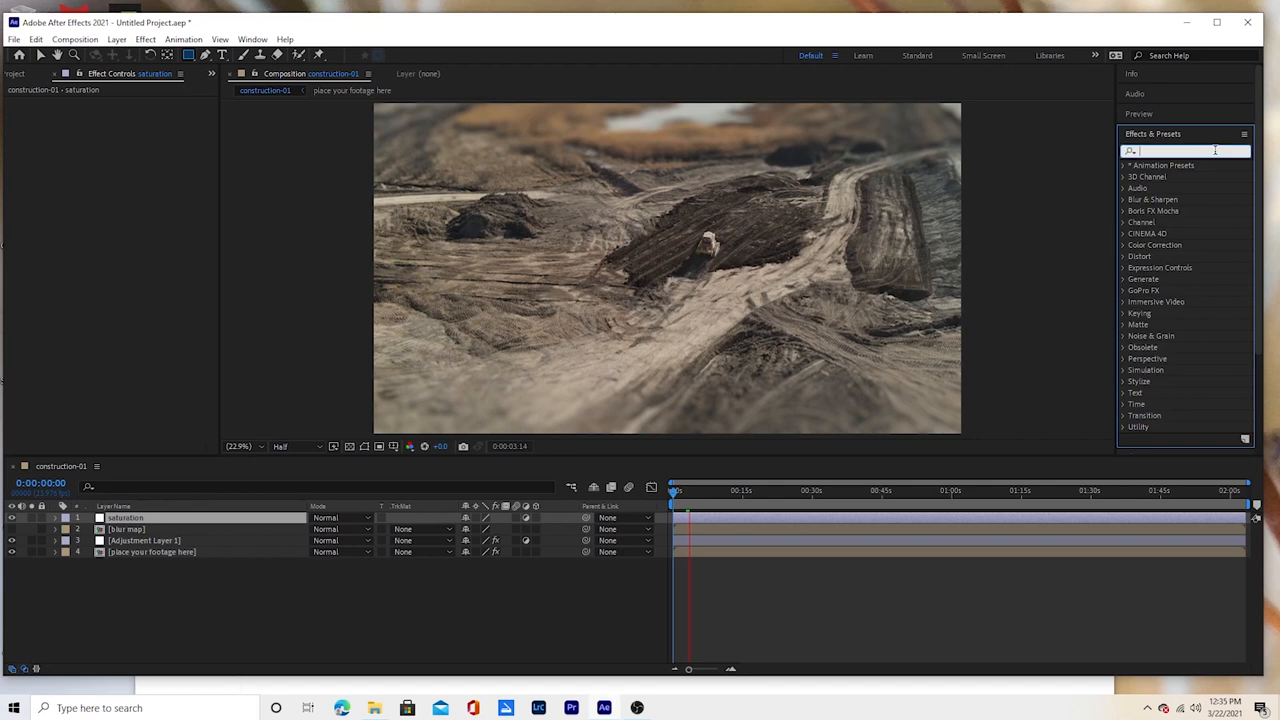
pyautogui.write('lumetri')
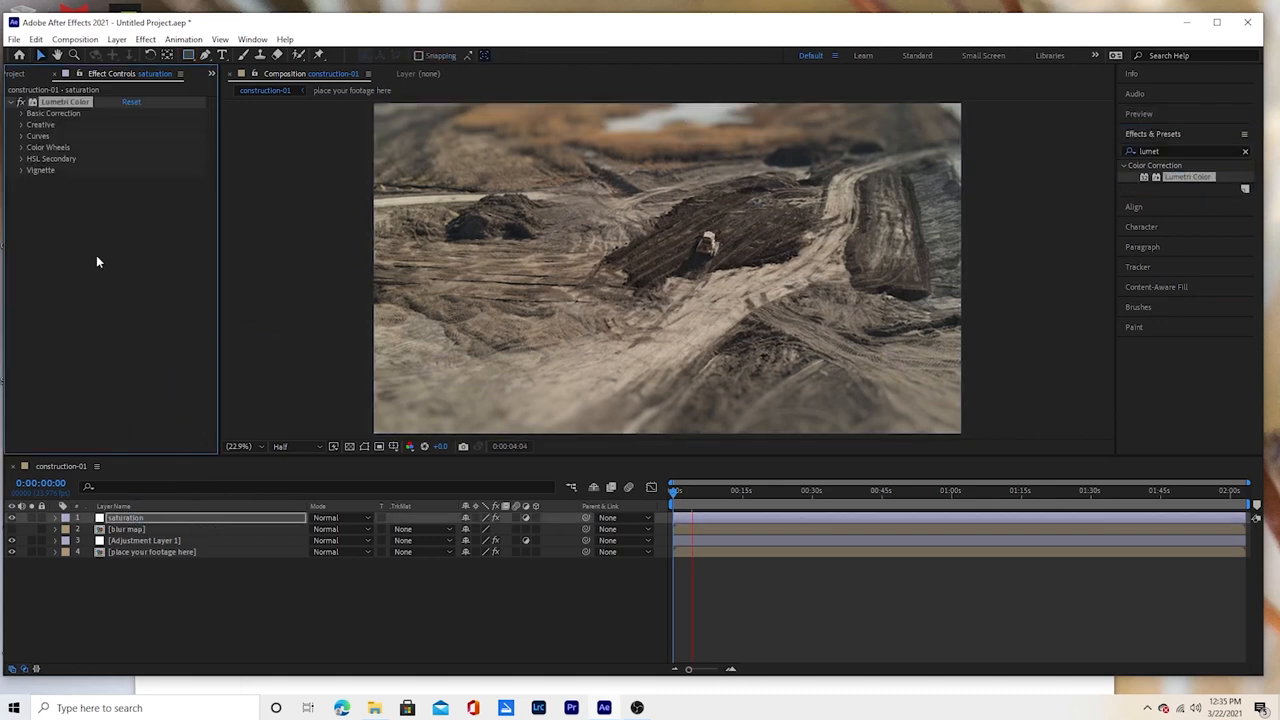
pyautogui.click(40, 124)
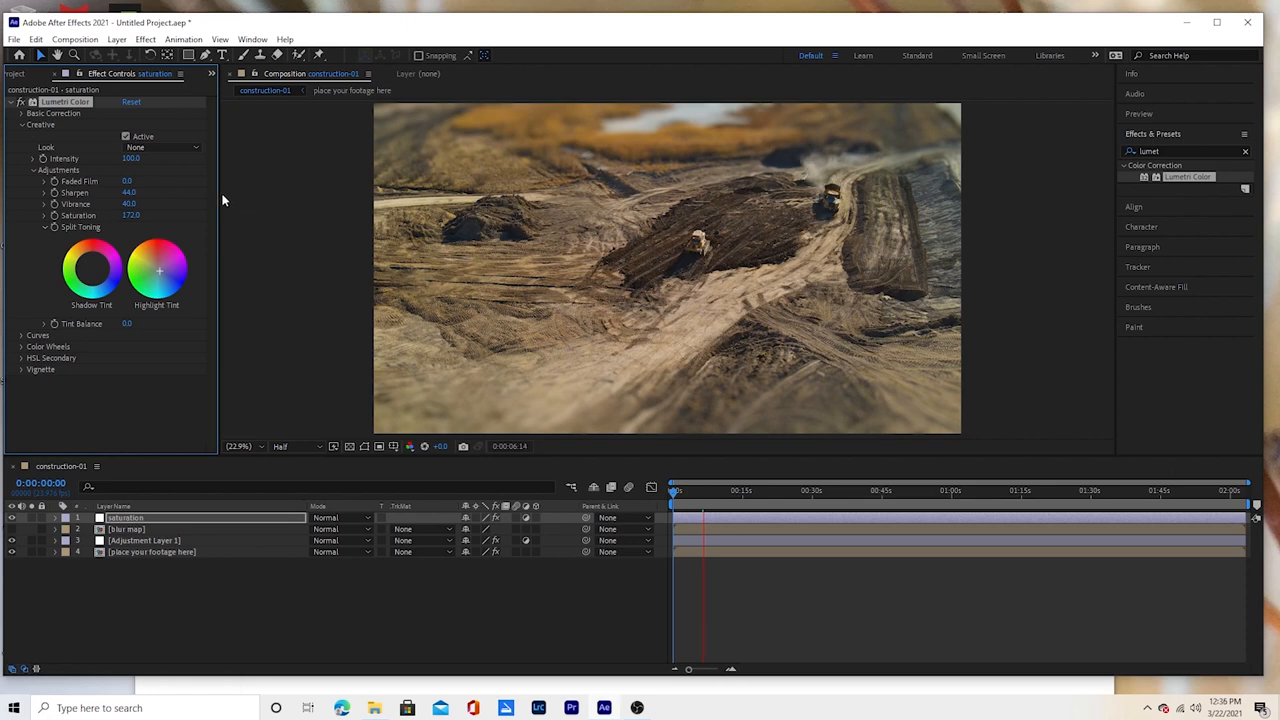
pyautogui.click(32, 168)
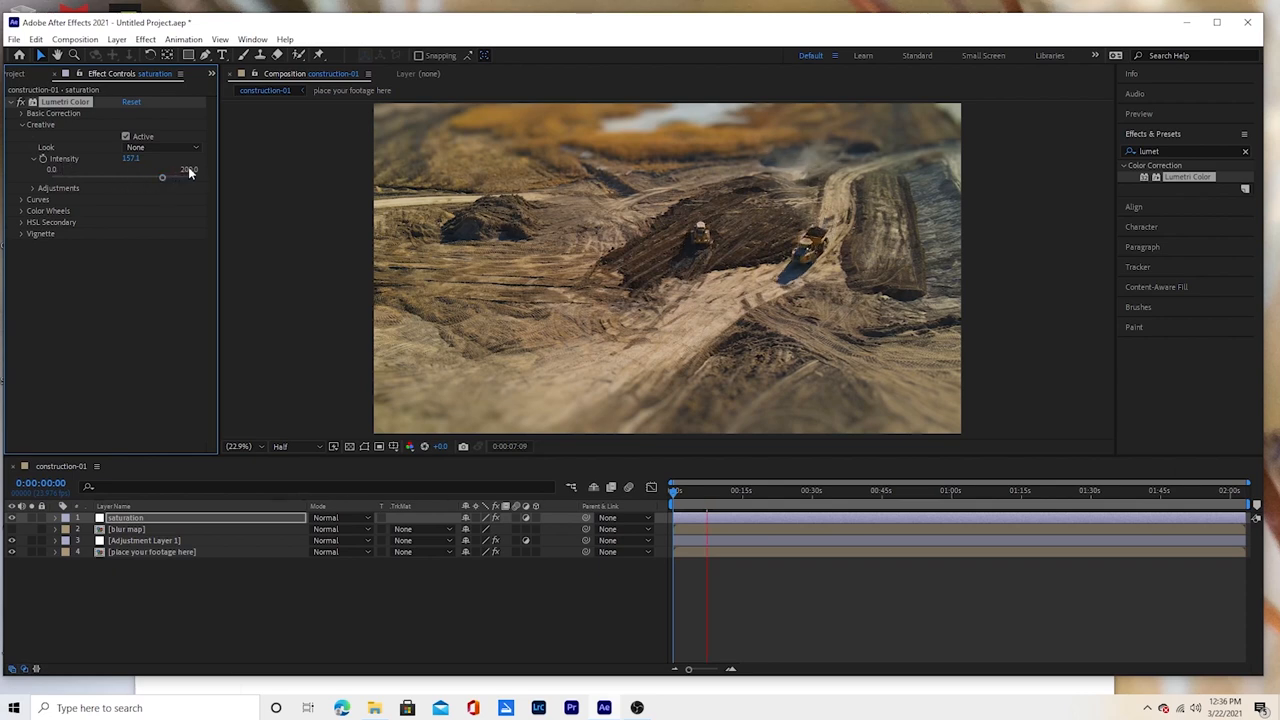
# - Scrub Lumetri Color's Creative Intensity to strengthen the grade on the saturation layer
pyautogui.moveTo(162, 176); pyautogui.dragTo(120, 176)
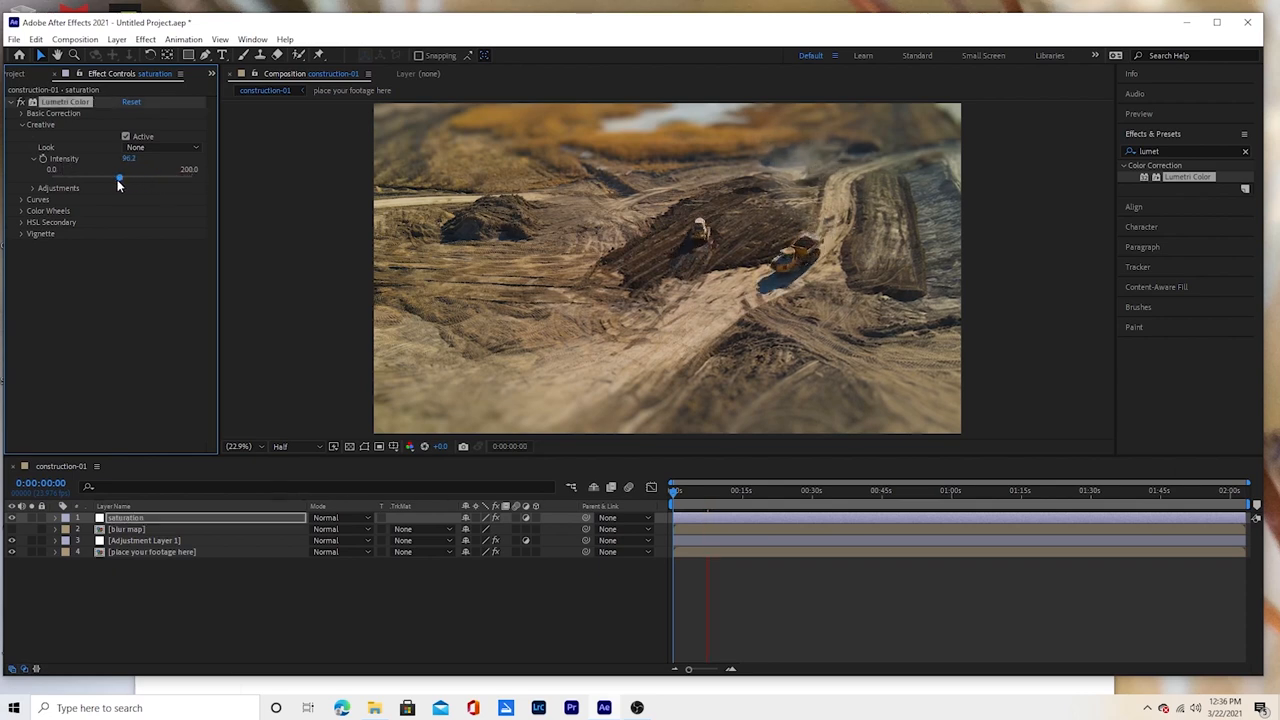
pyautogui.moveTo(120, 176); pyautogui.dragTo(124, 176)
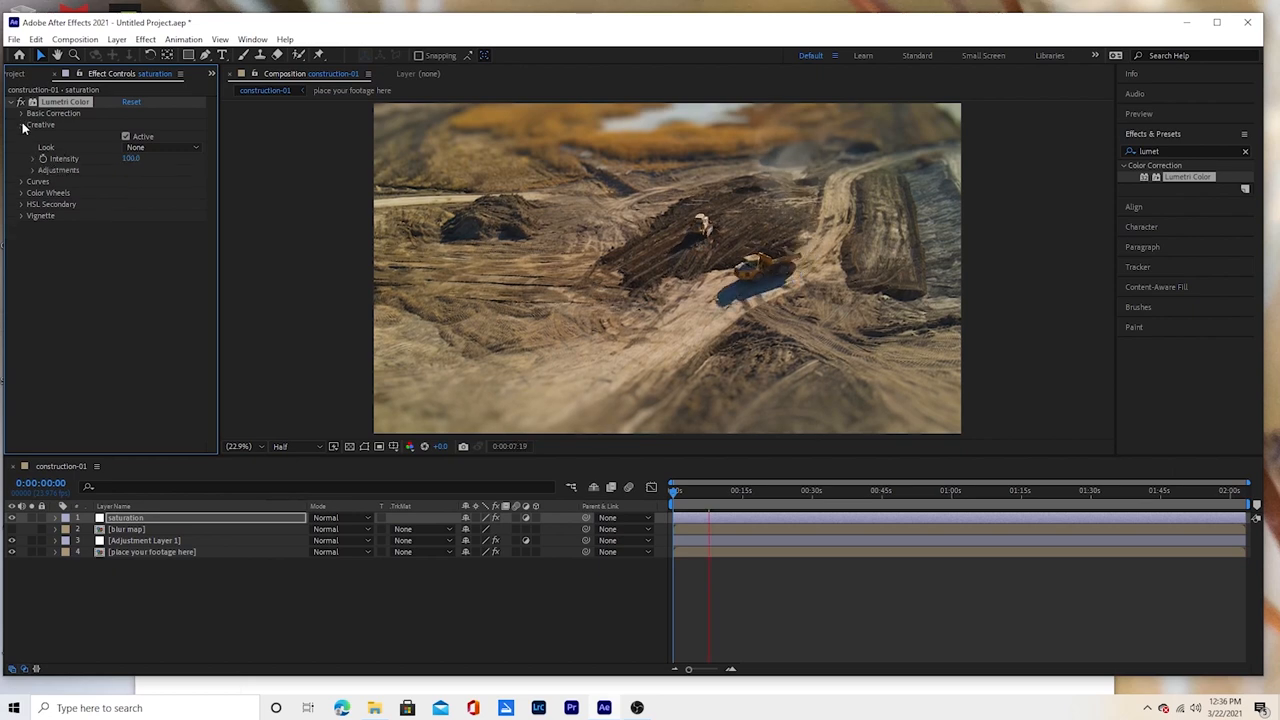
# - Raise Contrast in Lumetri Color's Basic Correction to deepen the footage's tones
pyautogui.click(22, 112)
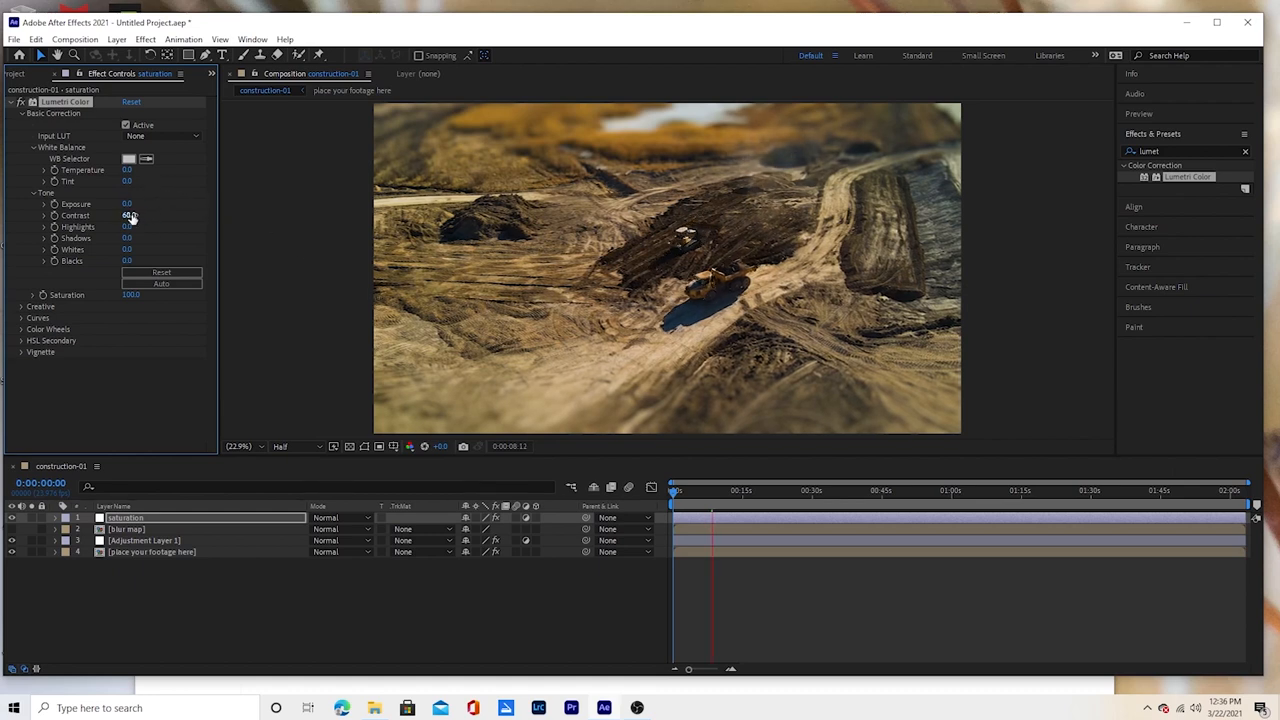
pyautogui.moveTo(128, 216); pyautogui.dragTo(120, 216)
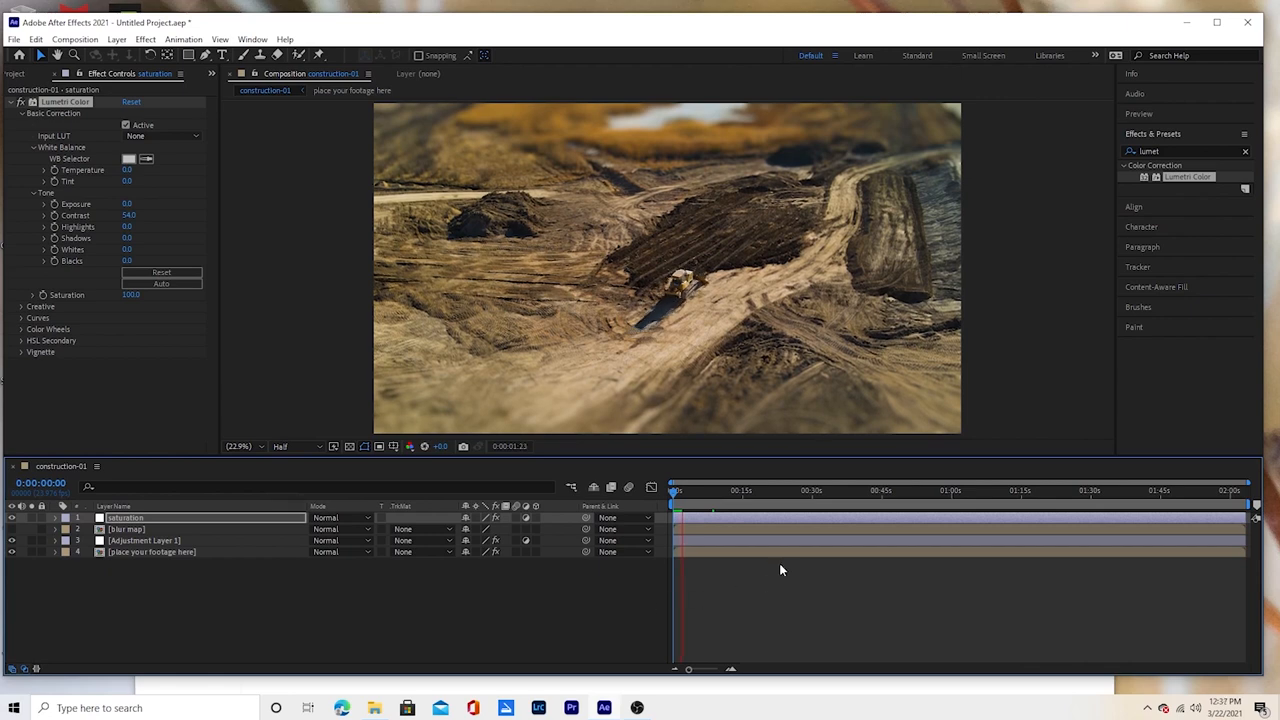
pyautogui.click(682, 490)
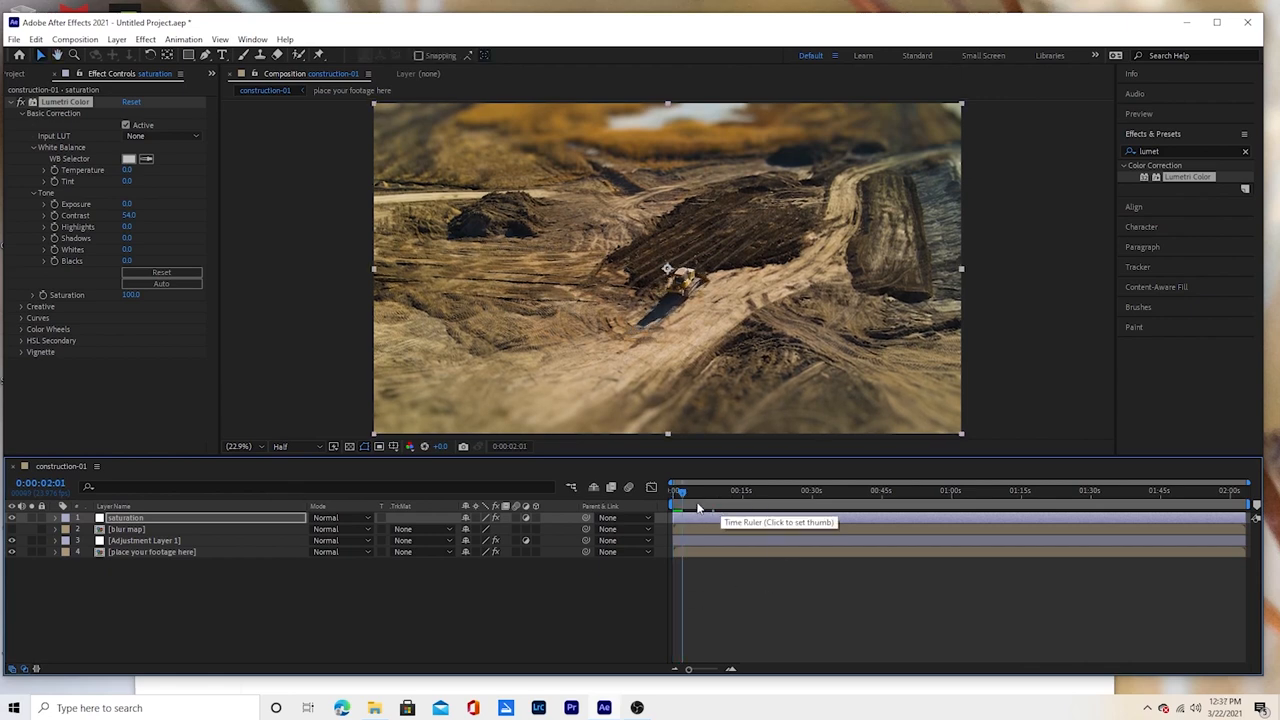
pyautogui.click(676, 490)
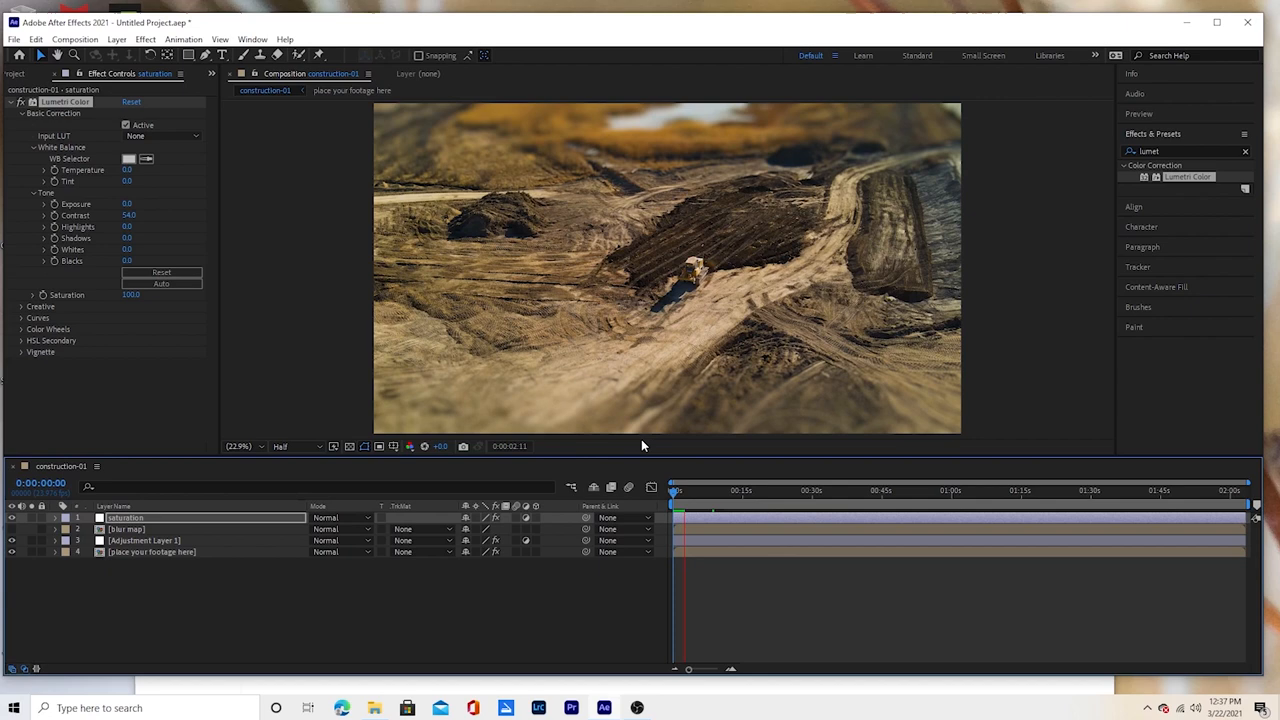
pyautogui.click(676, 490)
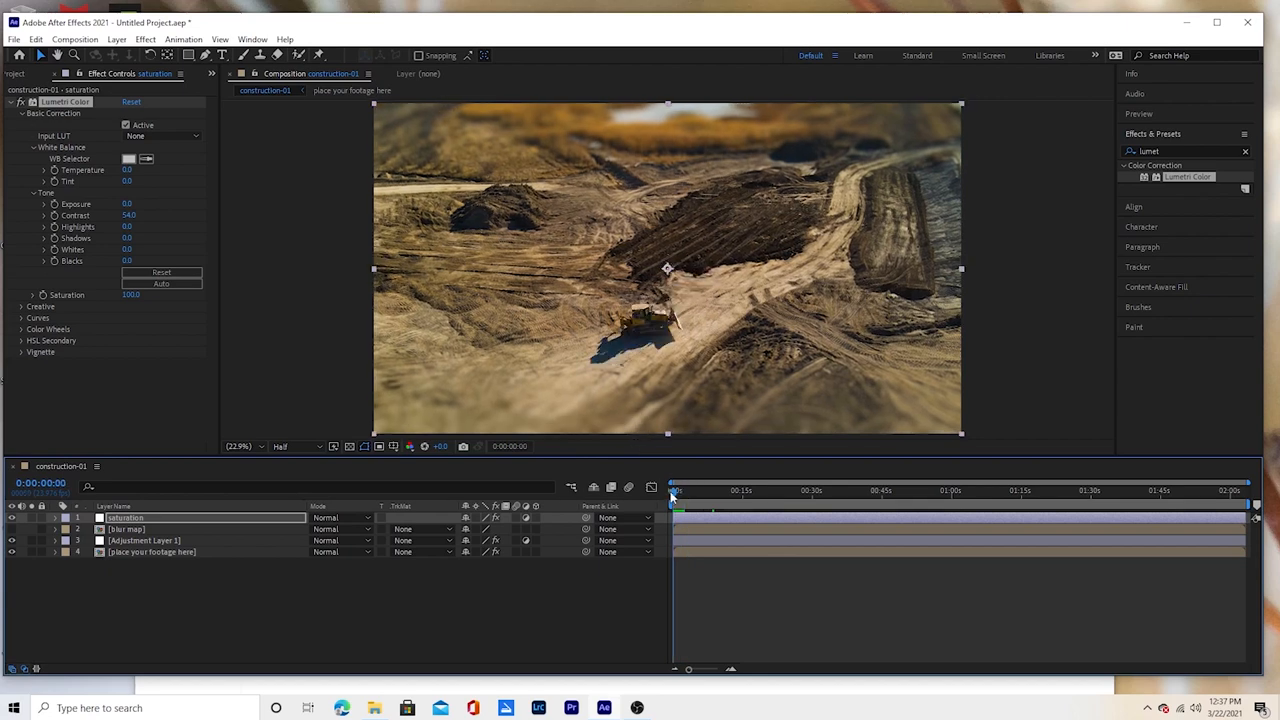
# - Save the project under the new name 'construction tilt shift'
pyautogui.click(14, 40)
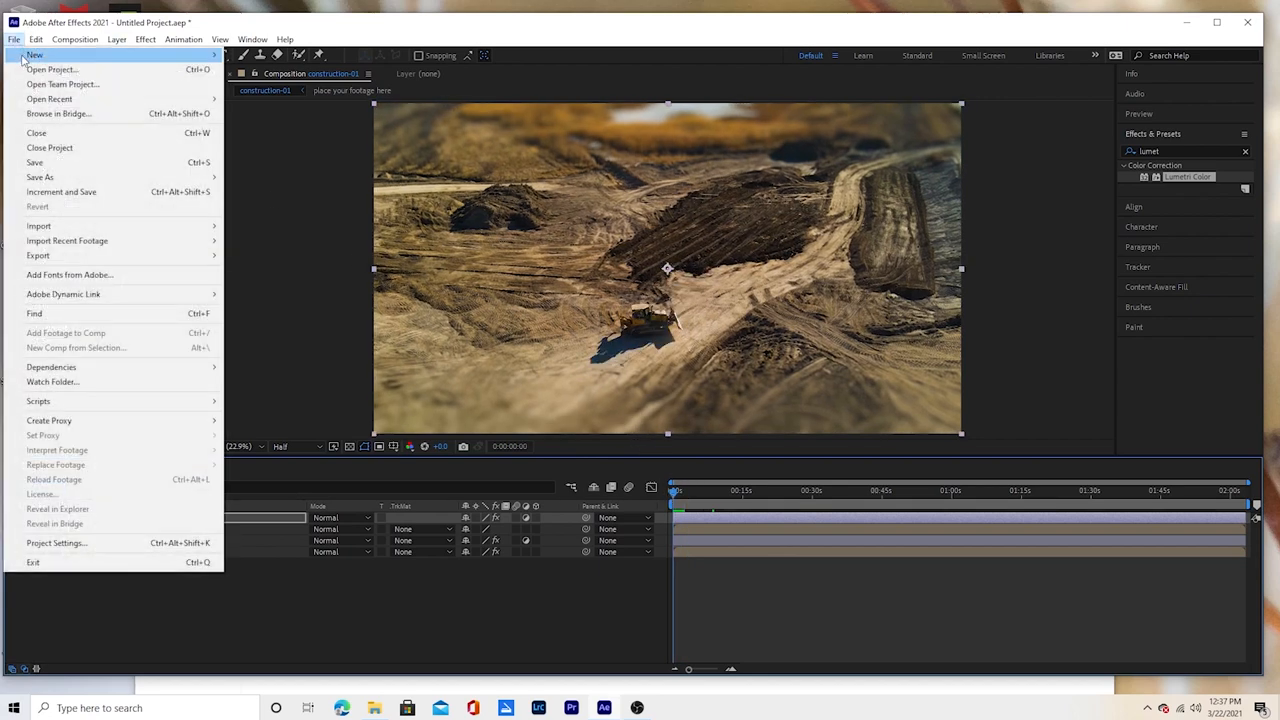
pyautogui.moveTo(40, 176)
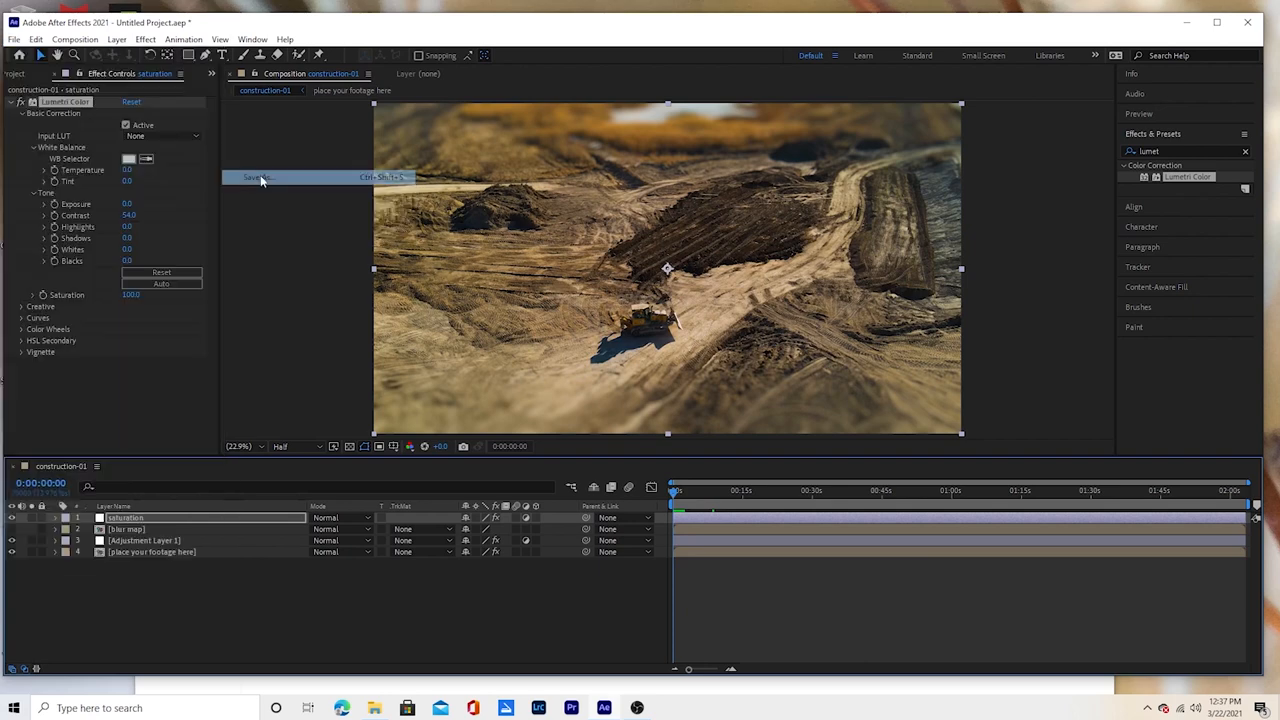
pyautogui.click(258, 176)
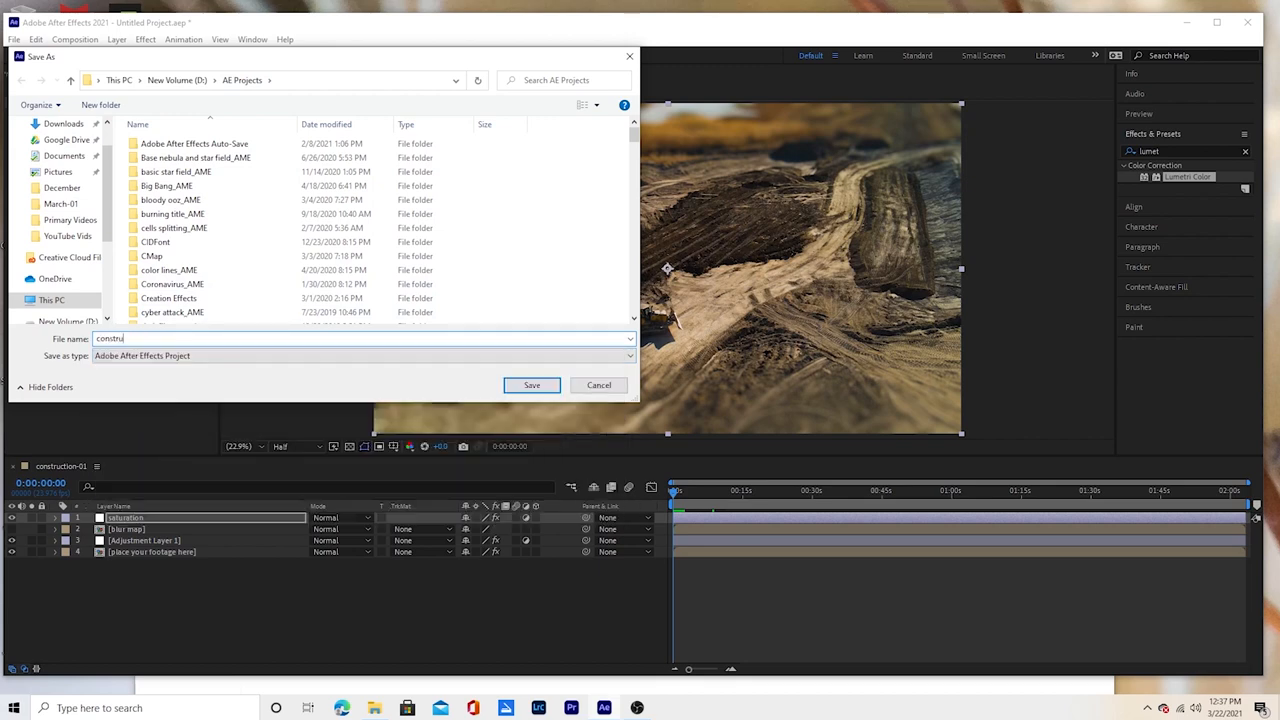
pyautogui.write('construction tilt shift')
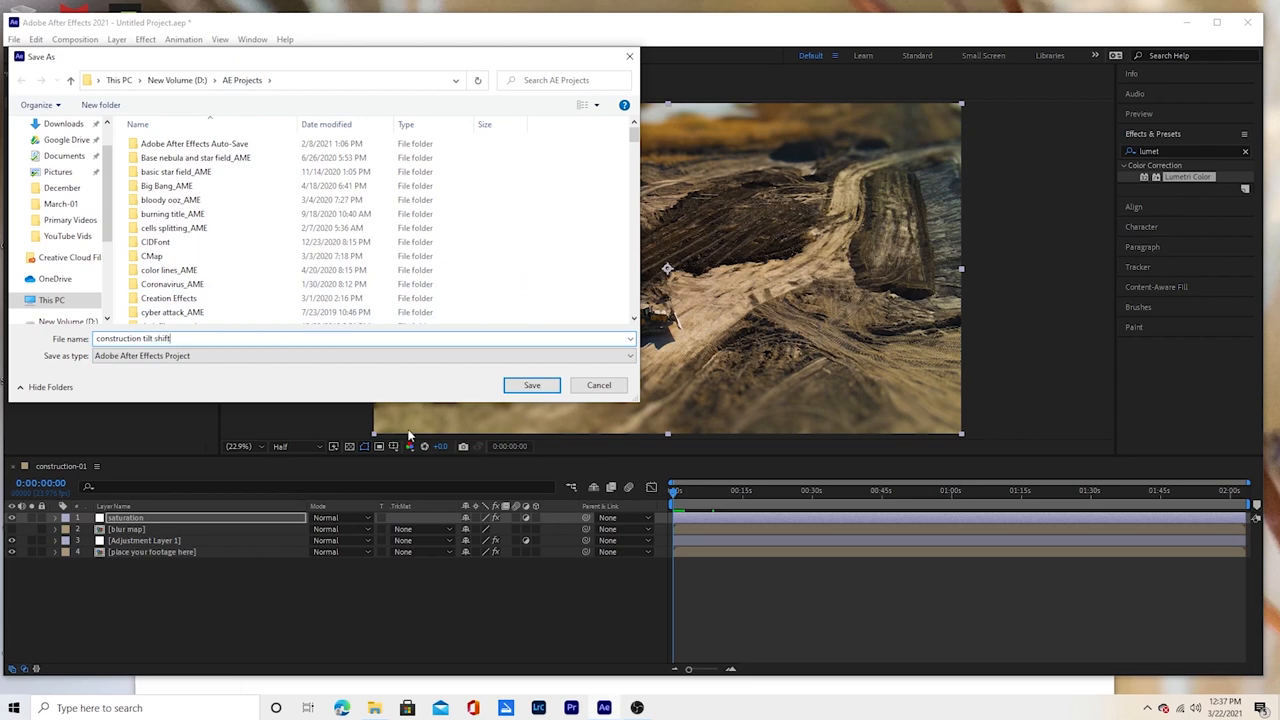
pyautogui.click(532, 384)
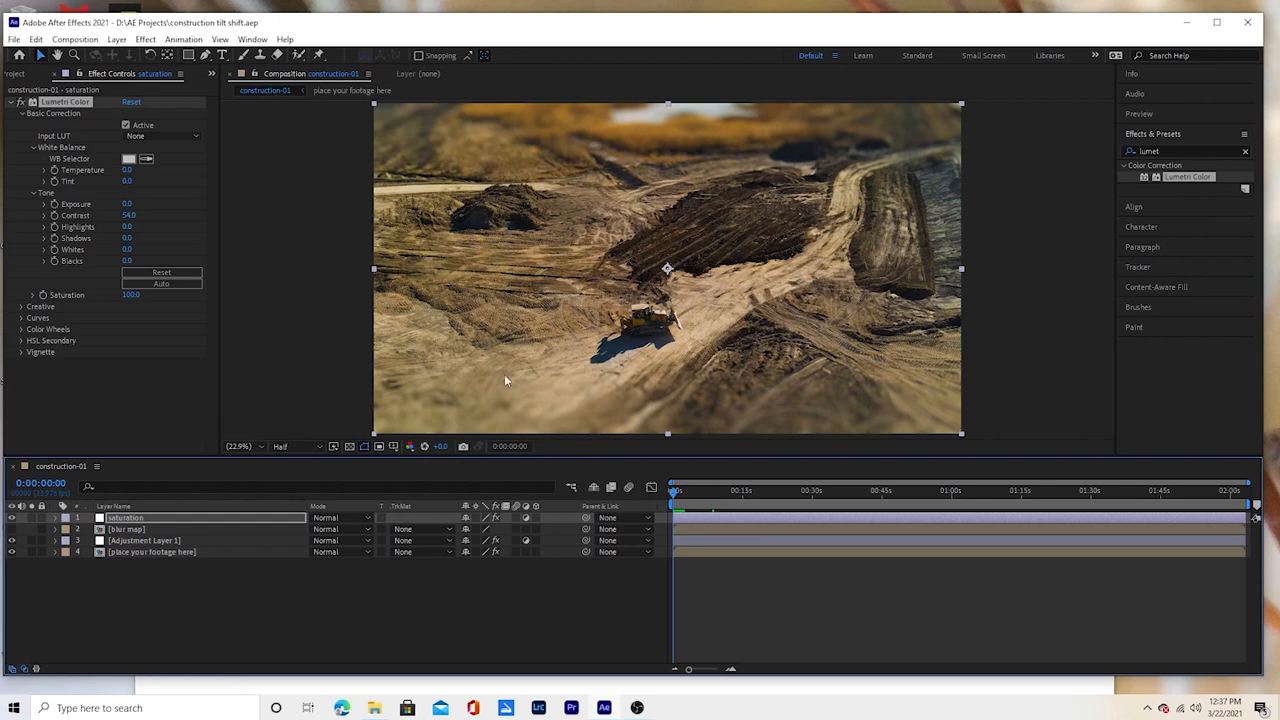
pyautogui.moveTo(722, 296)
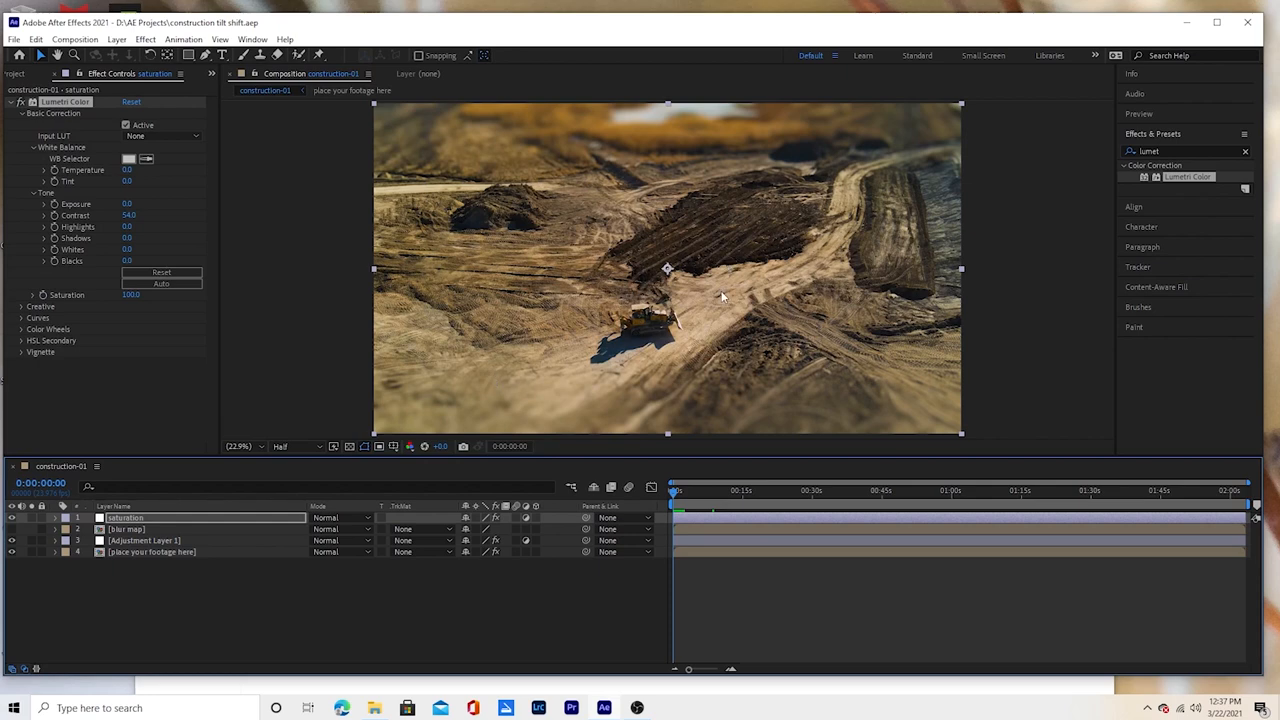
pyautogui.moveTo(256, 588)
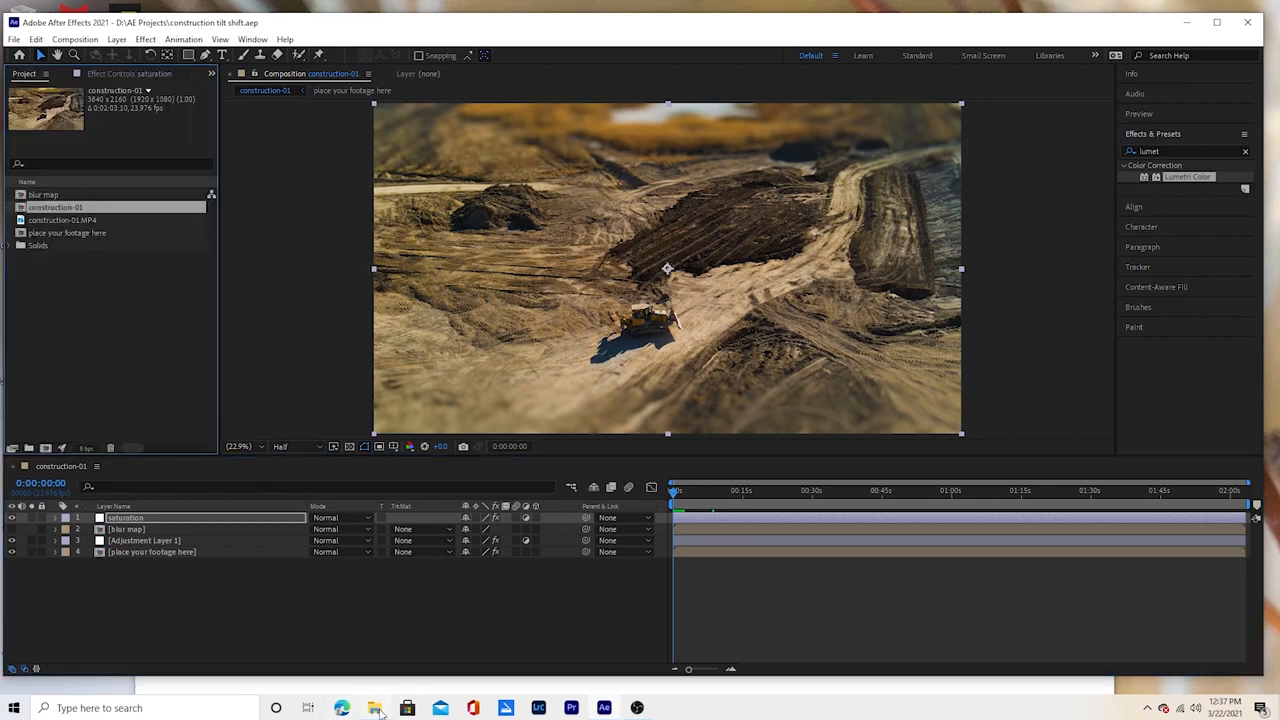
# - Import the construction-04.MP4 drone clip into the project
pyautogui.click(374, 708)
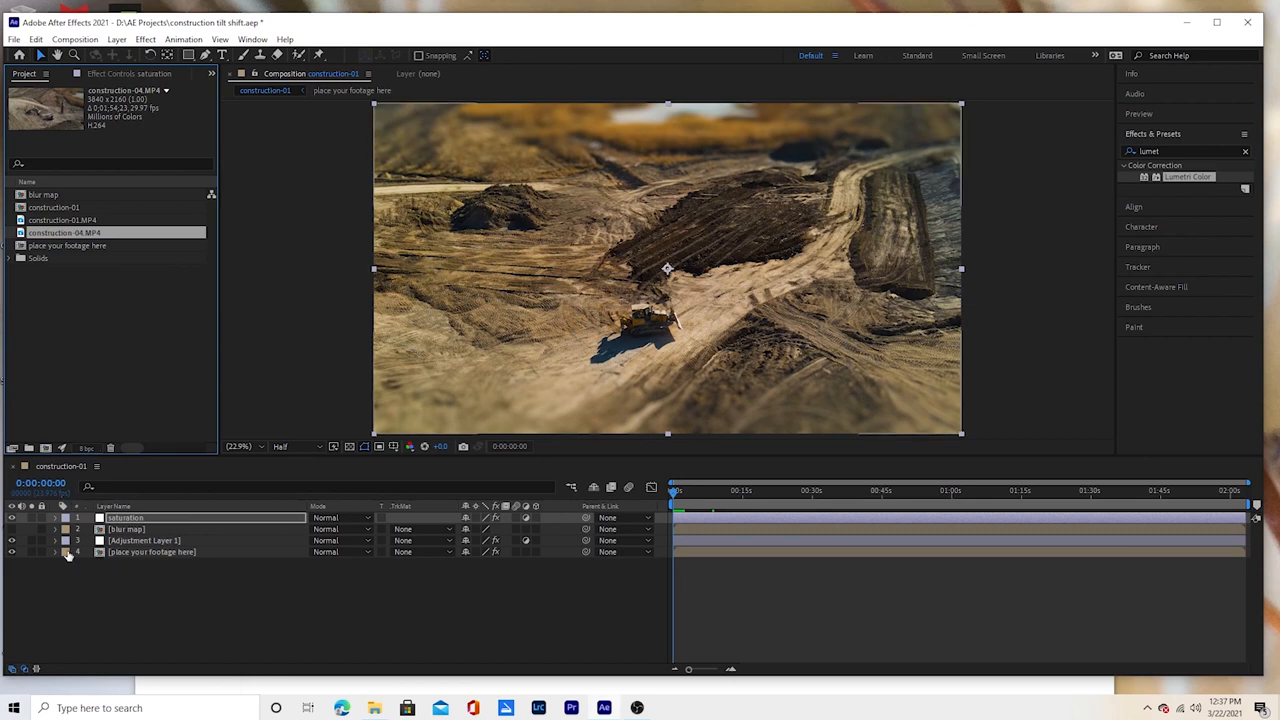
# - Inside the 'place your footage here' precomp, replace the construction-01 layer with construction-04
pyautogui.click(56, 552)
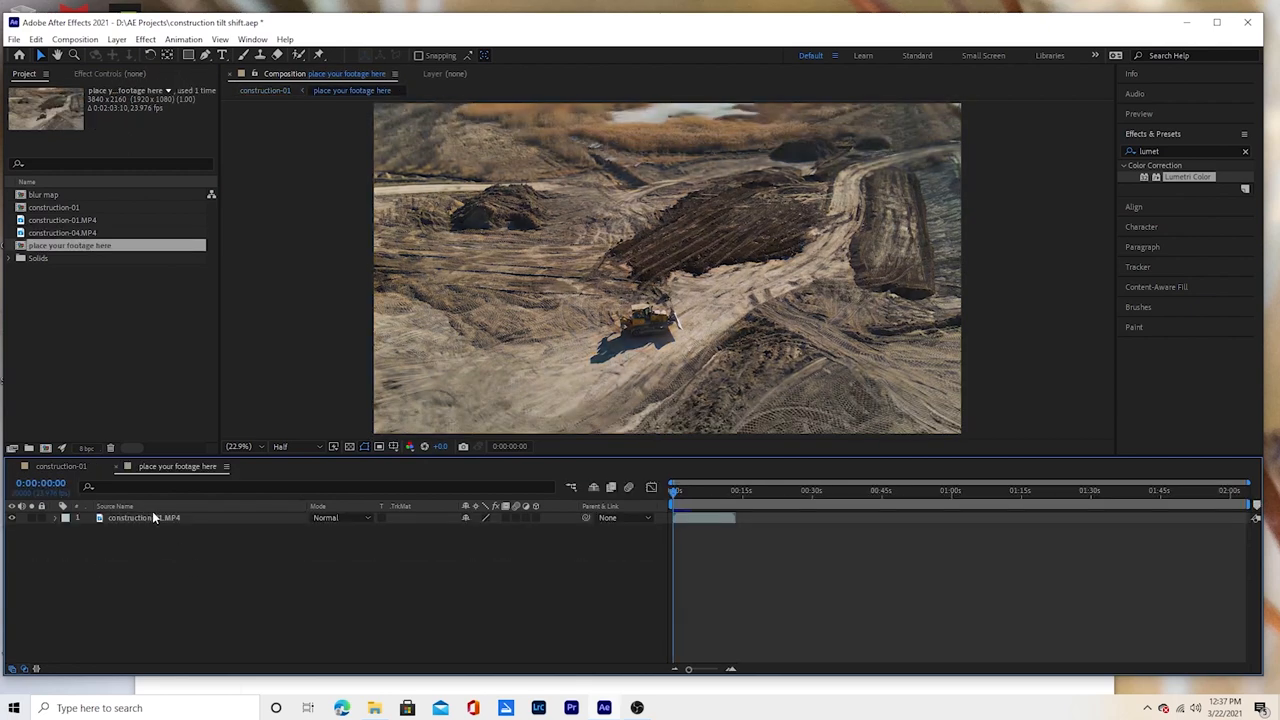
pyautogui.click(144, 516)
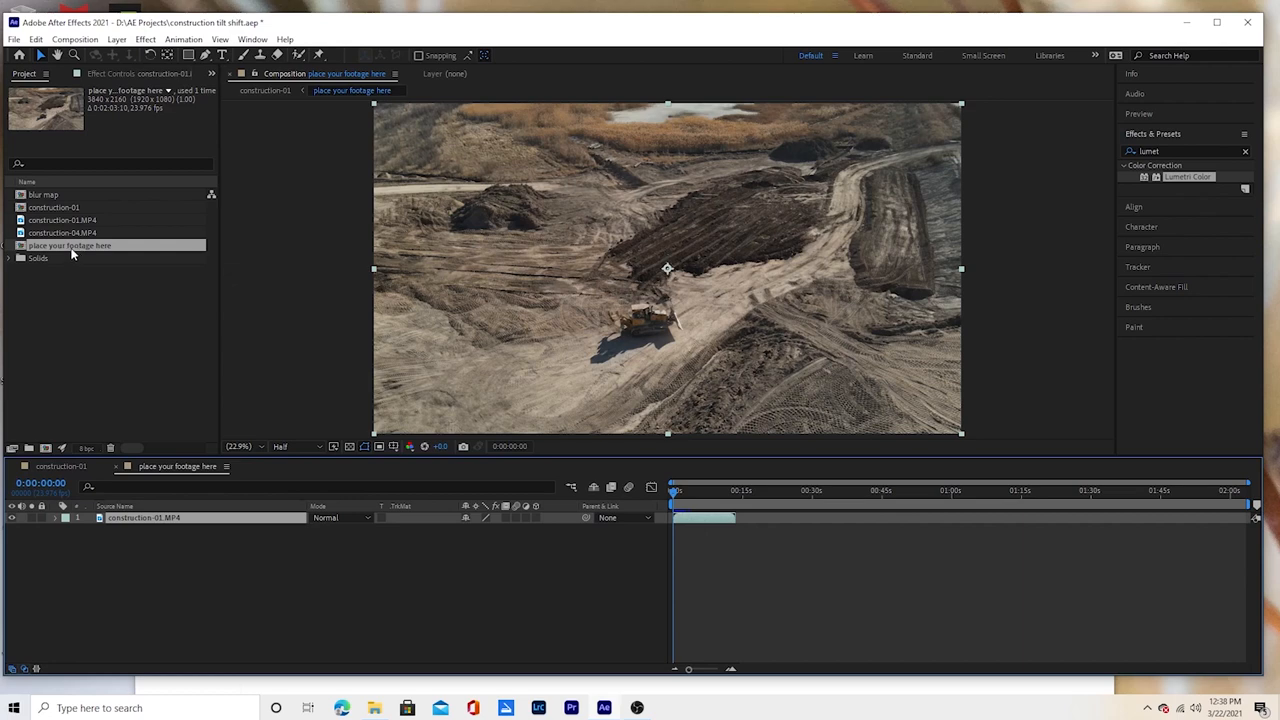
pyautogui.click(64, 232)
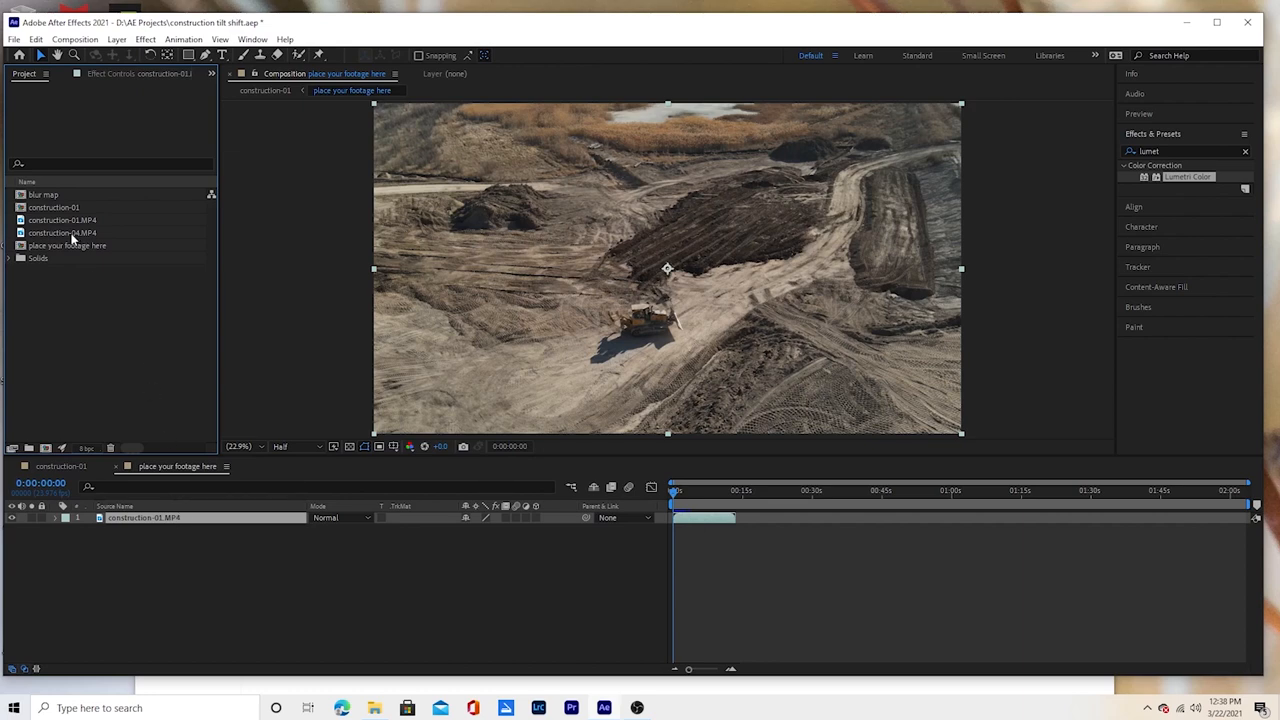
pyautogui.click(64, 232)
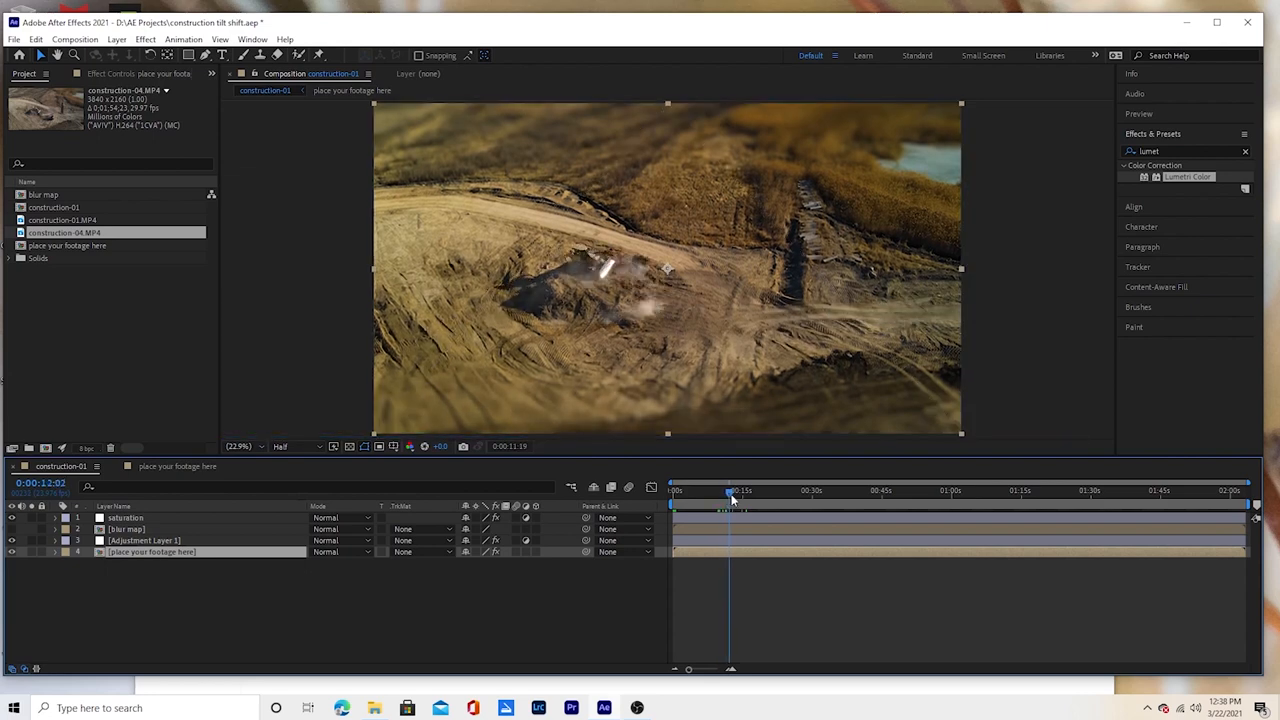
# - Play back the tilt-shift composition from the Preview panel
pyautogui.click(1140, 112)
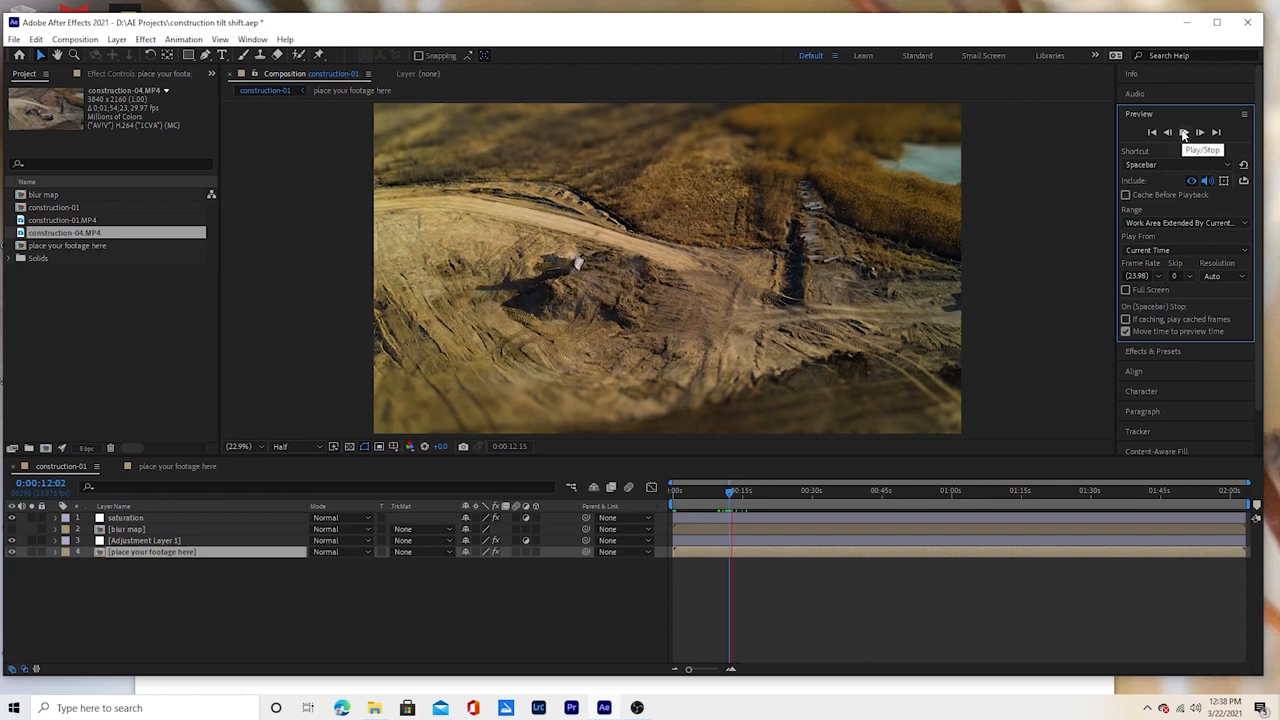
pyautogui.click(1184, 132)
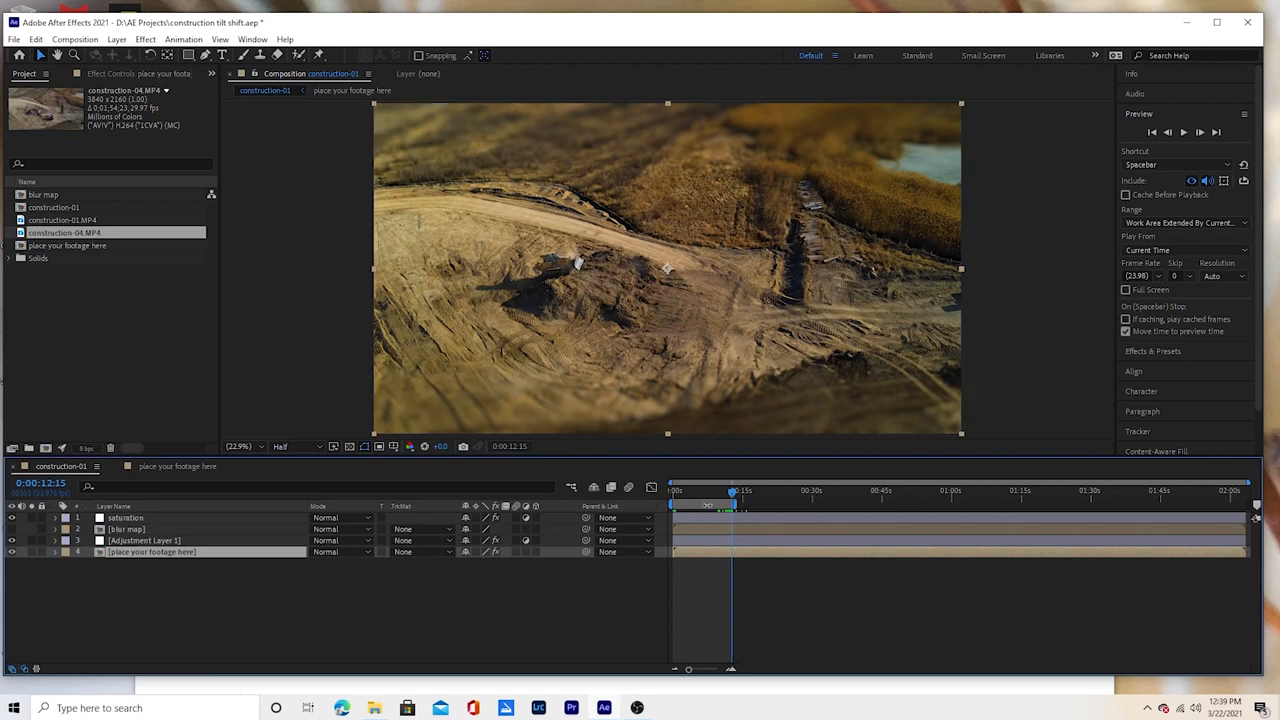
# - Send the construction-01 composition to the Adobe Media Encoder queue for H.264 export
pyautogui.rightClick(730, 504)
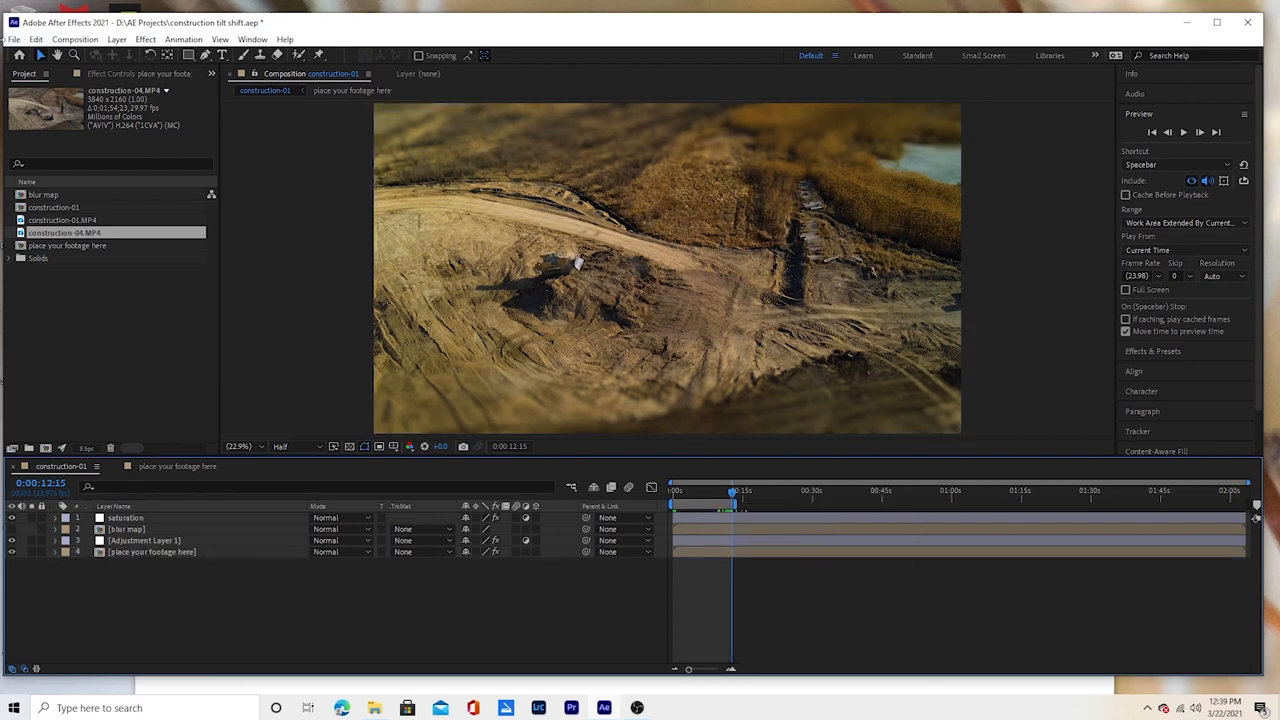
pyautogui.click(12, 40)
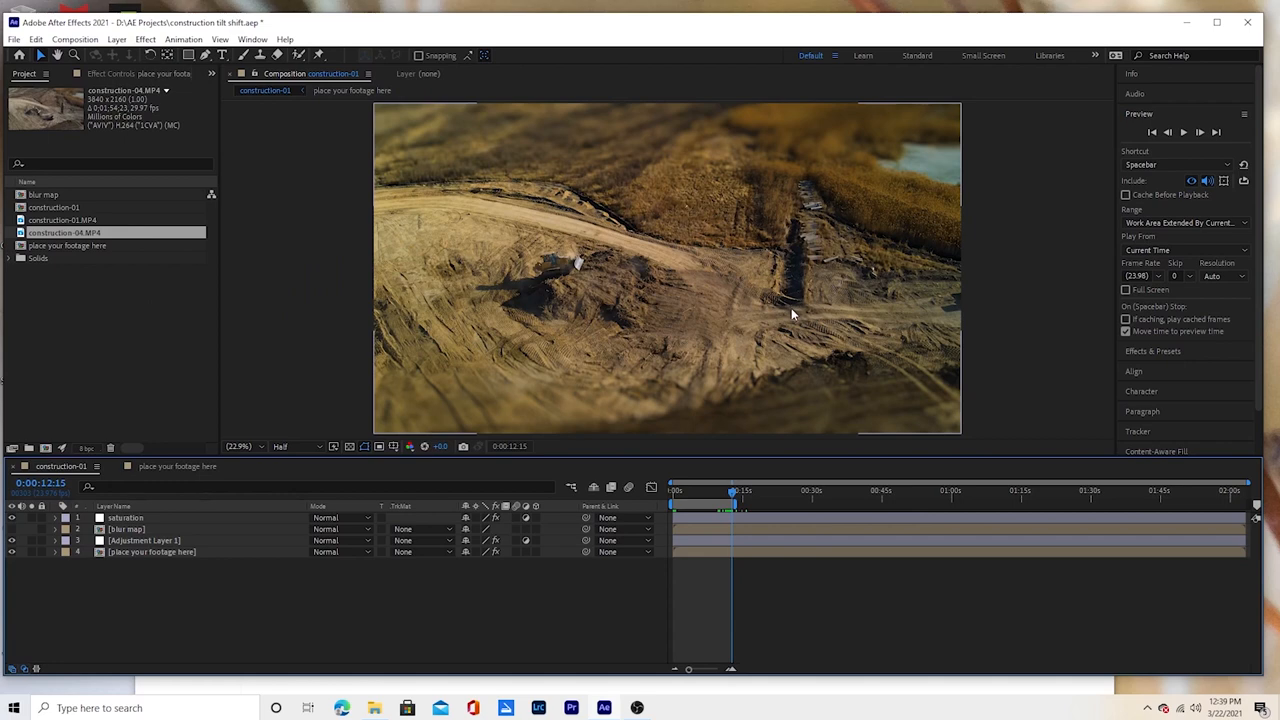
pyautogui.click(668, 708)
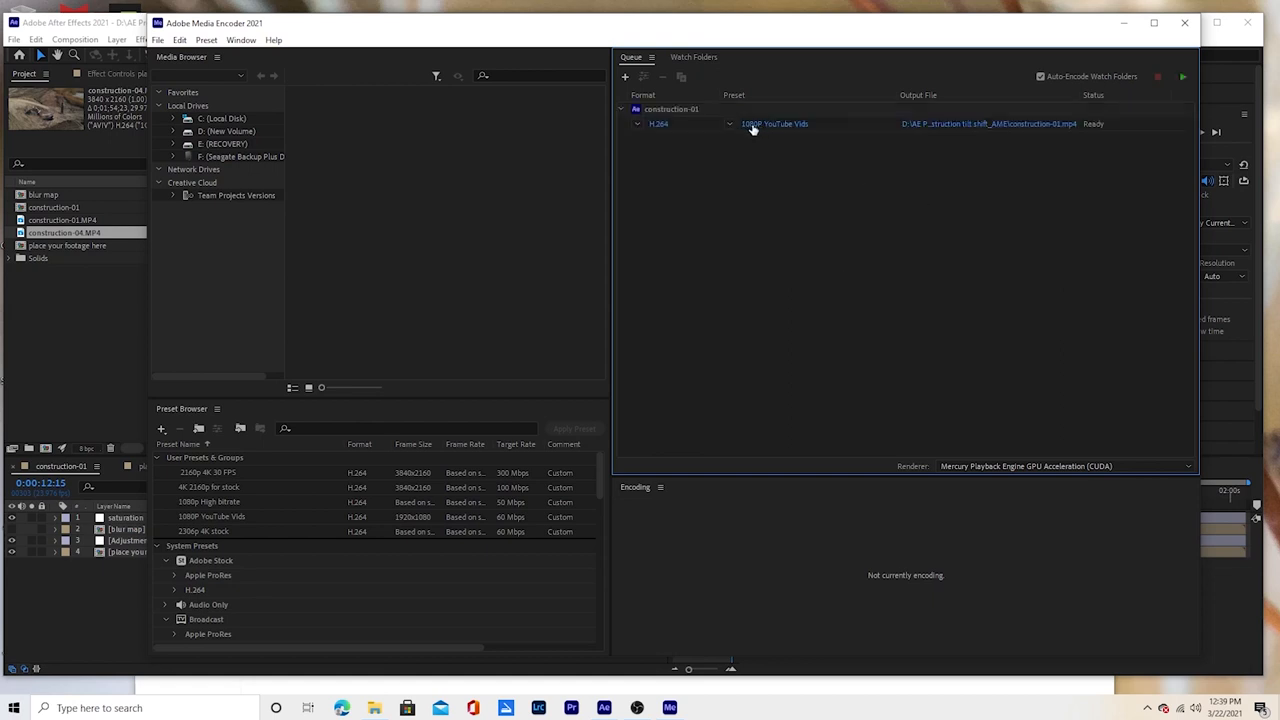
pyautogui.moveTo(776, 124)
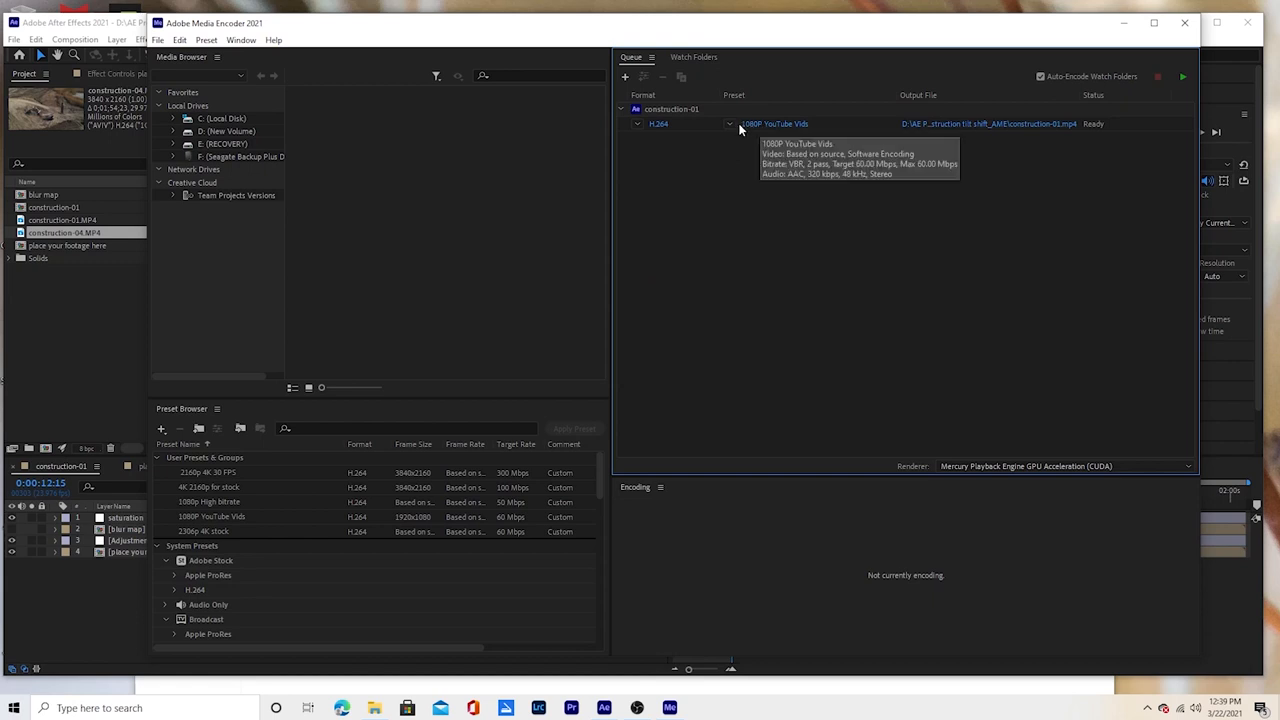
# - Switch the queued construction-01 export to the 2160p 4K 30 FPS H.264 preset
pyautogui.click(1184, 76)
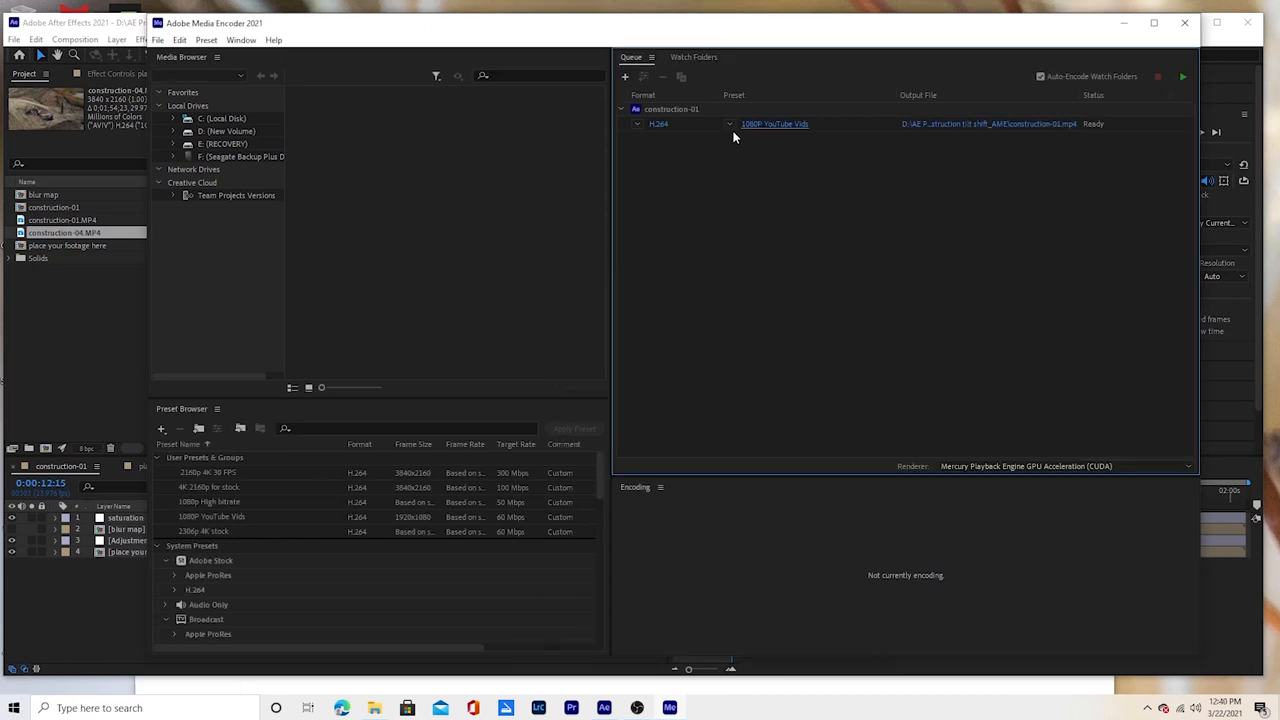
pyautogui.click(774, 124)
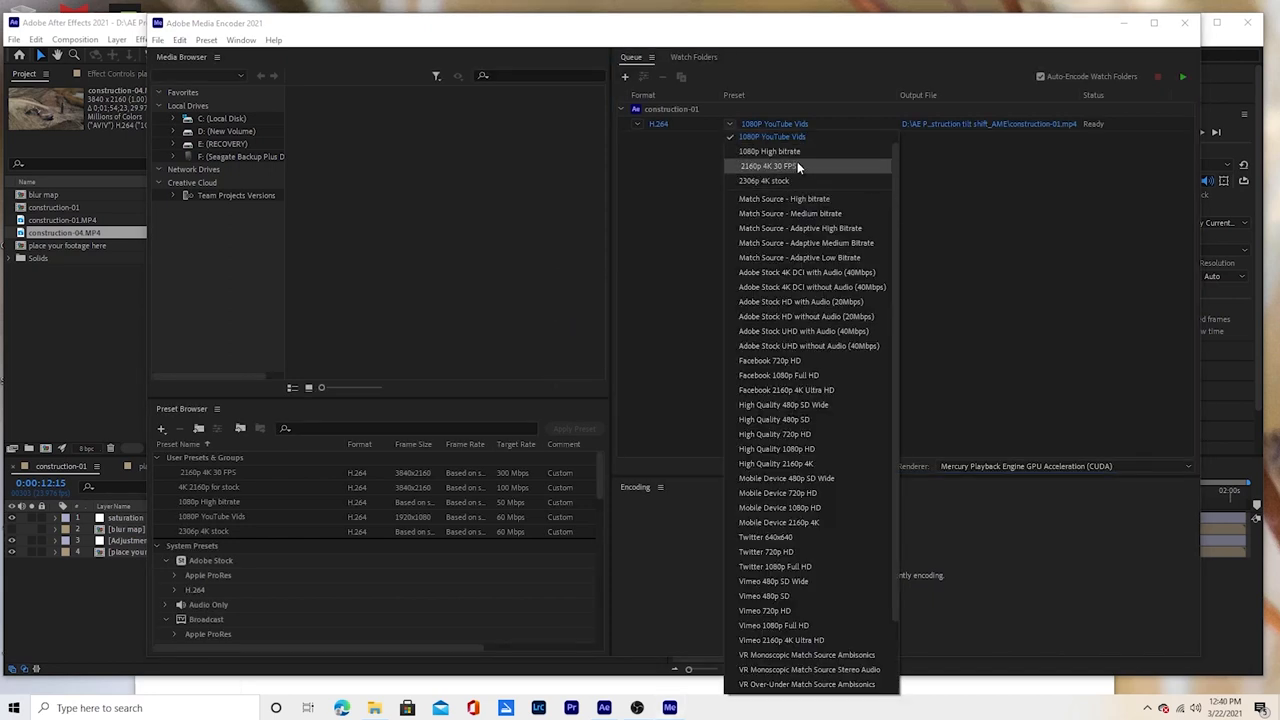
pyautogui.click(768, 166)
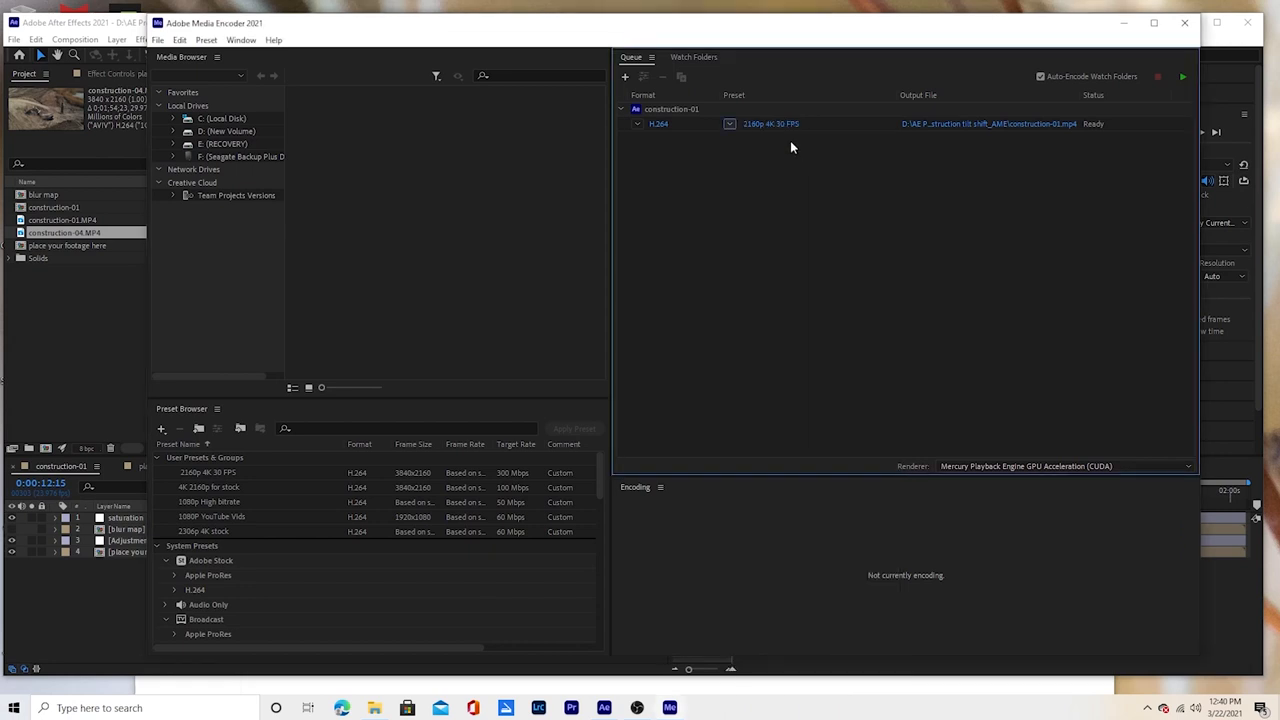
pyautogui.moveTo(770, 124)
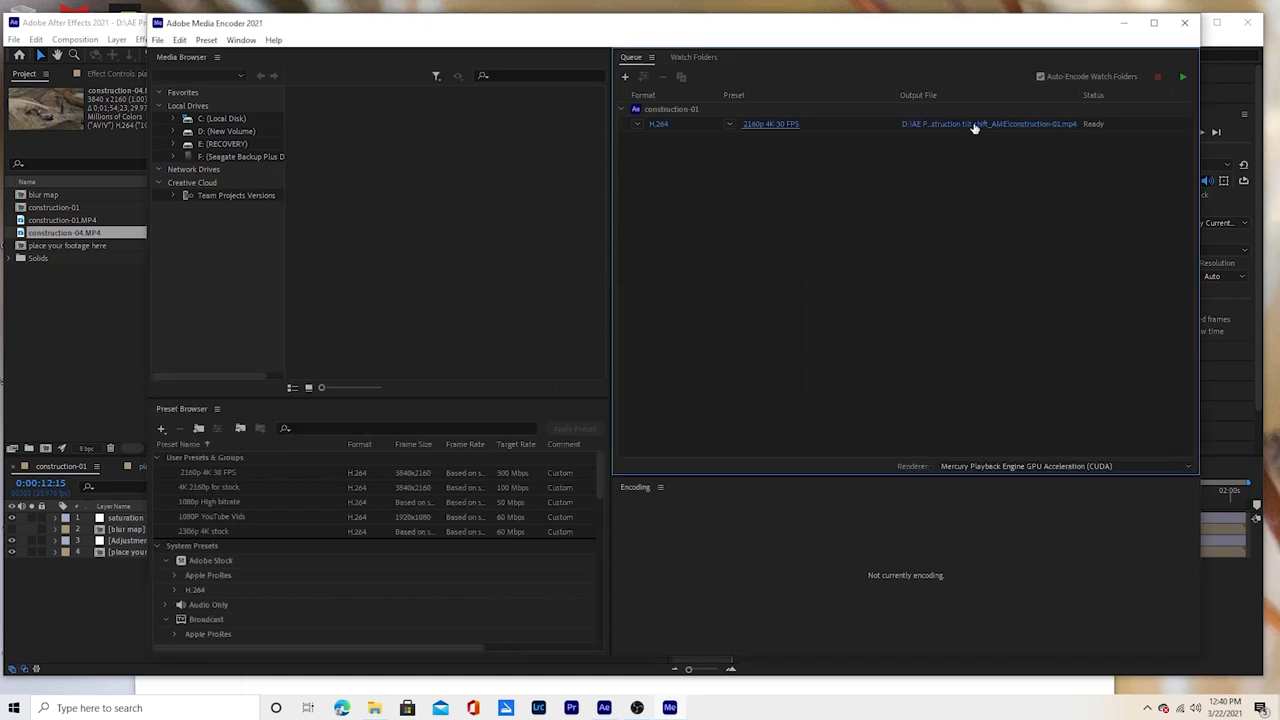
pyautogui.click(970, 124)
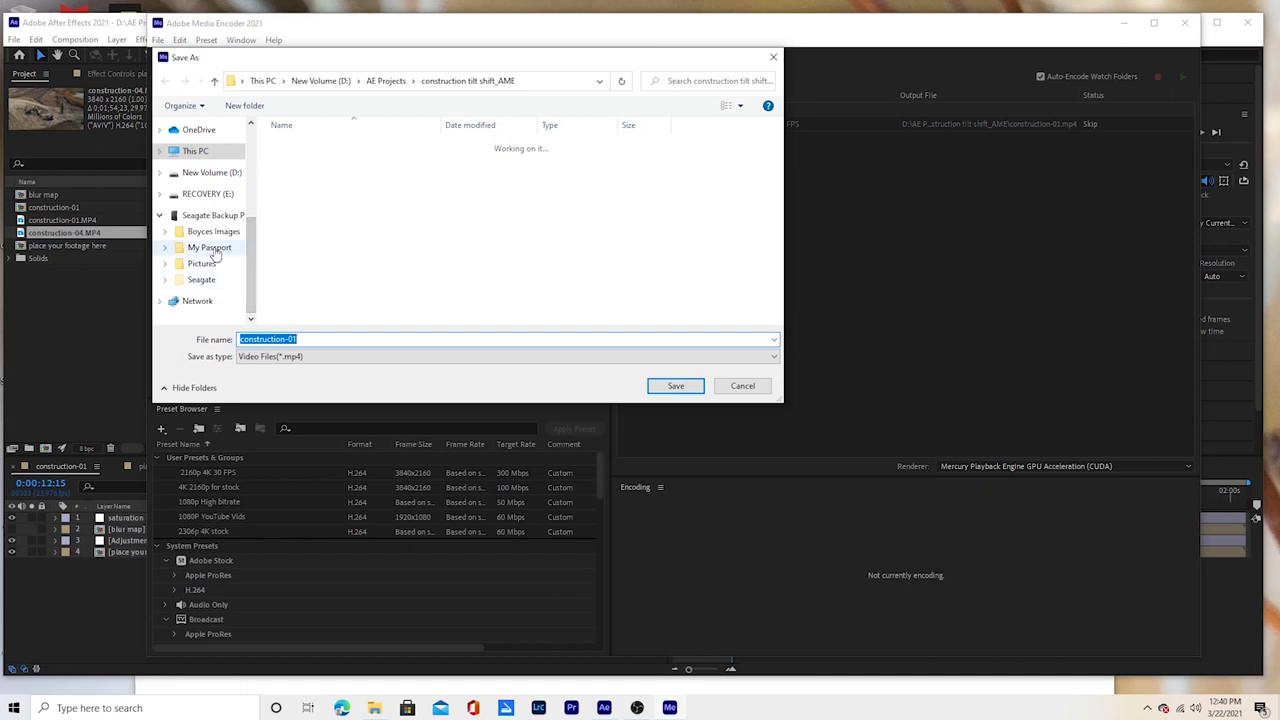
# - Set the output to save as 'construction-04 tilt shift' in My Passport > Videos
pyautogui.click(208, 248)
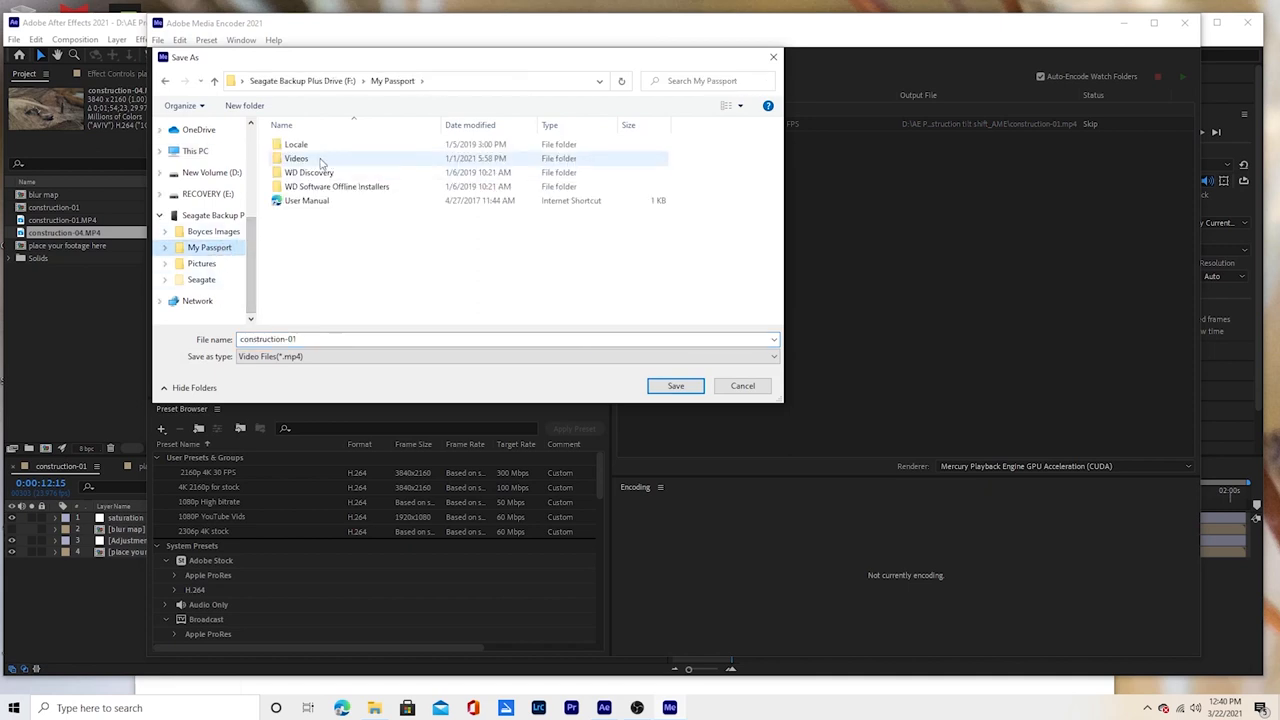
pyautogui.doubleClick(296, 158)
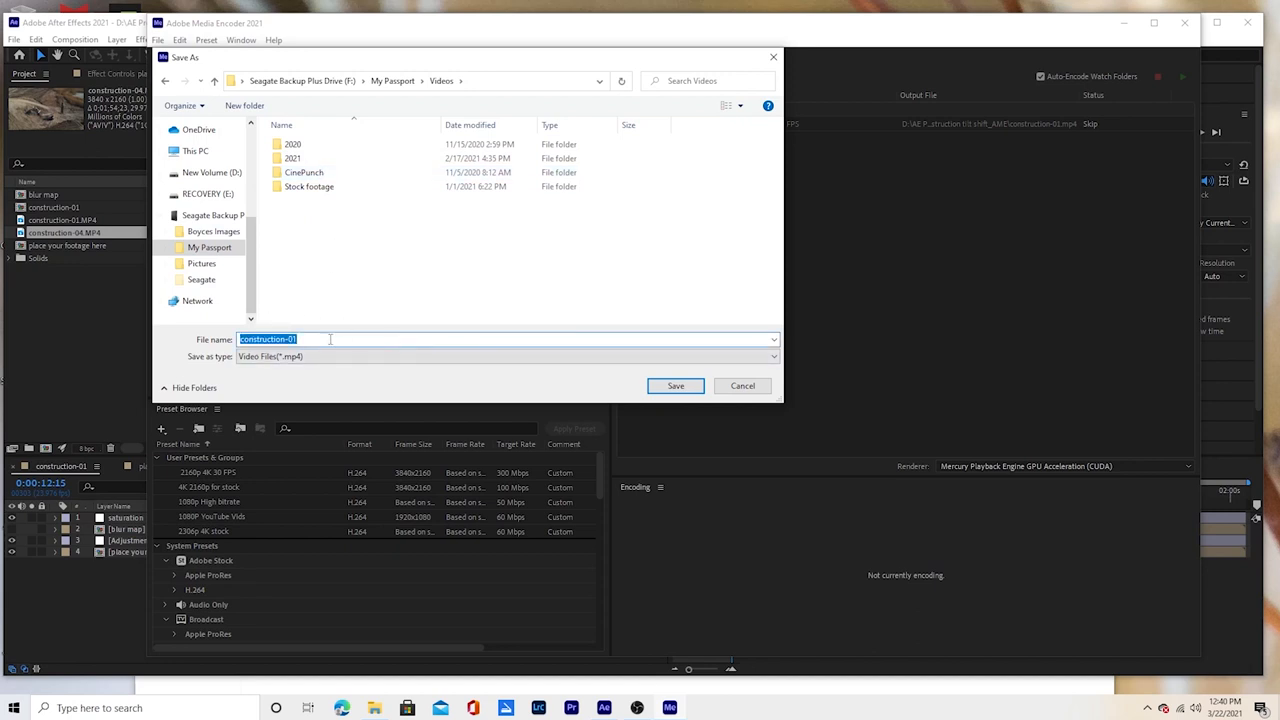
pyautogui.click(310, 340)
pyautogui.write('4')
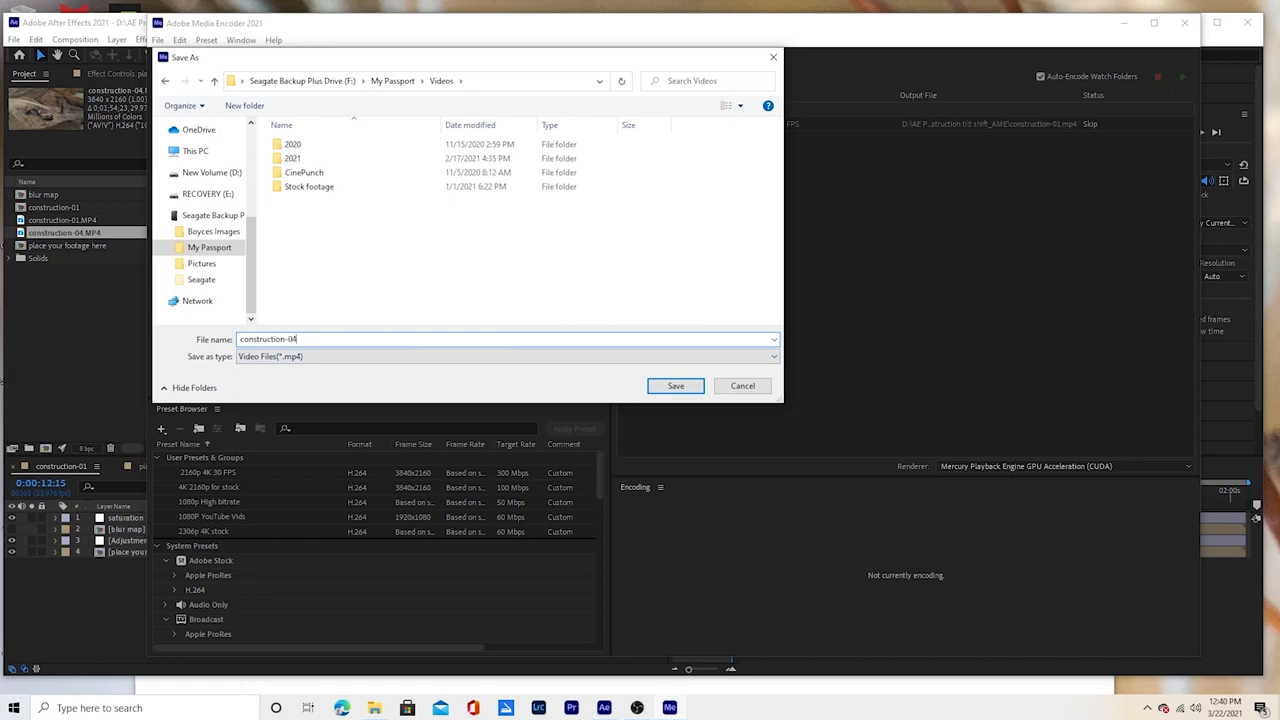
pyautogui.write('titl')
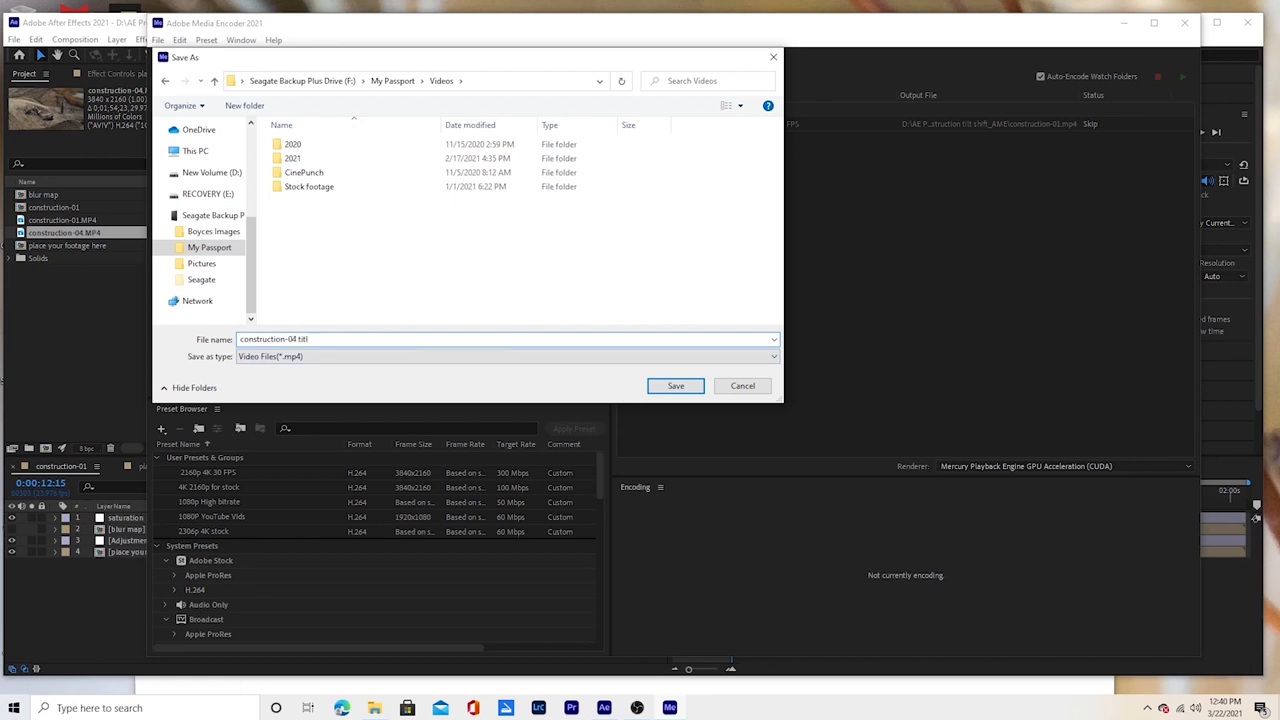
pyautogui.write('shift')
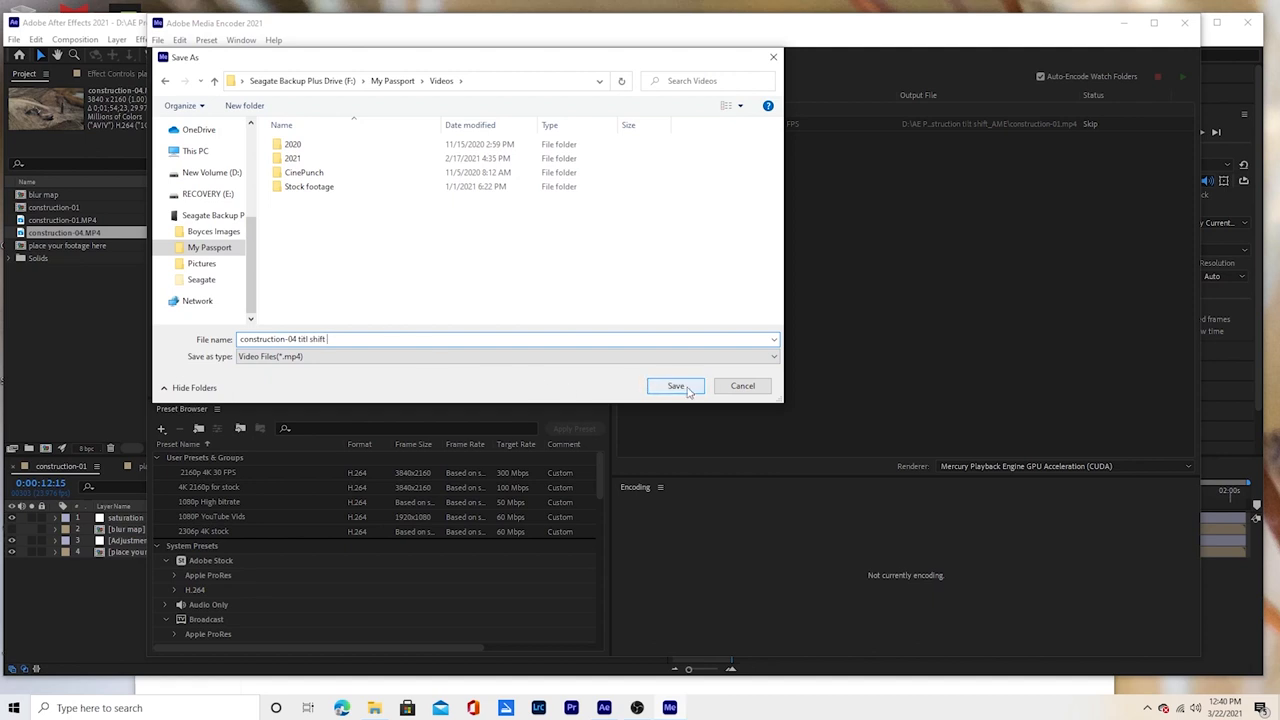
pyautogui.click(676, 386)
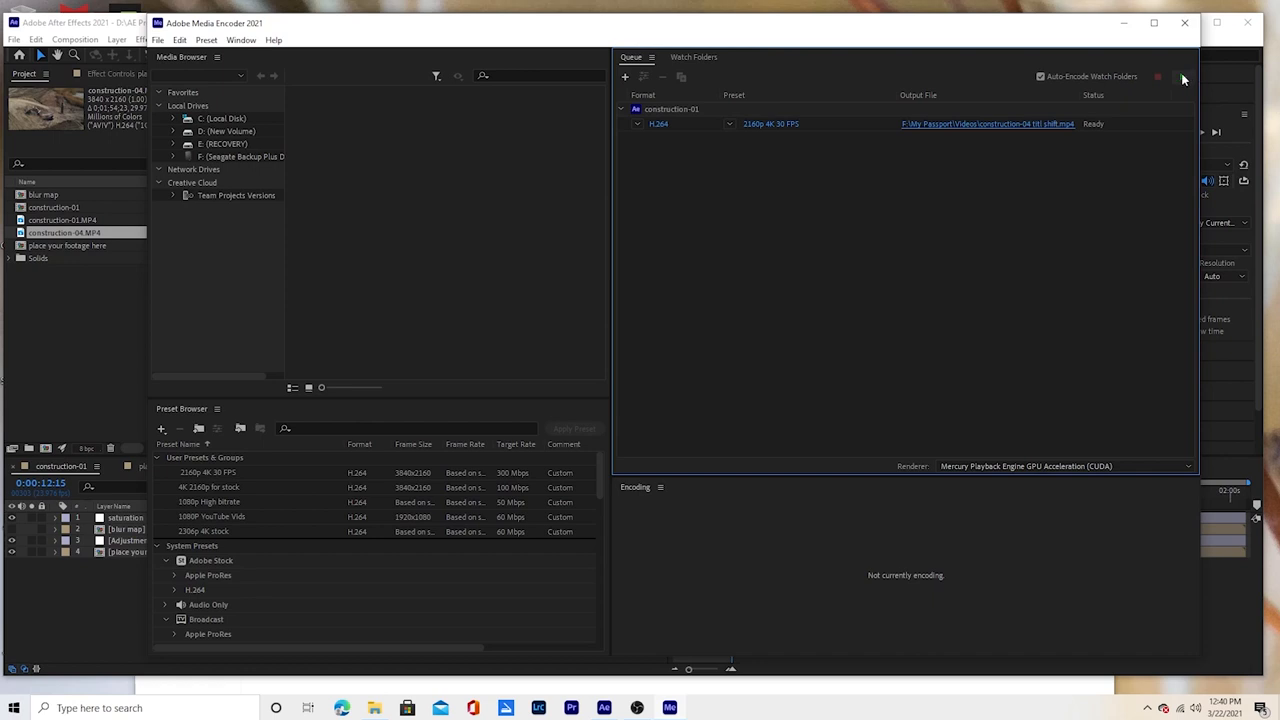
# - Start the queued H.264 export in Media Encoder and close After Effects via the save prompt
pyautogui.click(1184, 76)
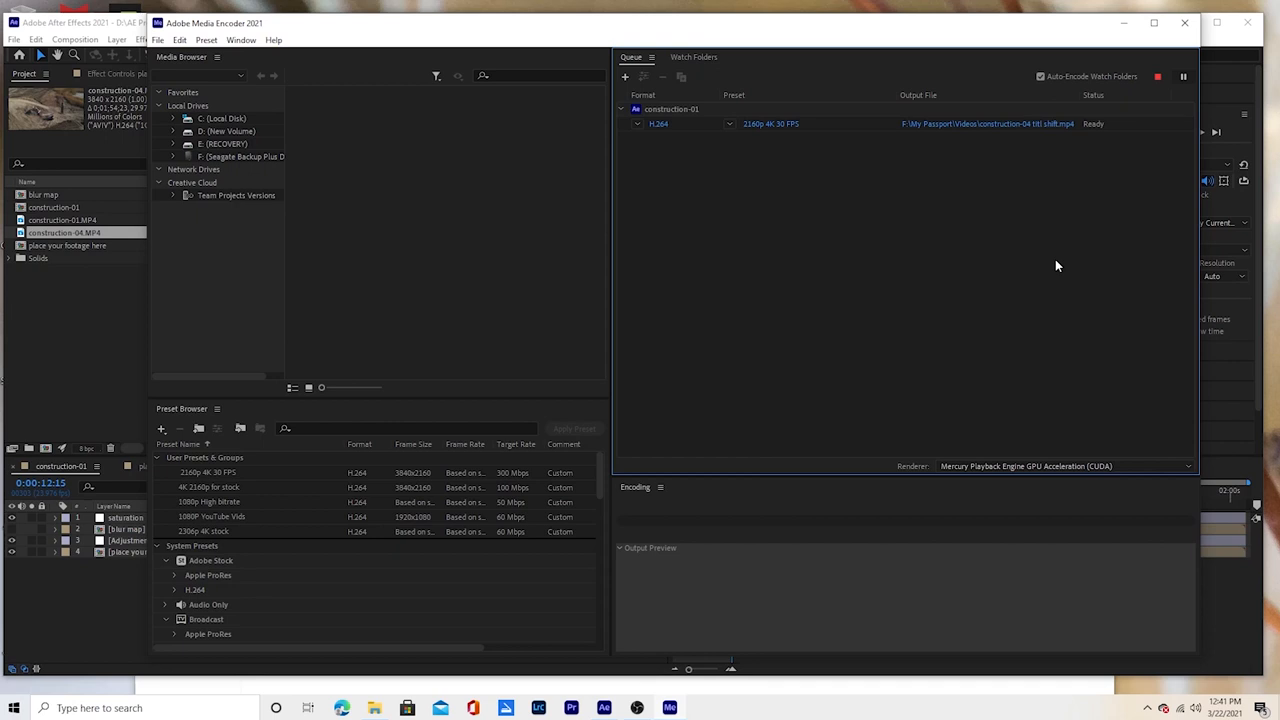
pyautogui.moveTo(1064, 268)
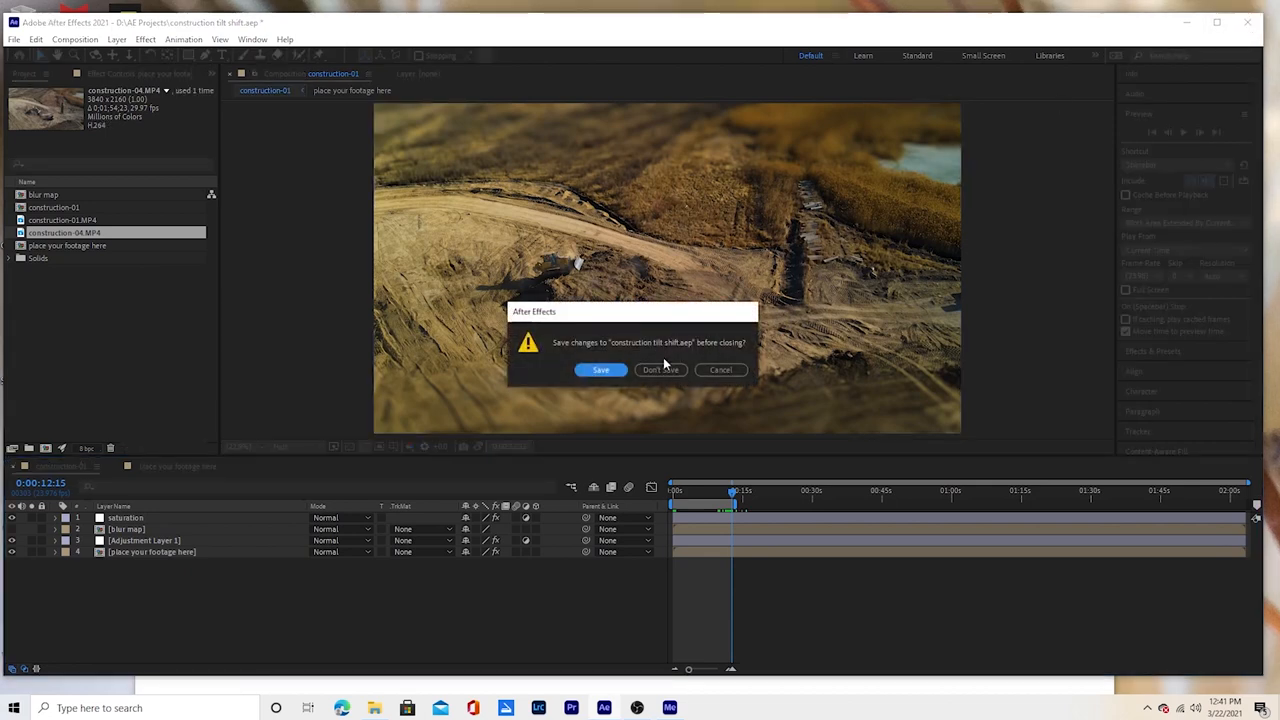
pyautogui.click(660, 370)
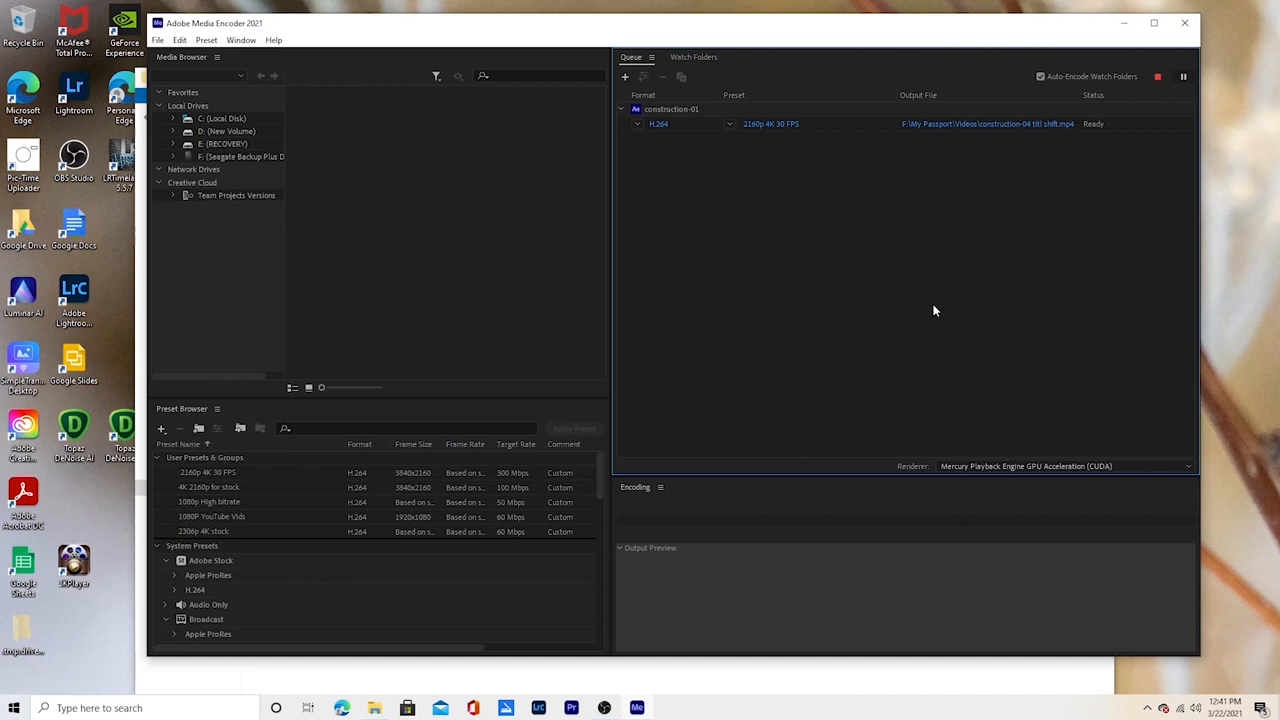
pyautogui.moveTo(870, 684)
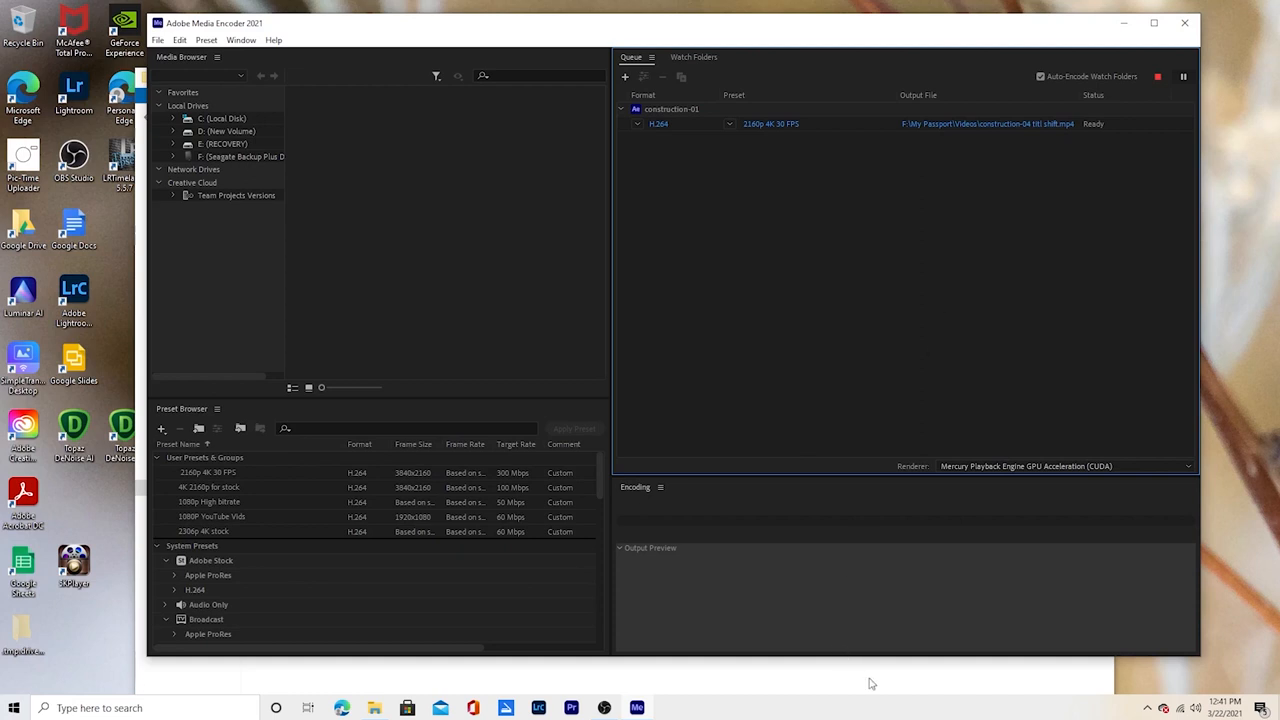
pyautogui.moveTo(918, 390)
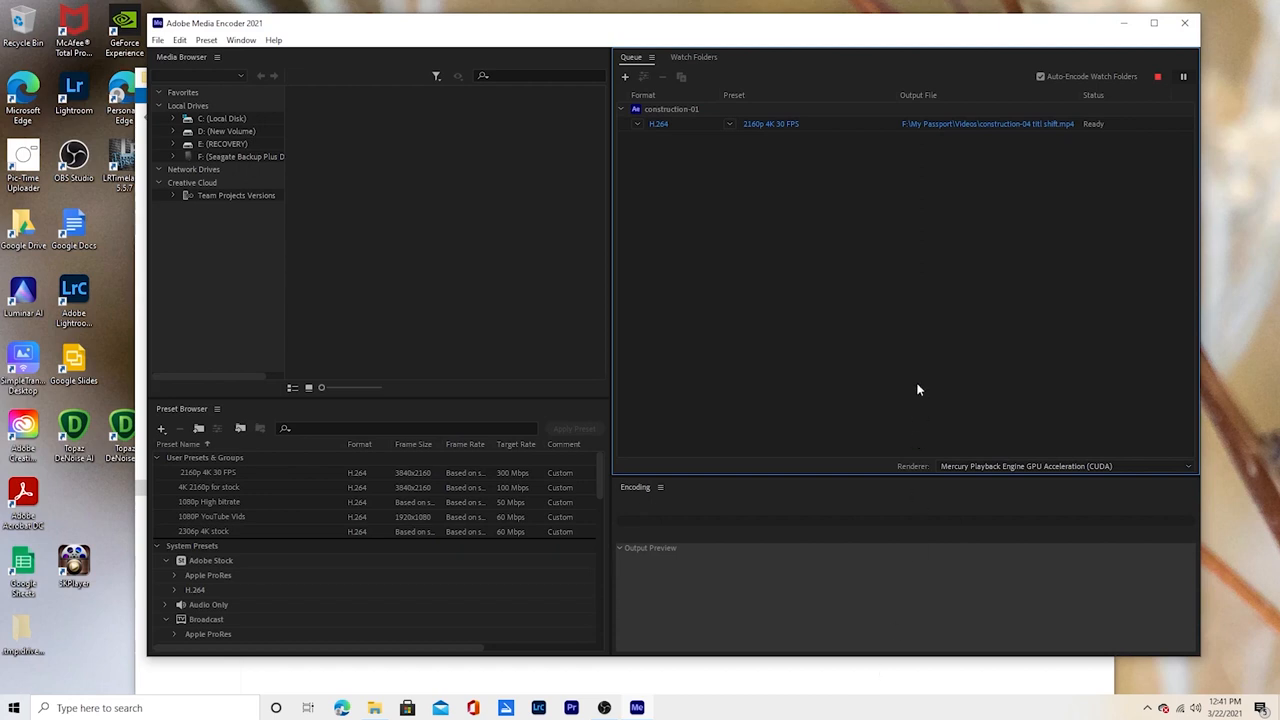